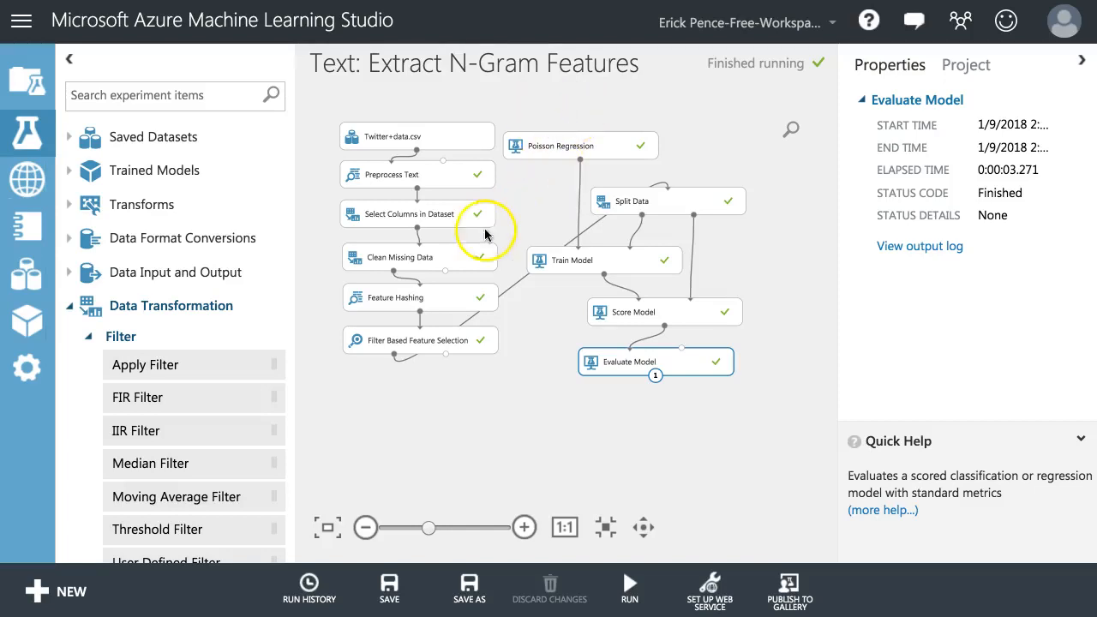
mouse_move(433, 148)
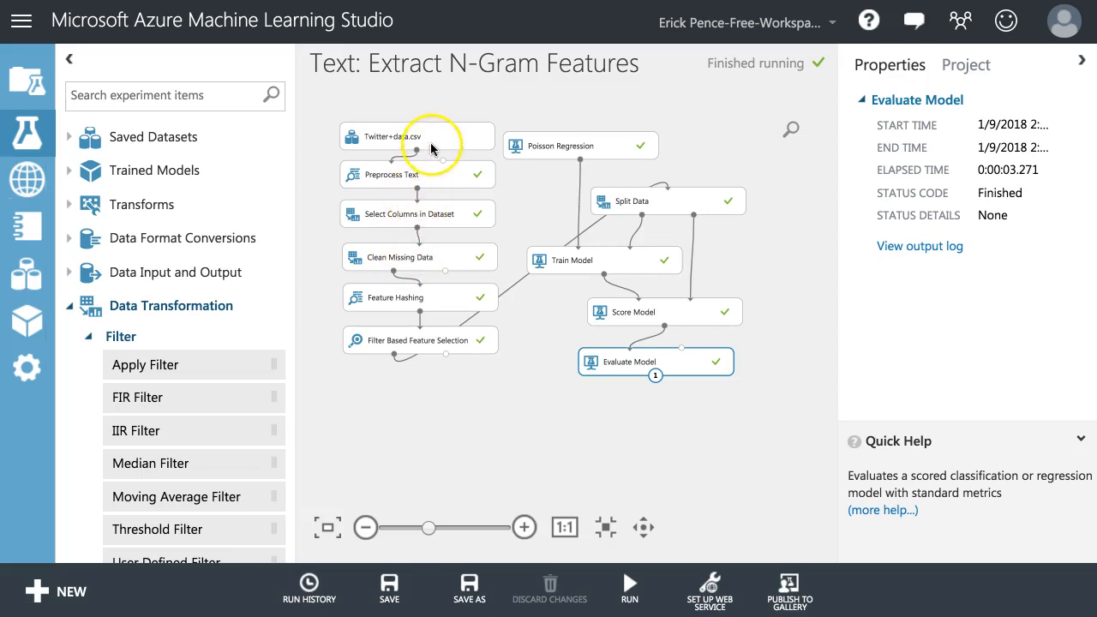
- Inspect the Twitter dataset, Preprocess Text, Feature Hashing and Filter Based Feature Selection properties
left_click(416, 136)
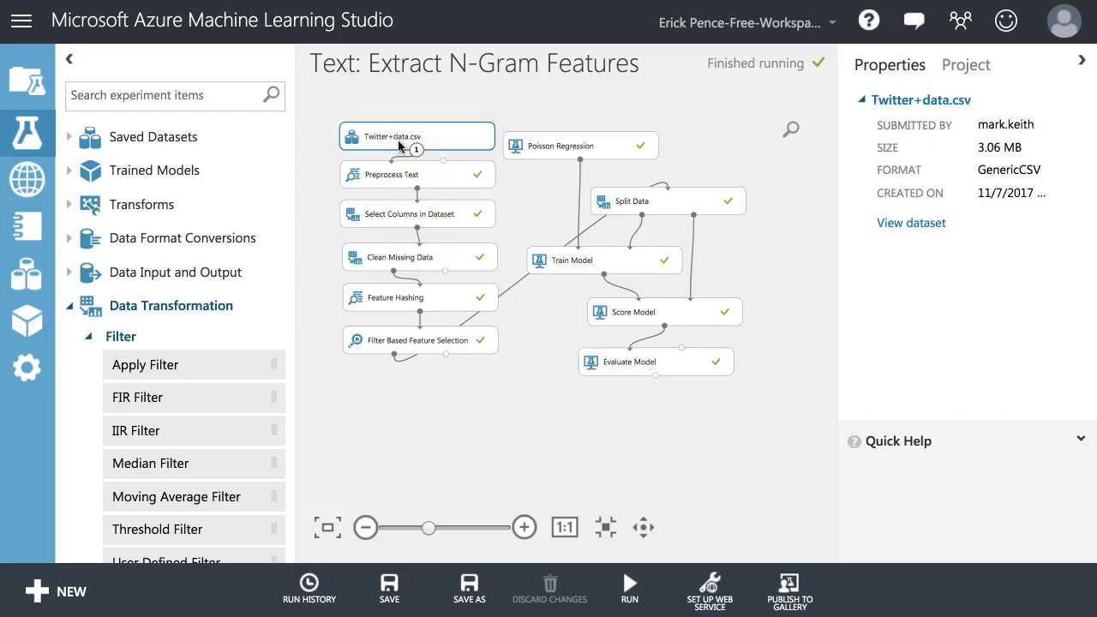
left_click(404, 139)
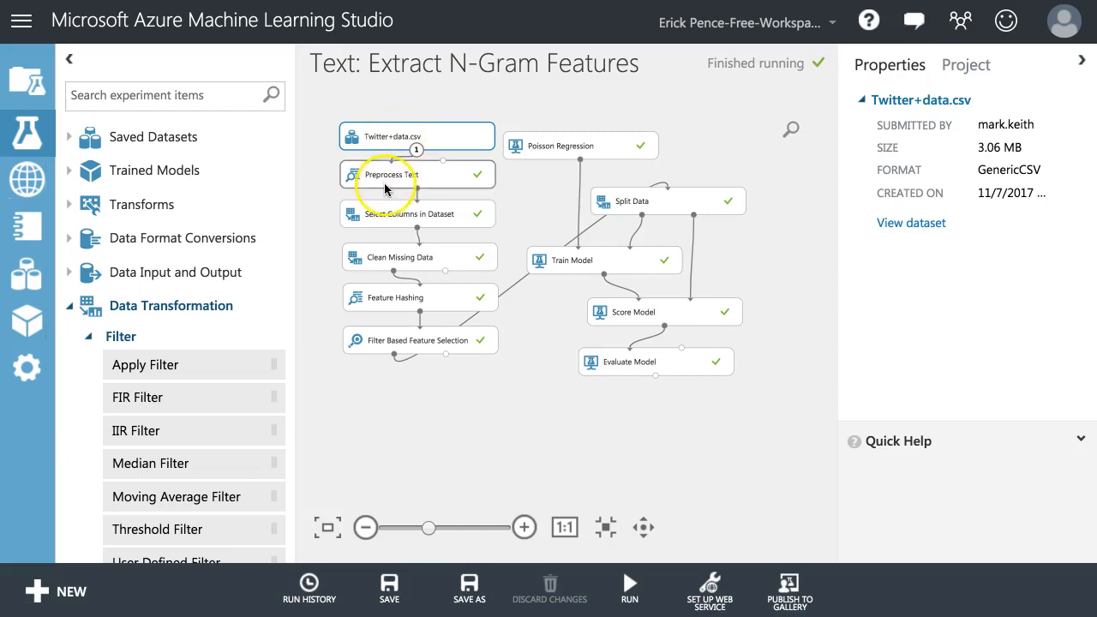
left_click(404, 174)
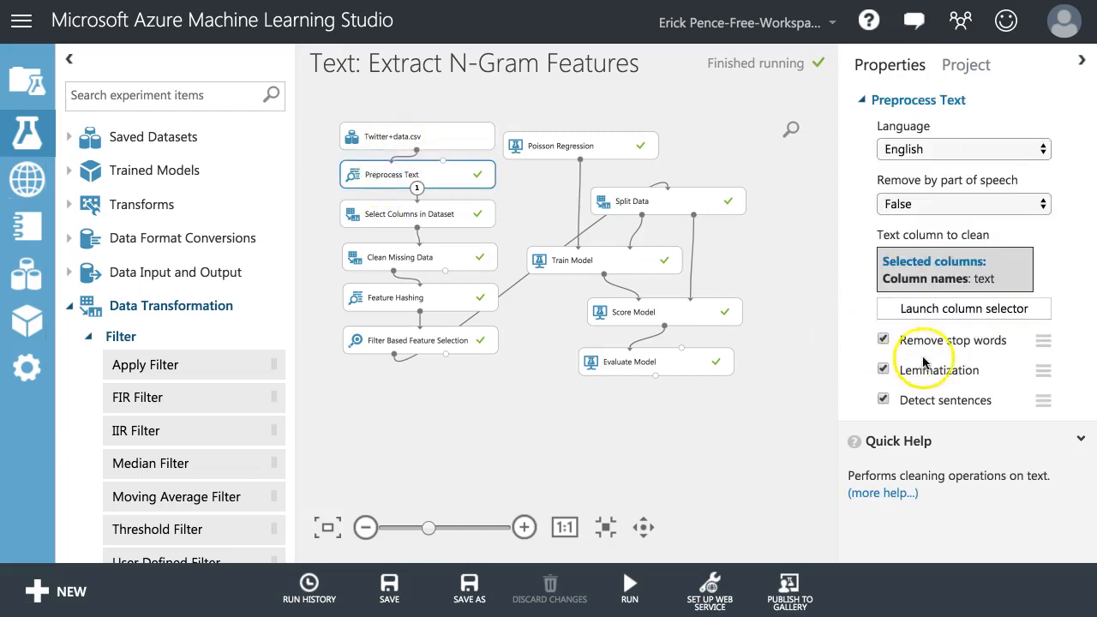
scroll("down", 3)
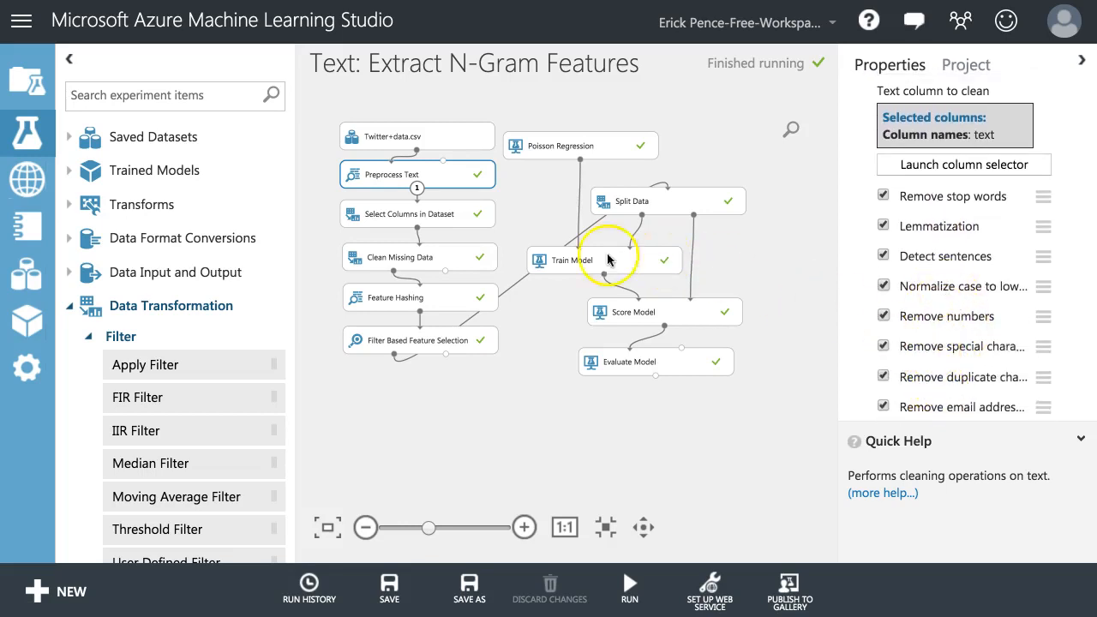
left_click(403, 297)
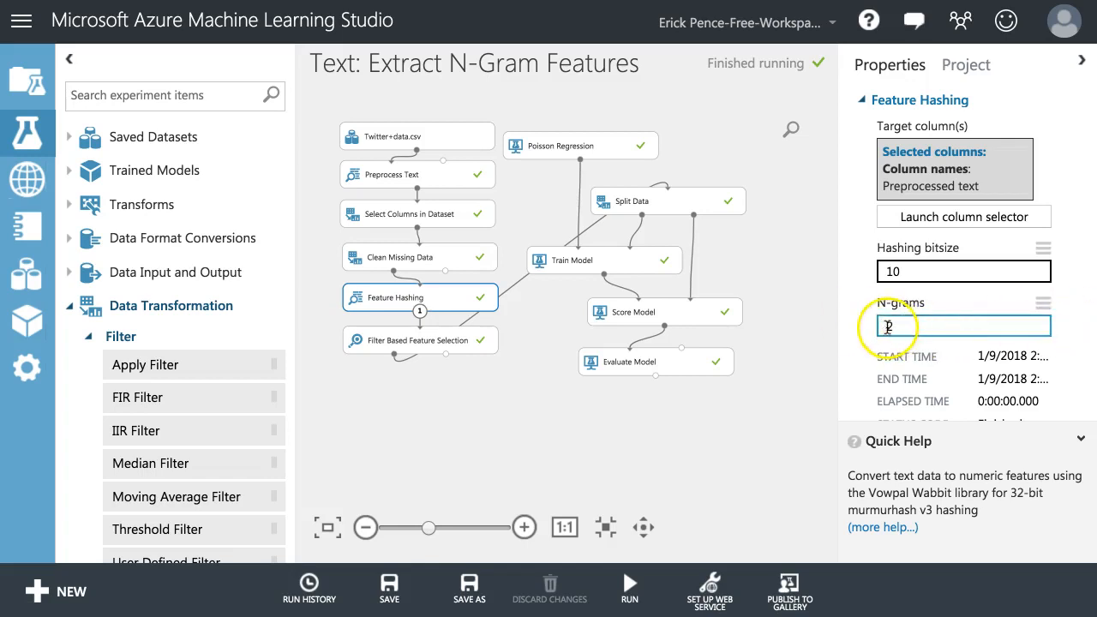
left_click(420, 340)
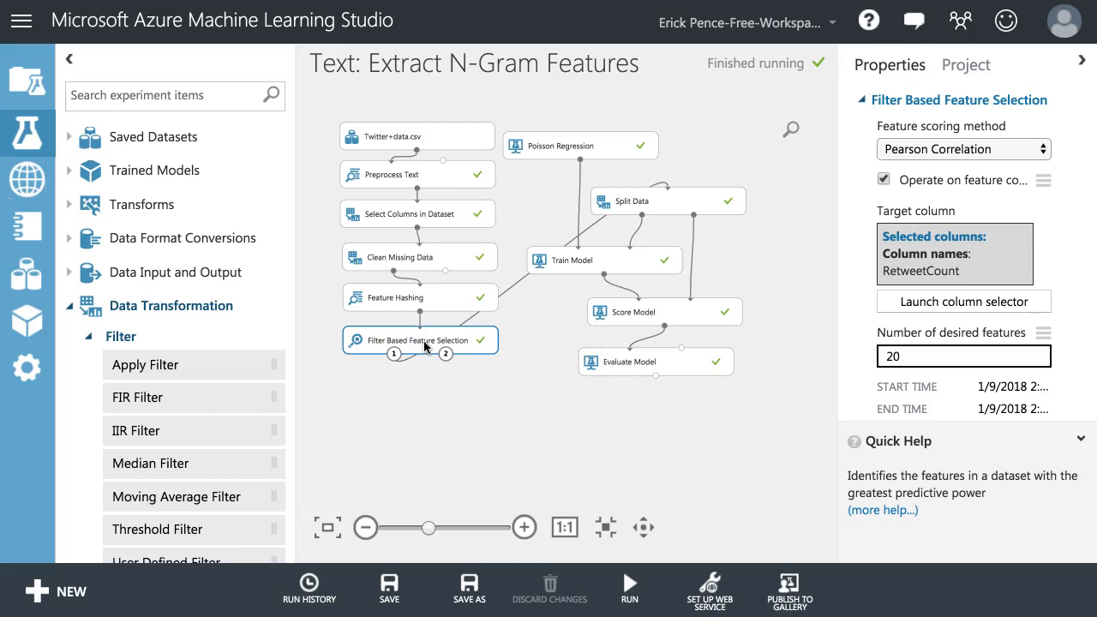
left_click(963, 357)
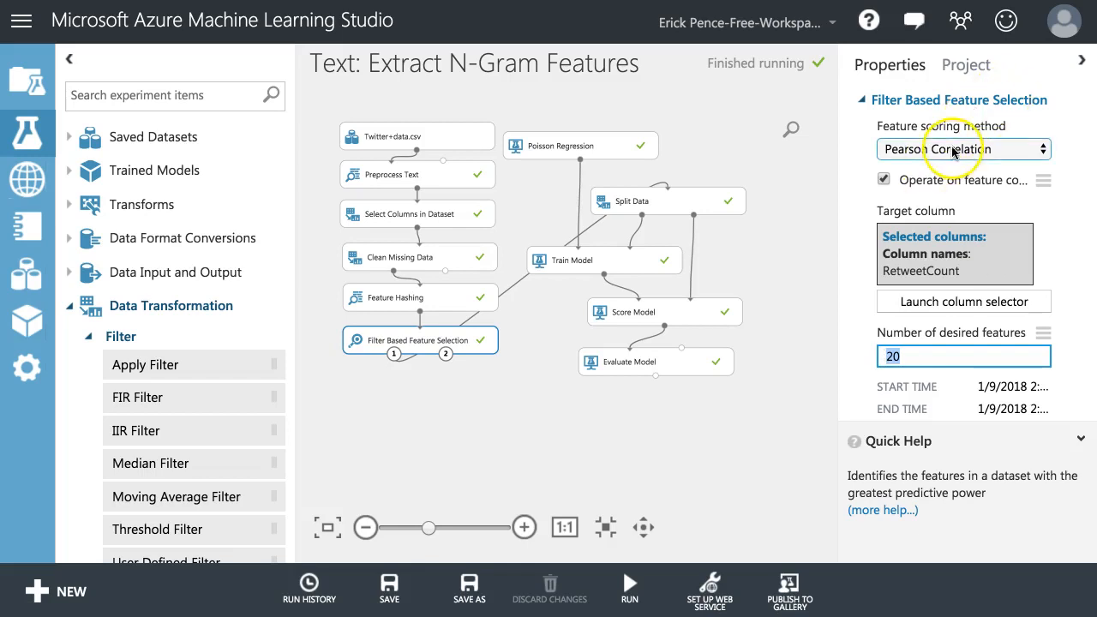
- Switch the feature scoring method to Fisher Score, then back to Pearson Correlation
left_click(962, 148)
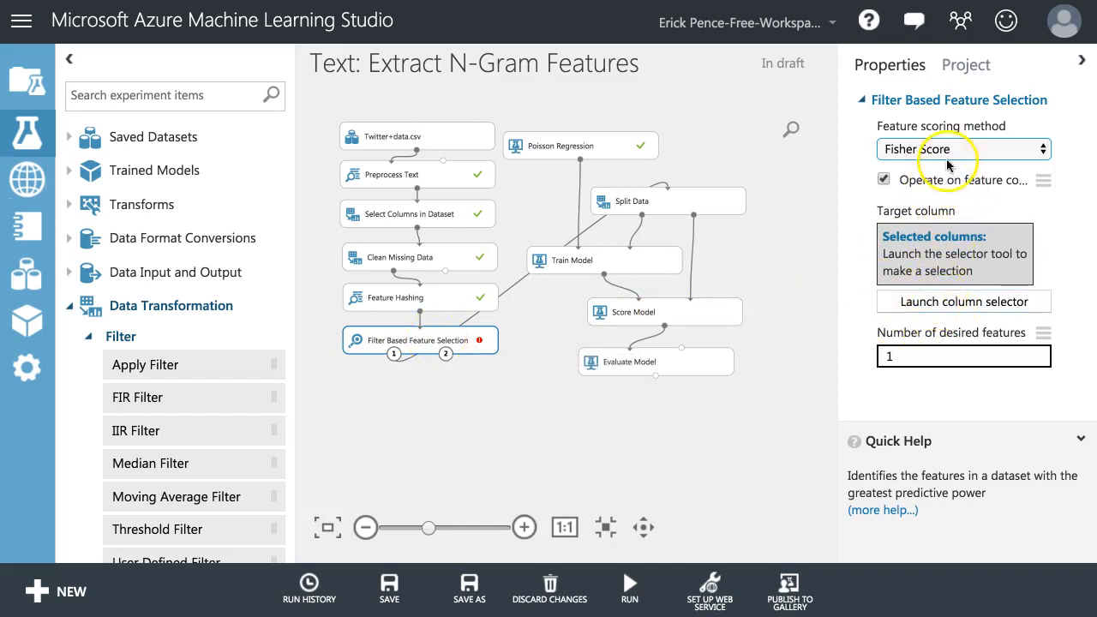
left_click(963, 148)
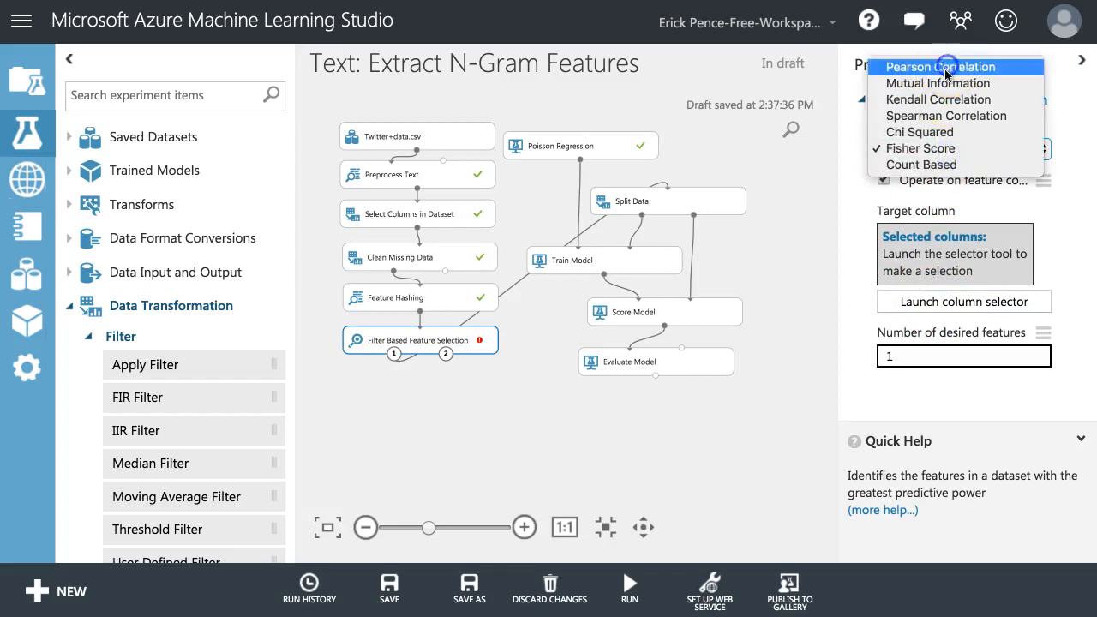
left_click(944, 67)
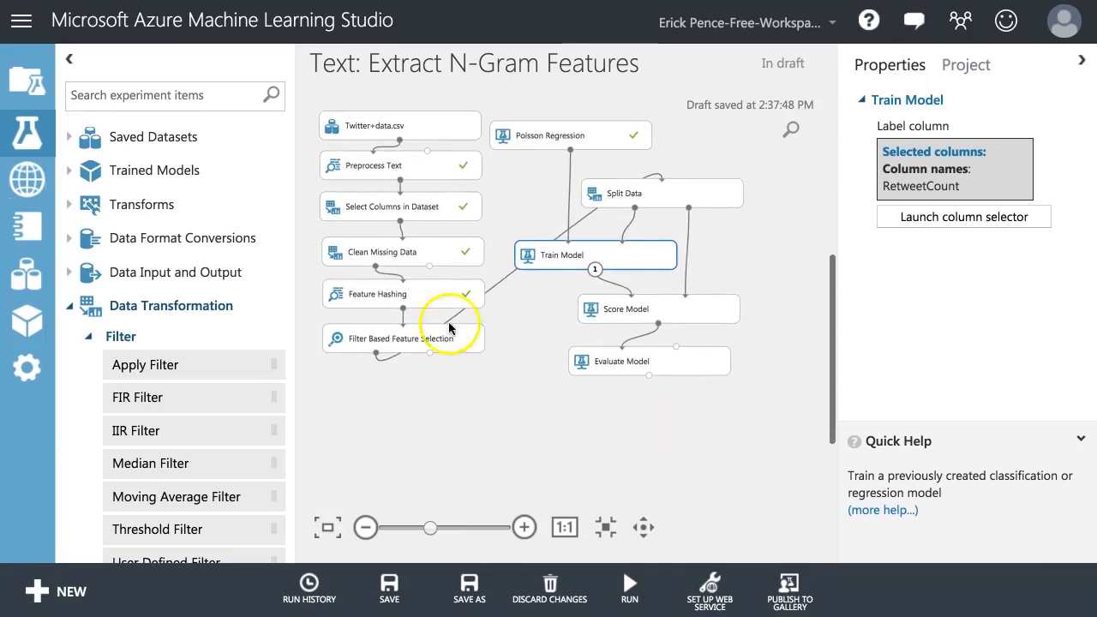
- Delete the Feature Hashing and Filter Based Feature Selection modules
left_click(424, 295)
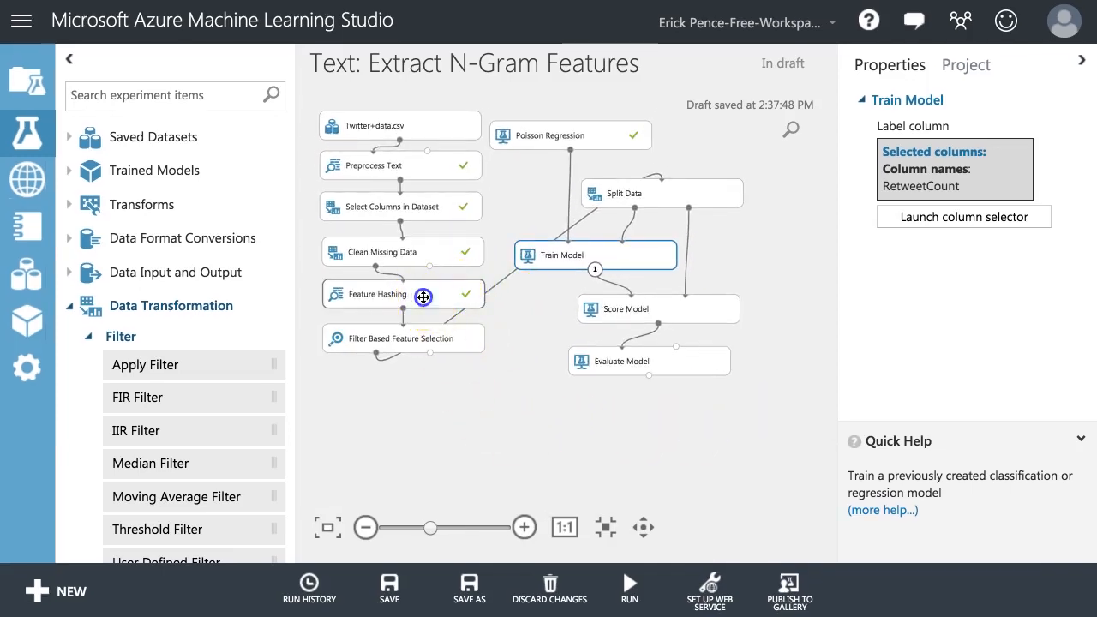
left_click(401, 293)
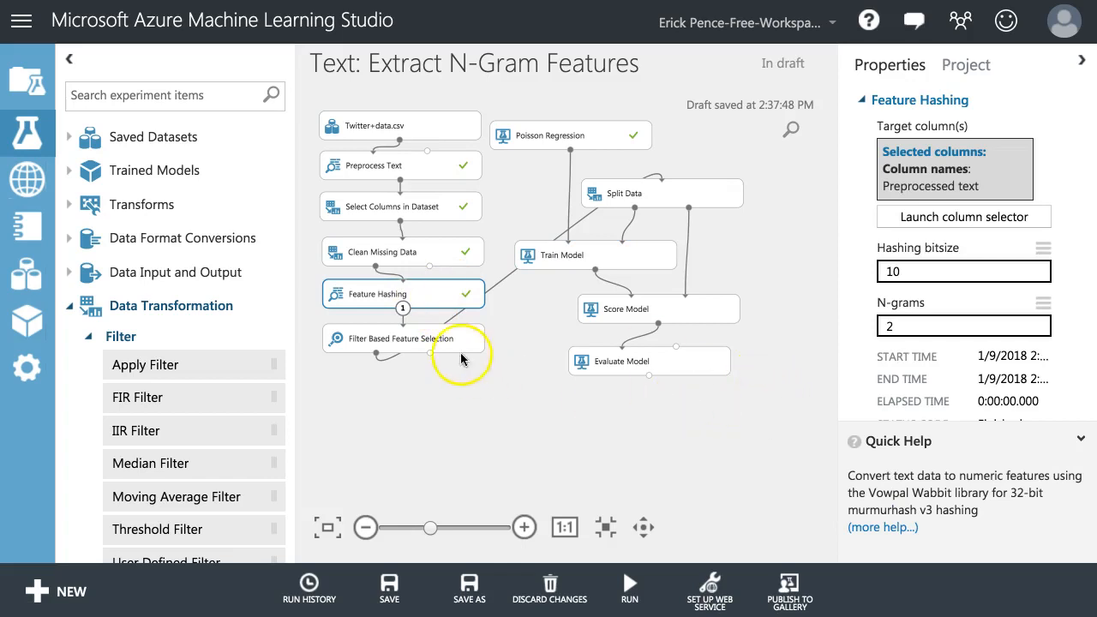
right_click(403, 293)
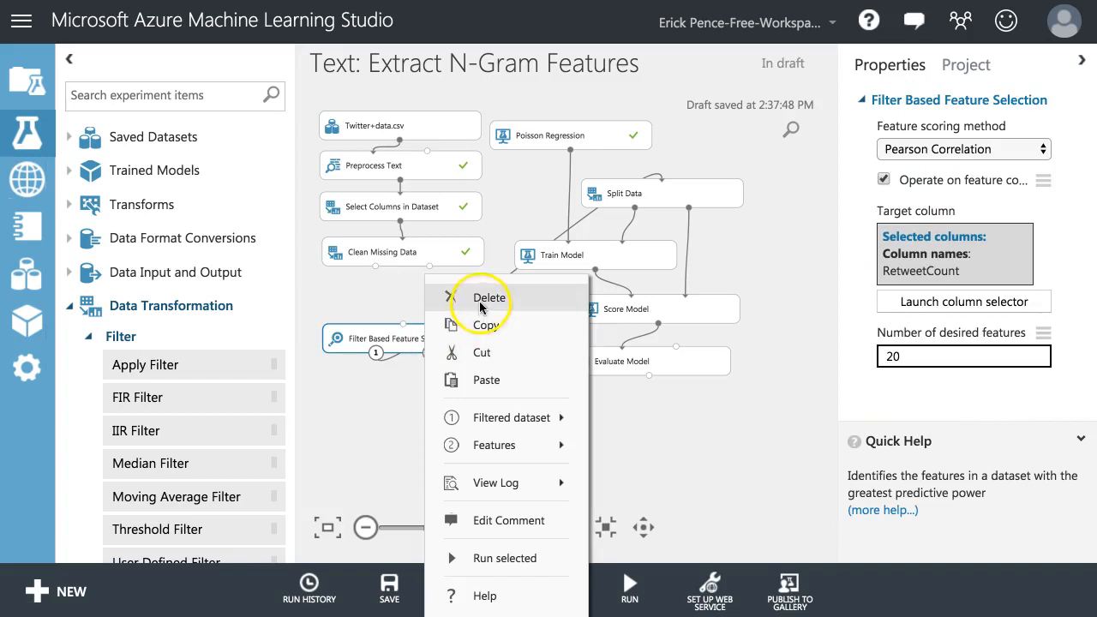
left_click(486, 297)
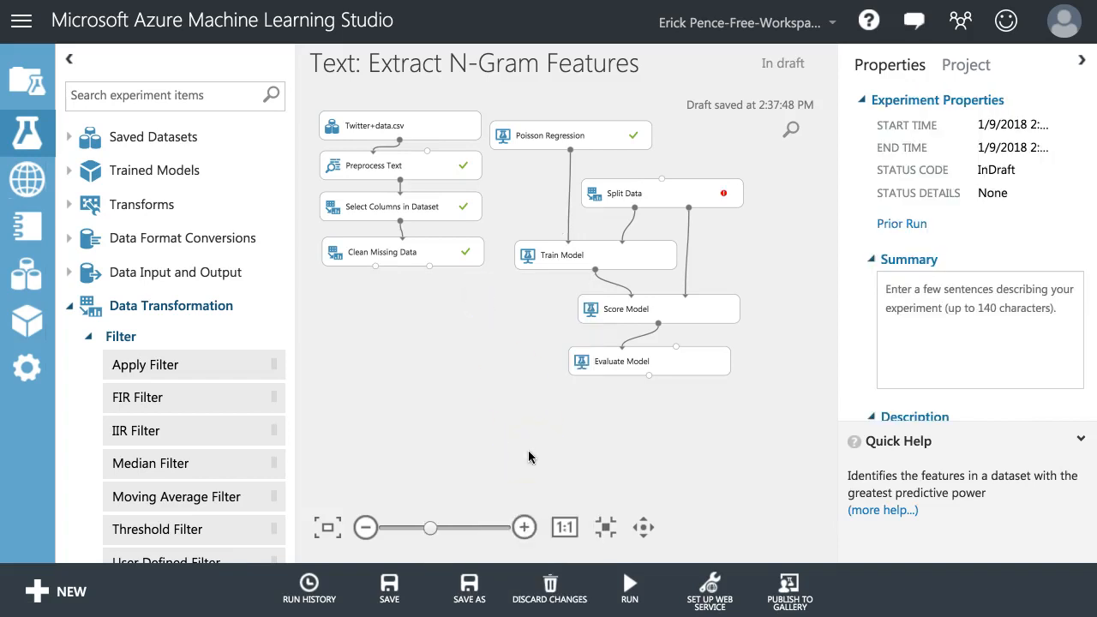
mouse_move(479, 345)
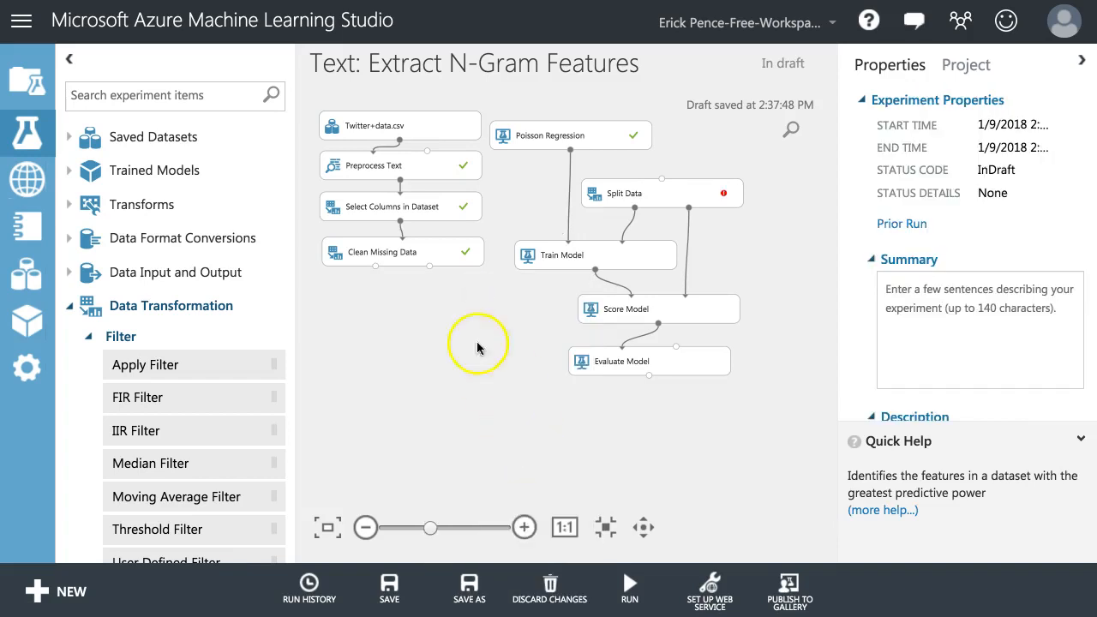
mouse_move(419, 135)
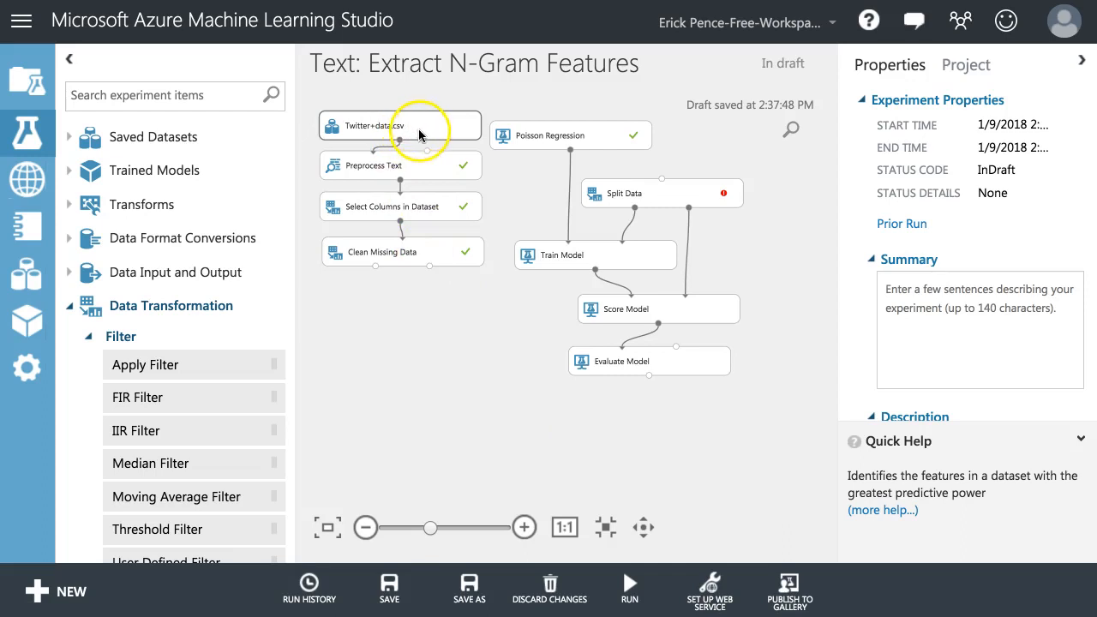
mouse_move(696, 334)
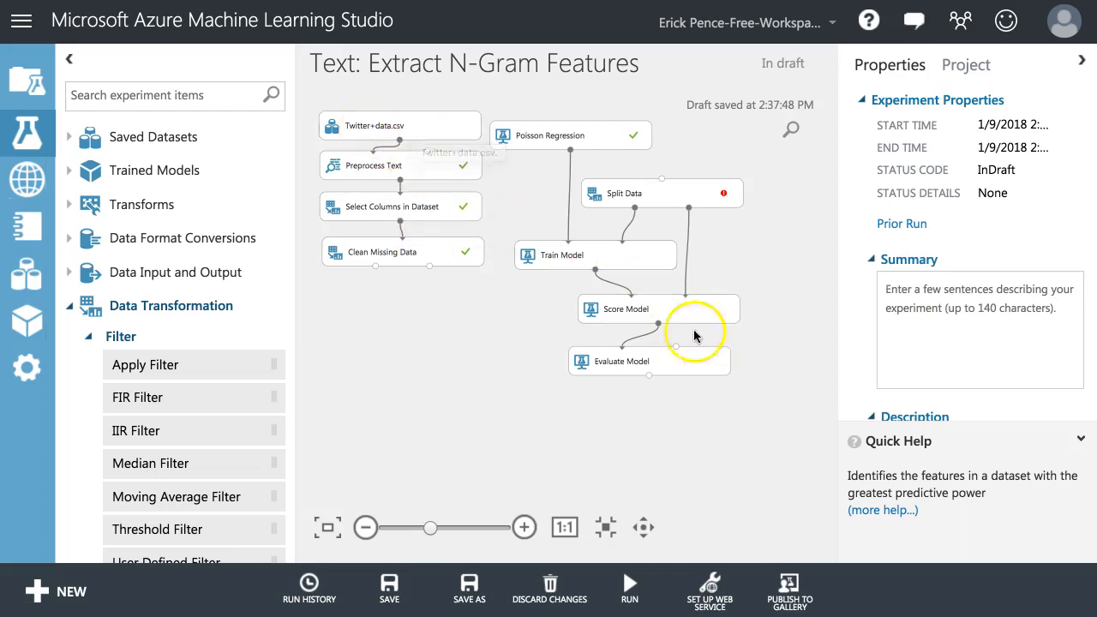
- Add Extract N-Gram Features from Text between Clean Missing Data and Split Data
left_click(399, 125)
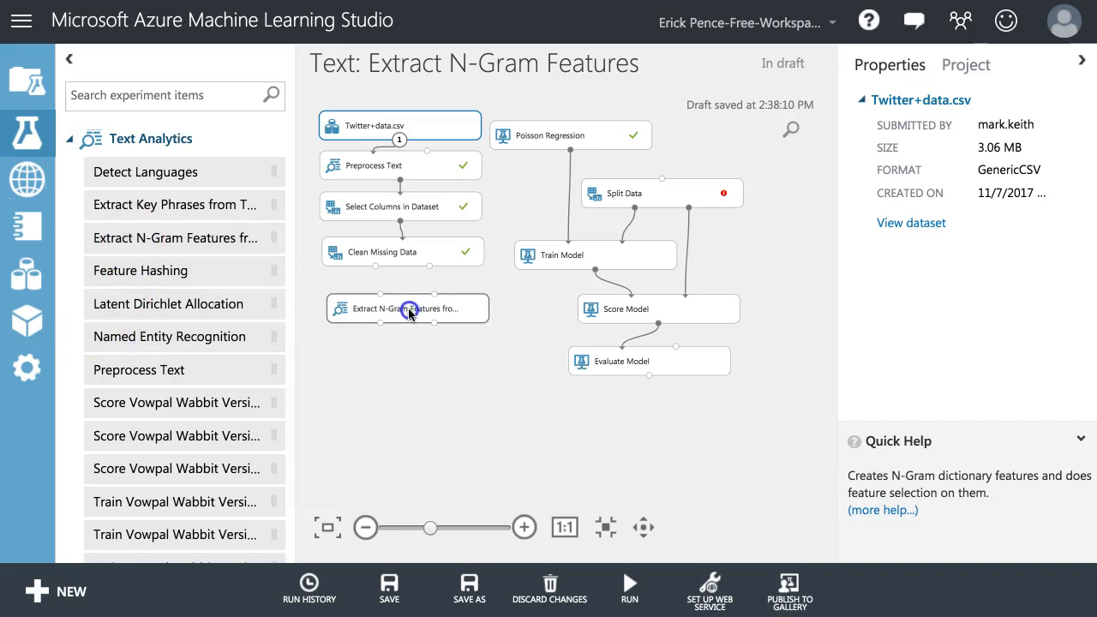
left_click(403, 309)
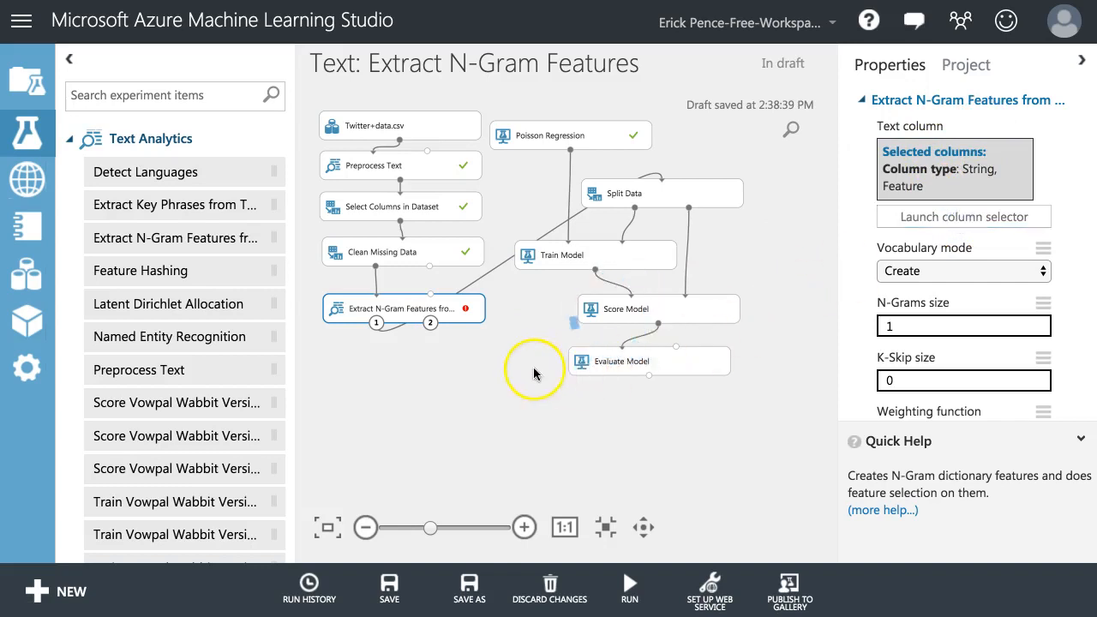
- Set the N-gram text column to Preprocessed text, with Fisher Score targeting RetweetCount
left_click(962, 216)
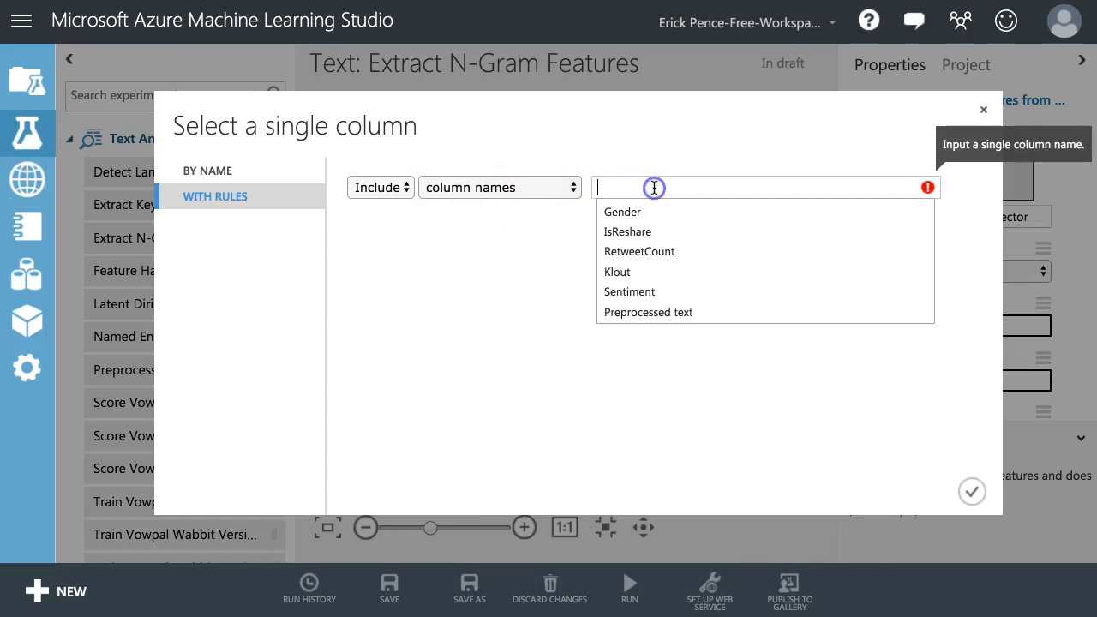
mouse_move(649, 312)
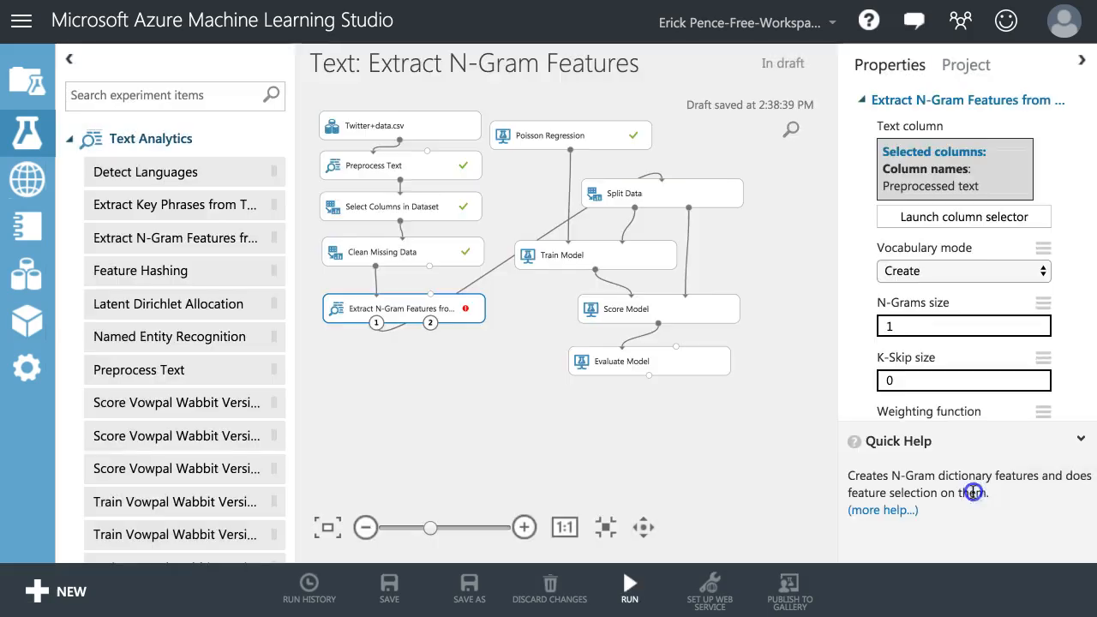
scroll("down", 3)
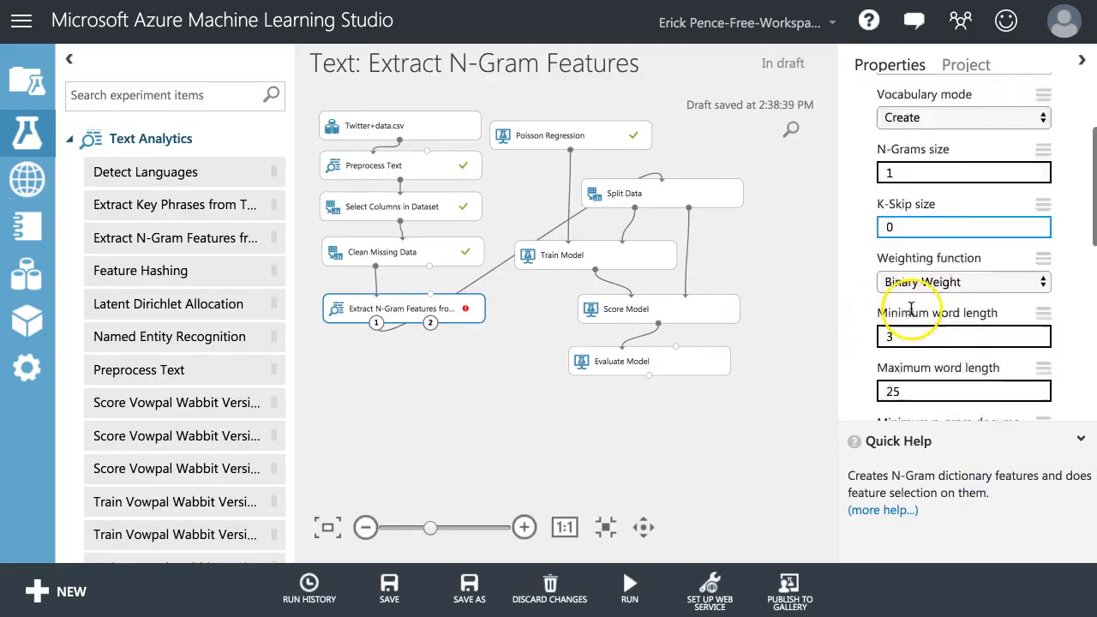
scroll("down", 3)
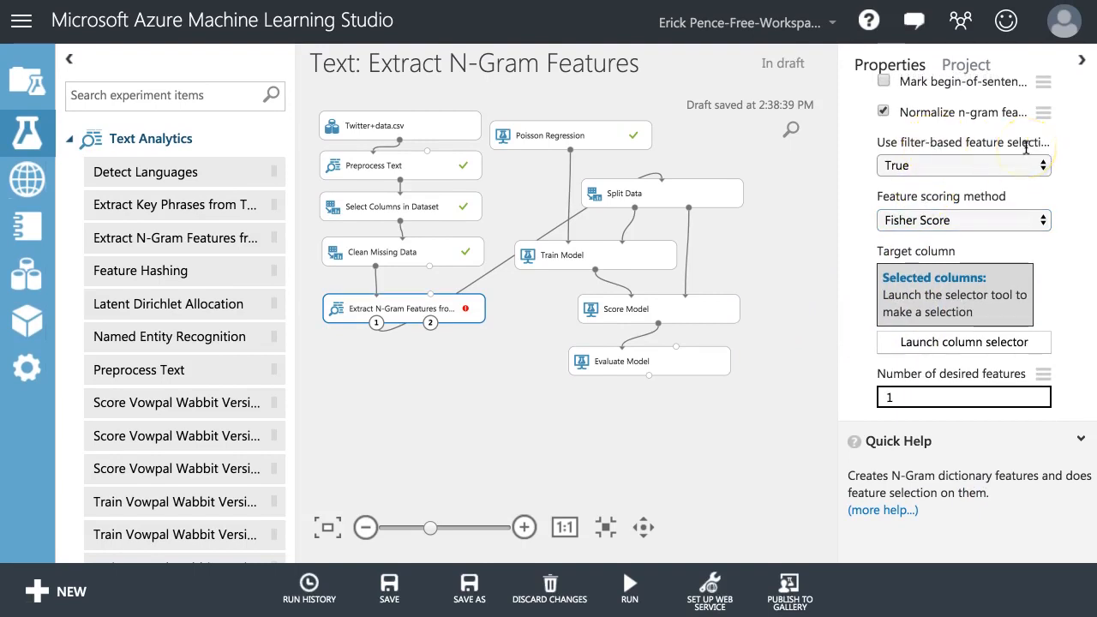
left_click(964, 220)
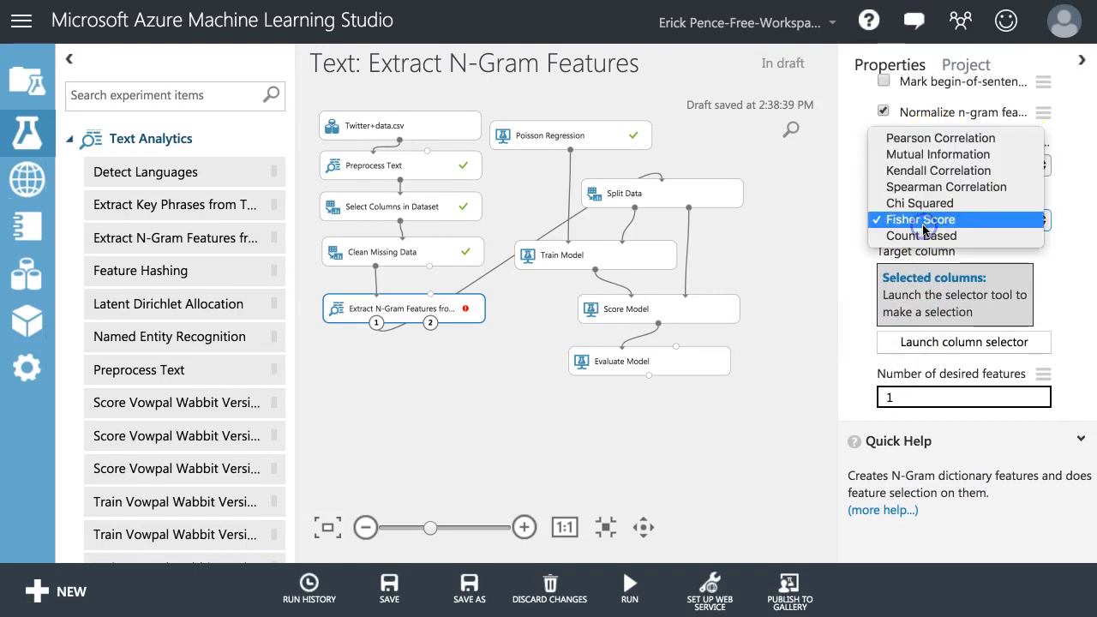
left_click(930, 219)
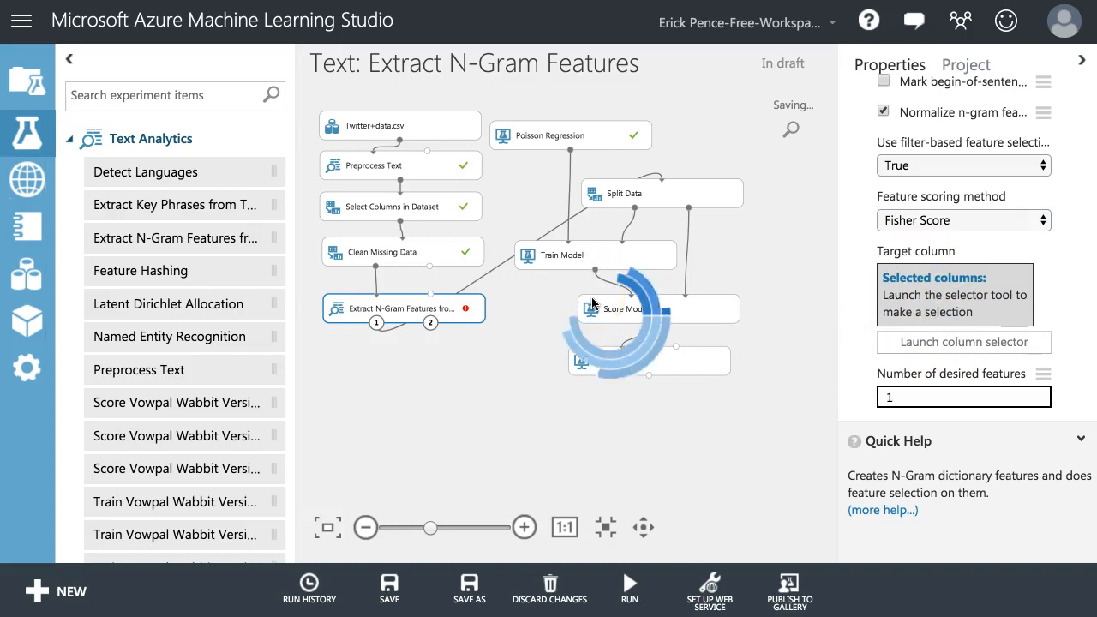
left_click(963, 342)
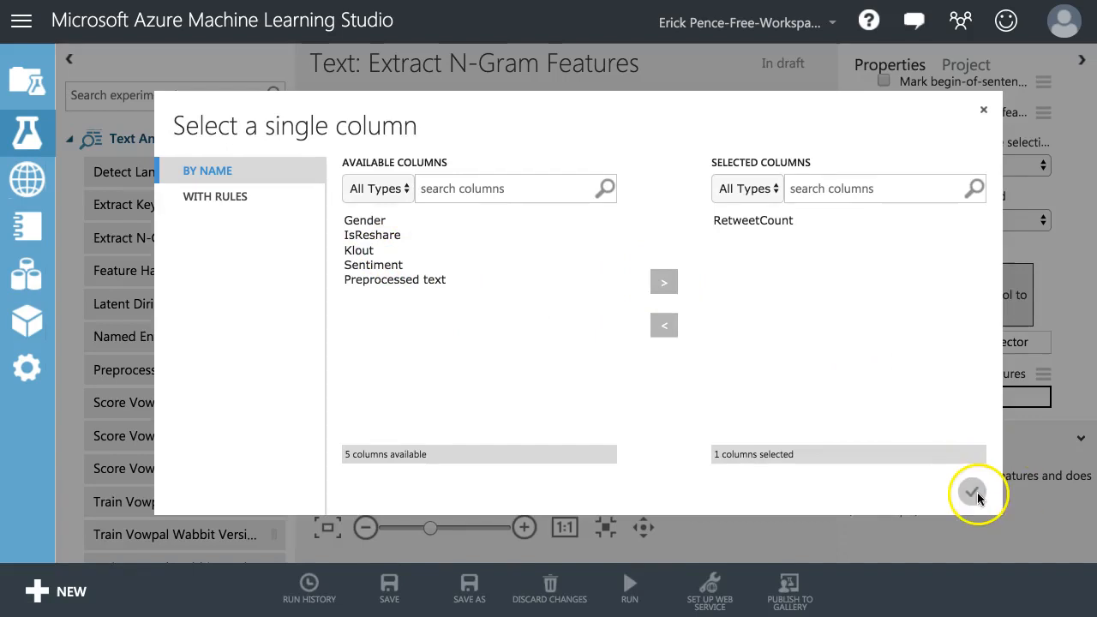
left_click(974, 495)
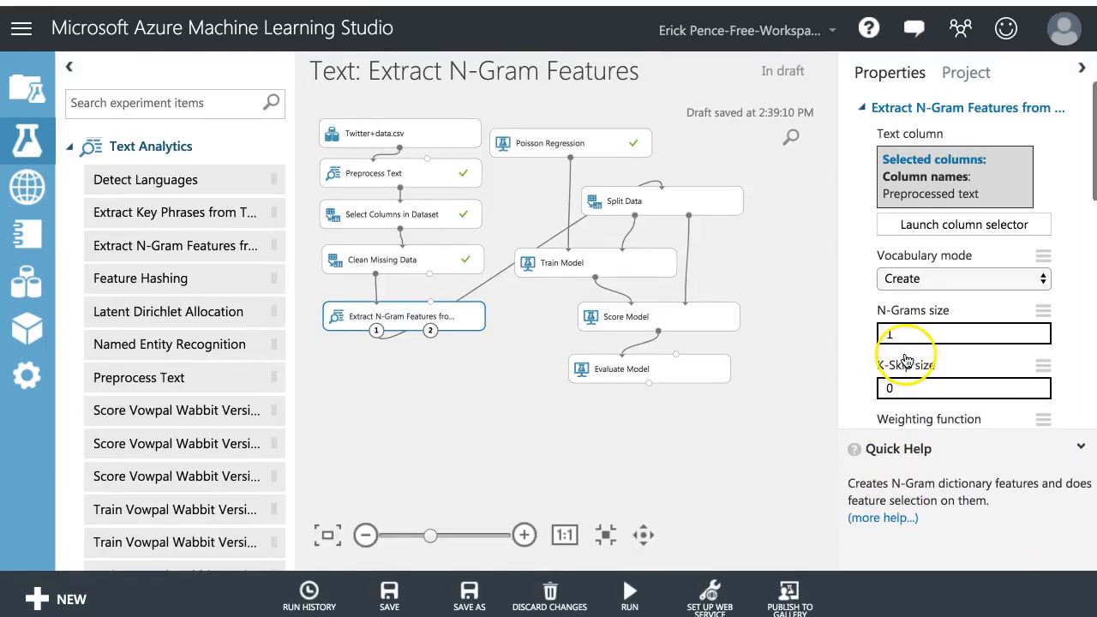
- Set N-Grams size to 2 and open the vocabulary mode choices, keeping Create
scroll("down", 3)
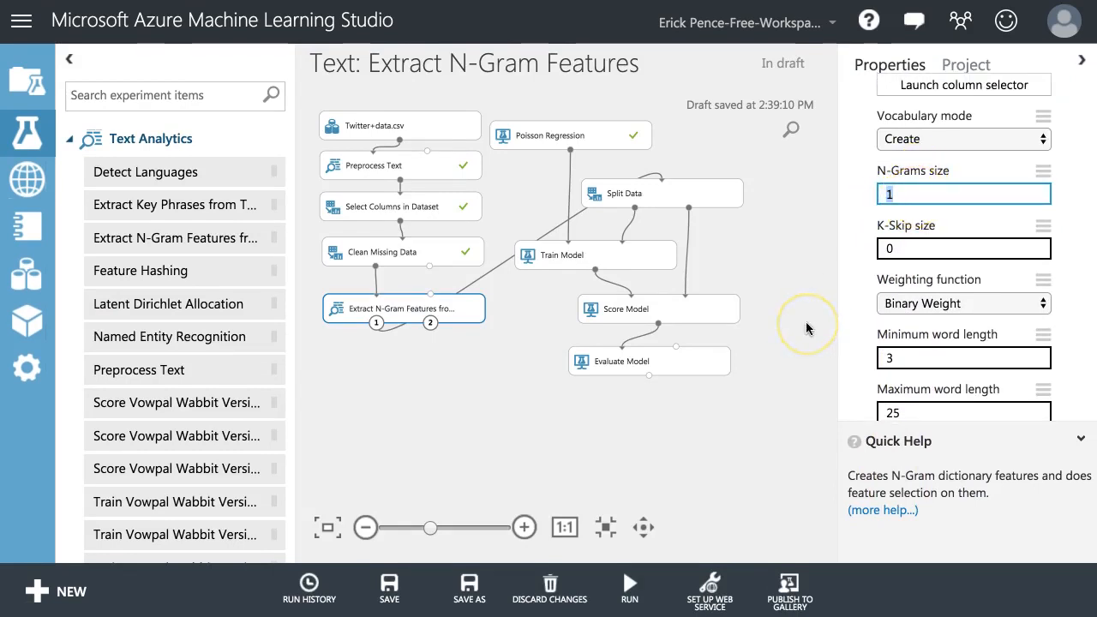
type("2")
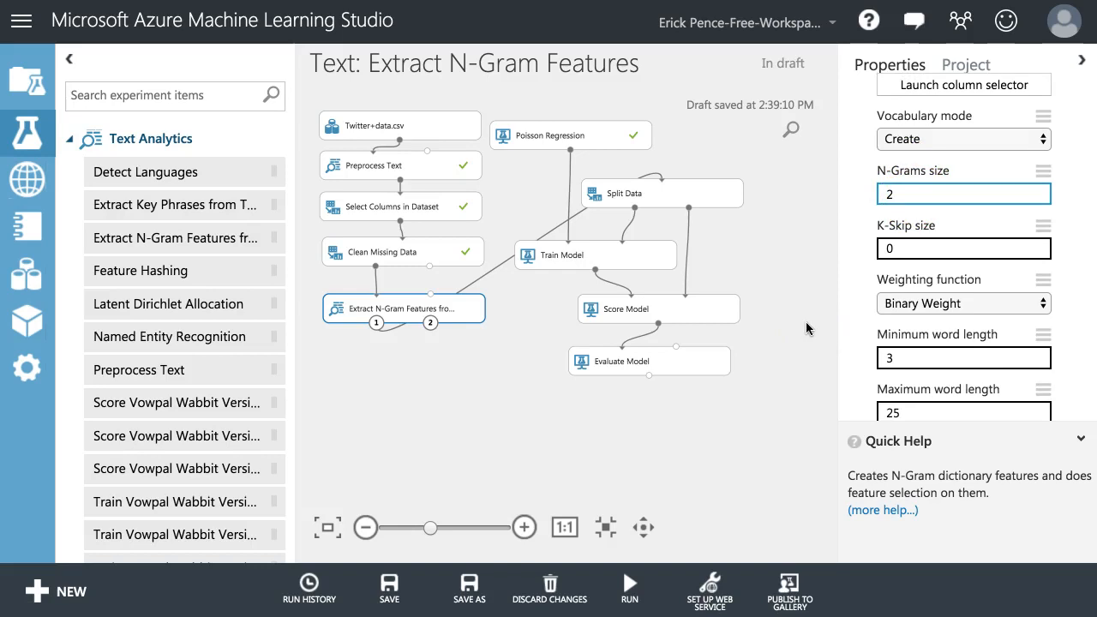
left_click(425, 304)
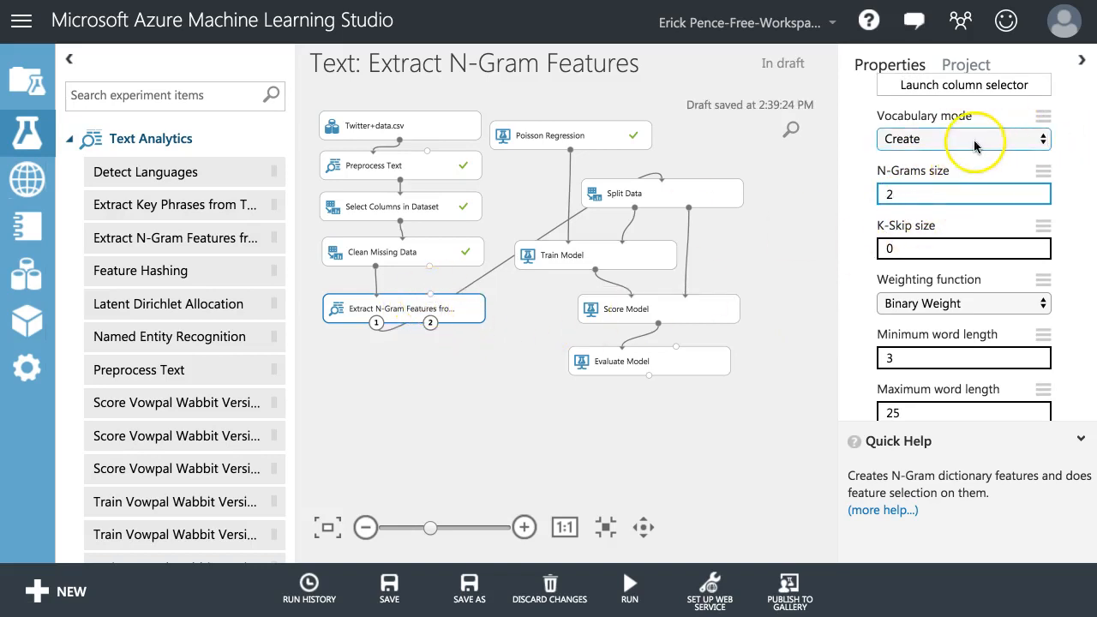
left_click(964, 139)
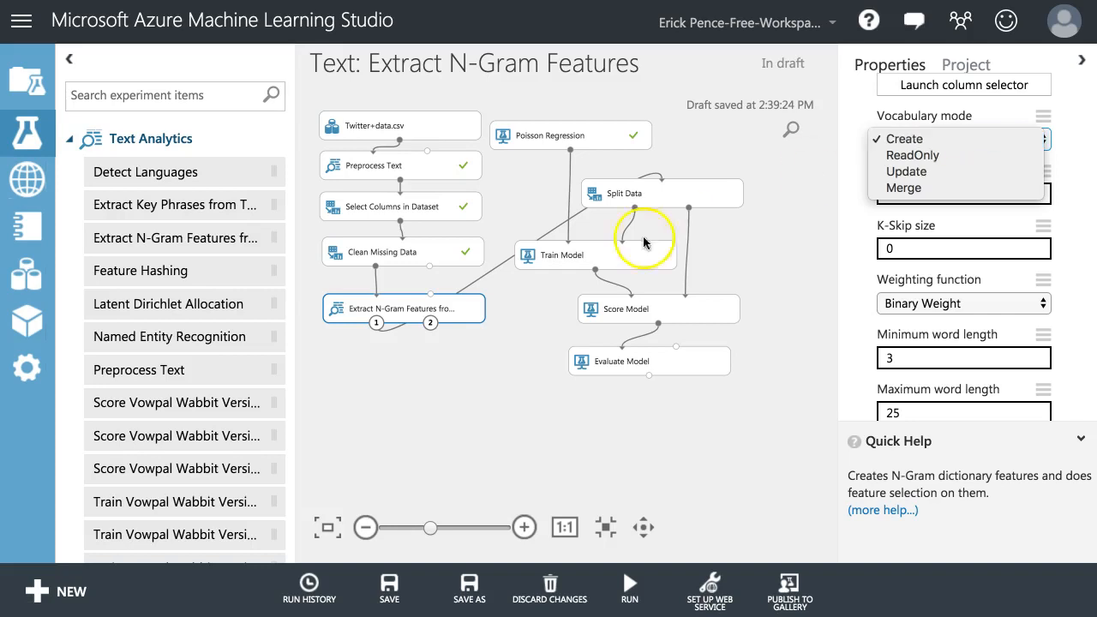
mouse_move(907, 187)
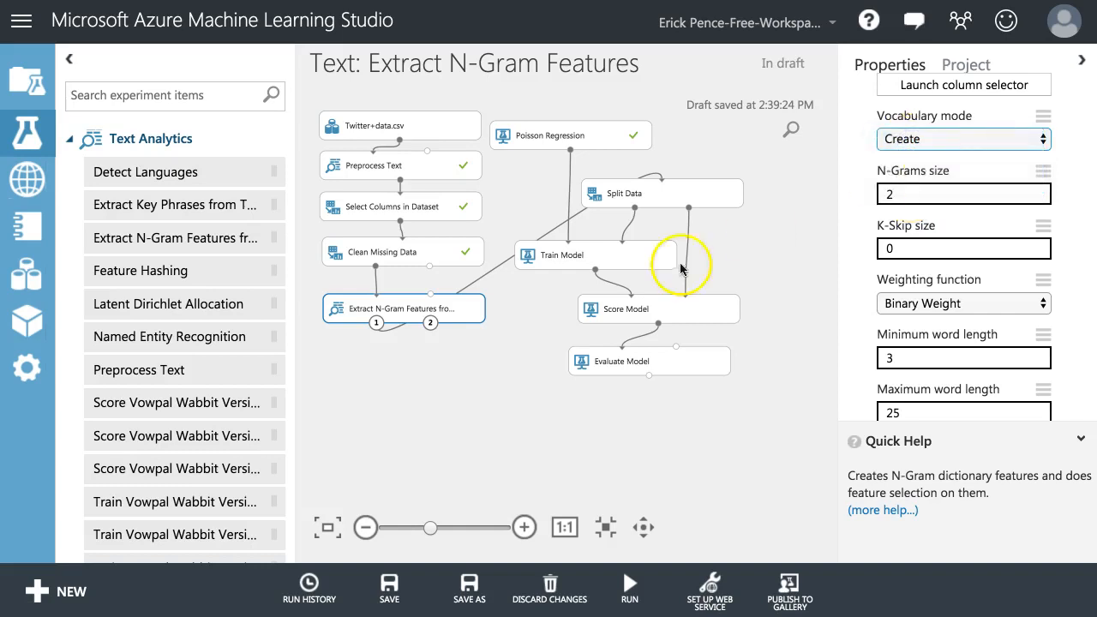
mouse_move(430, 294)
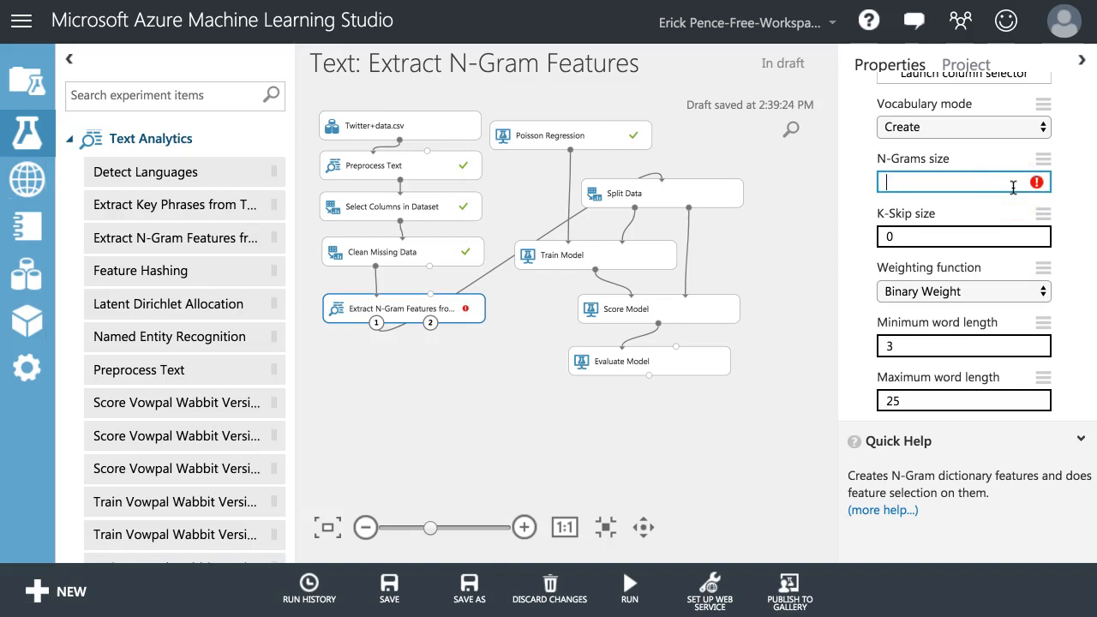
- Restore N-Grams size 2, try K-Skip sizes 2 and 1, then set K-Skip to 0
type("2")
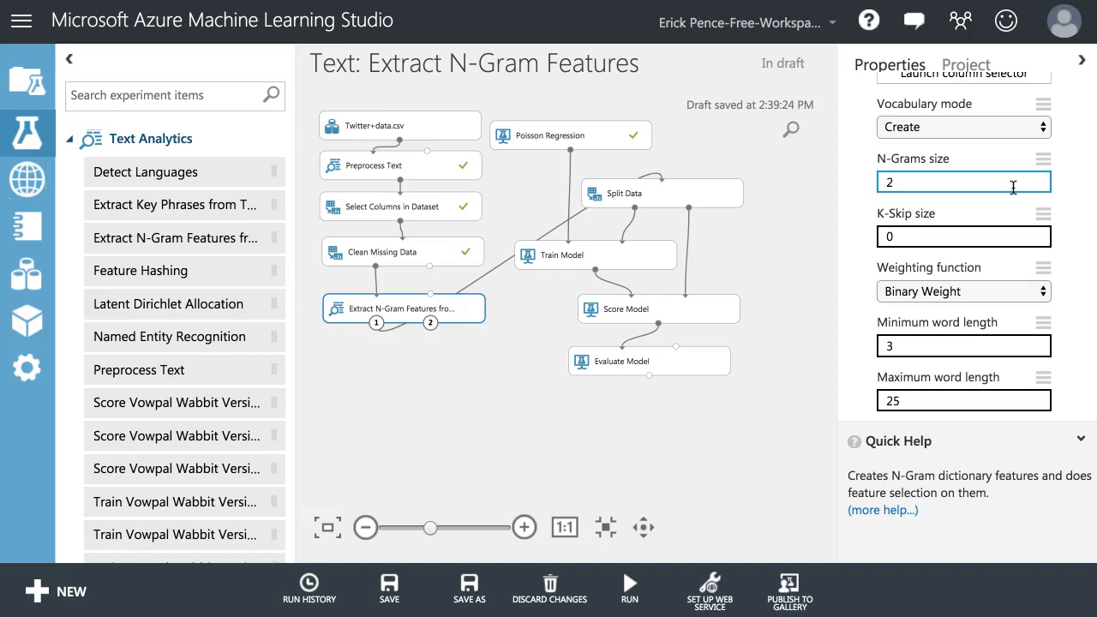
left_click(964, 236)
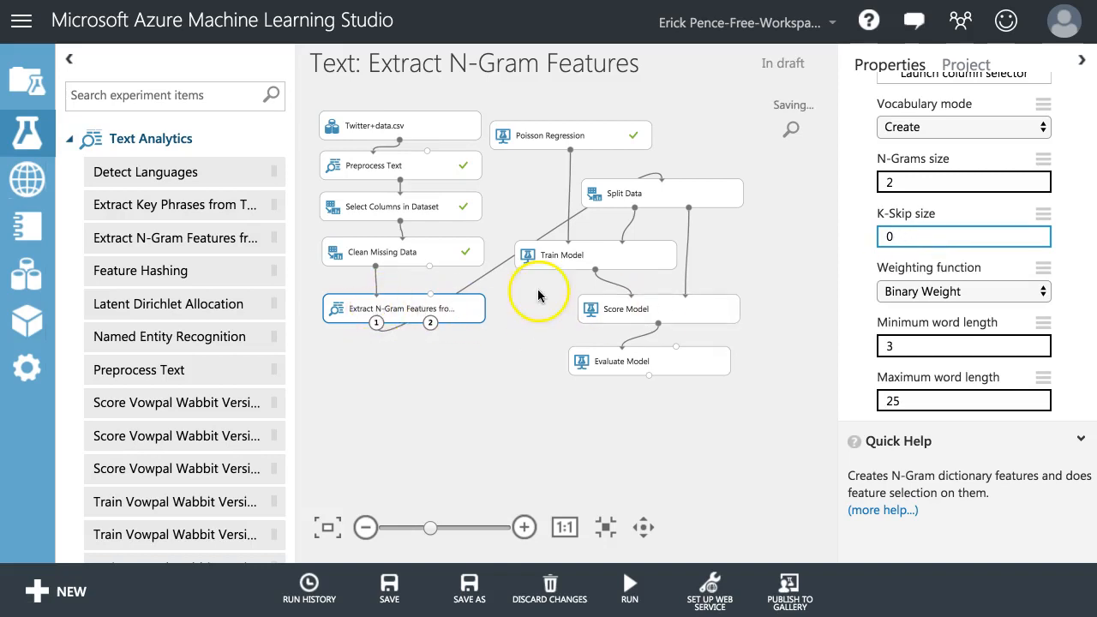
mouse_move(947, 268)
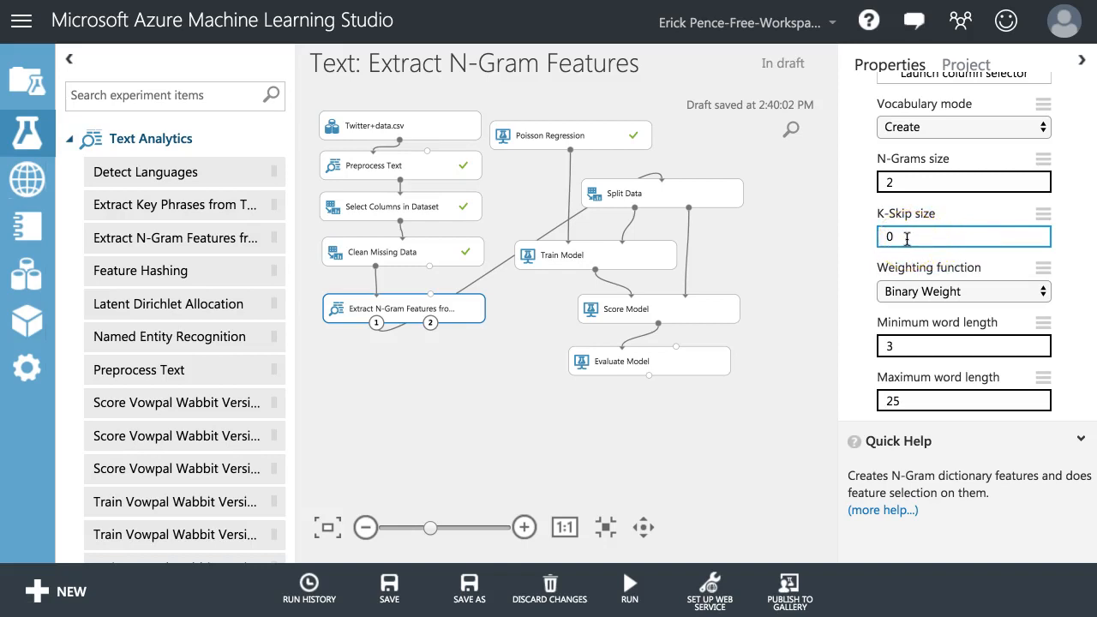
type("2")
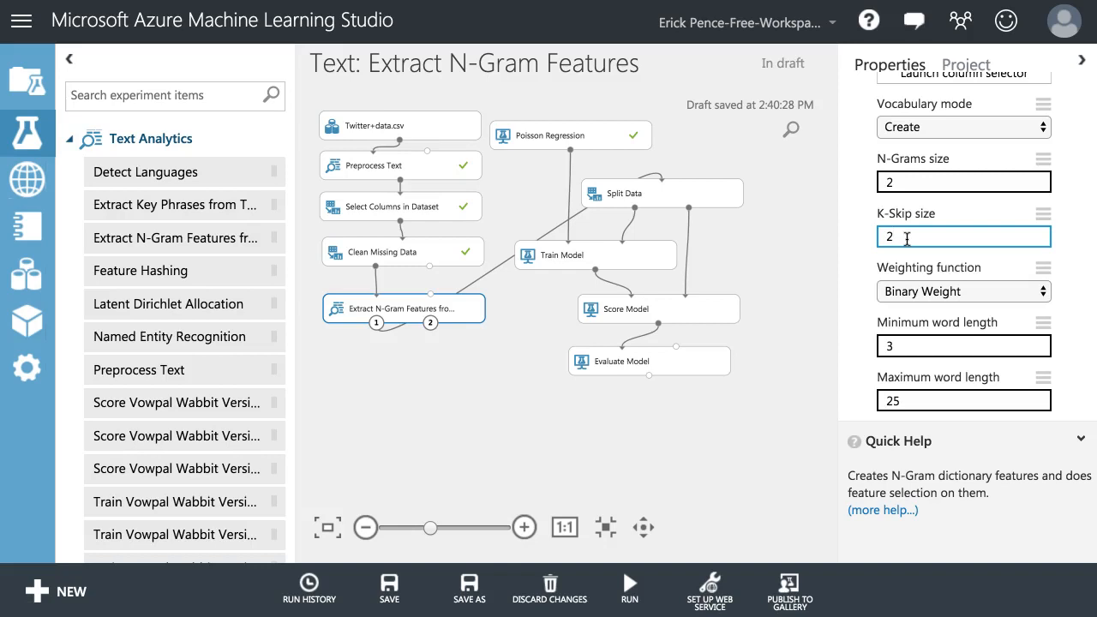
mouse_move(624, 182)
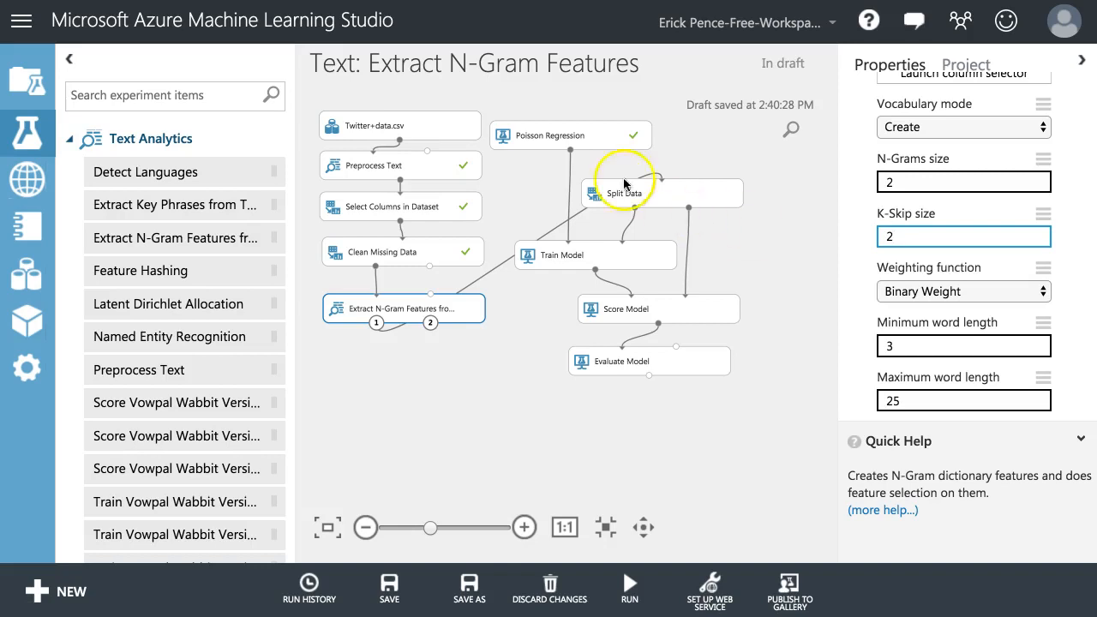
left_click(963, 236)
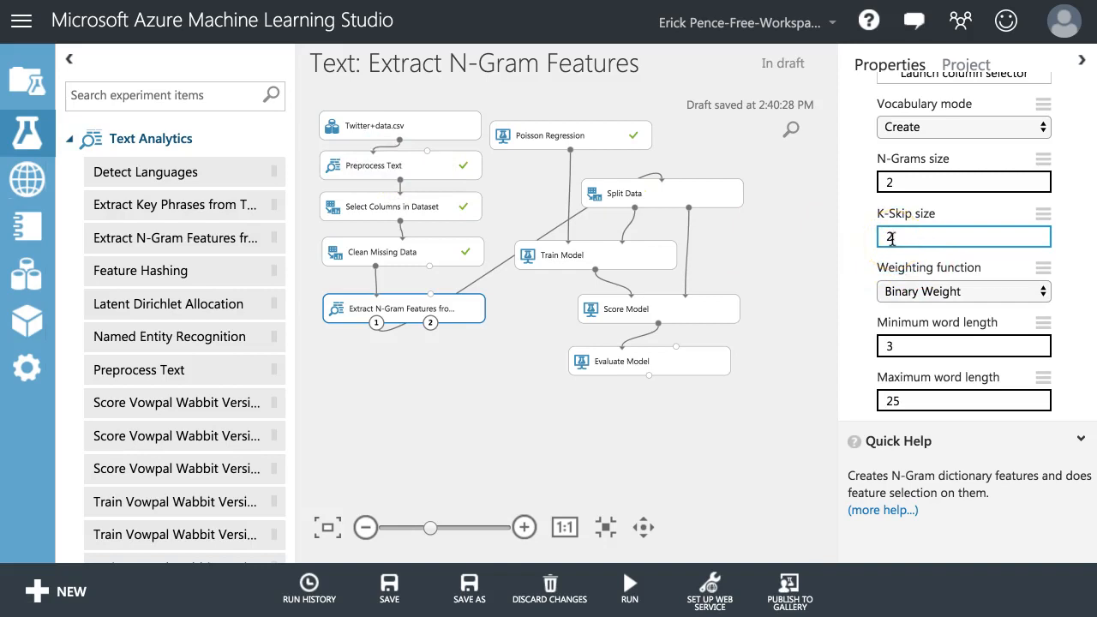
type("1")
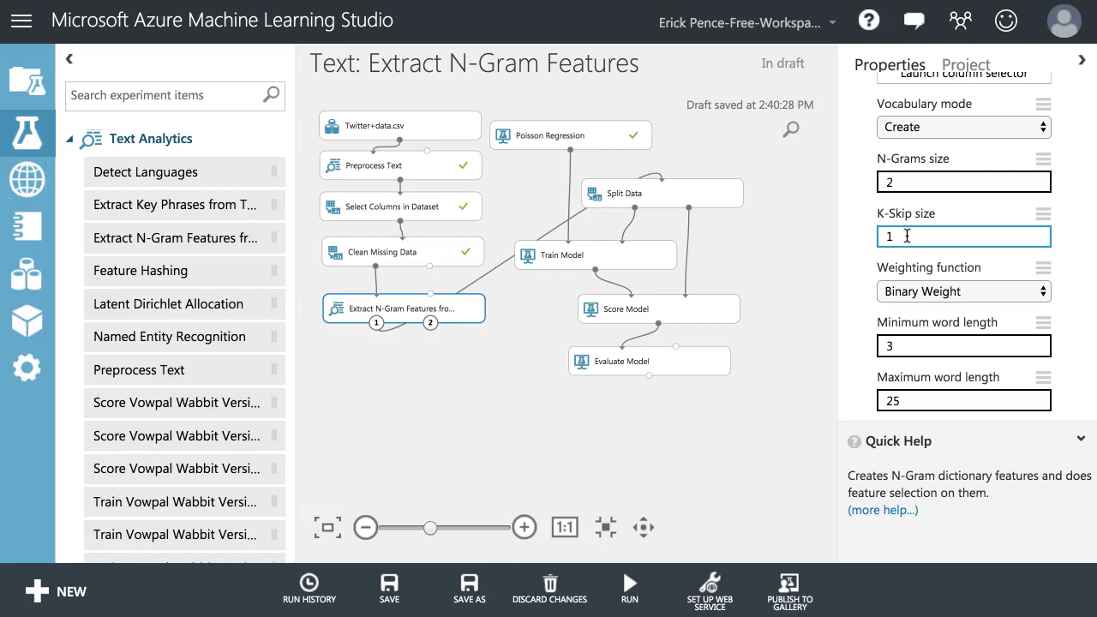
type("0")
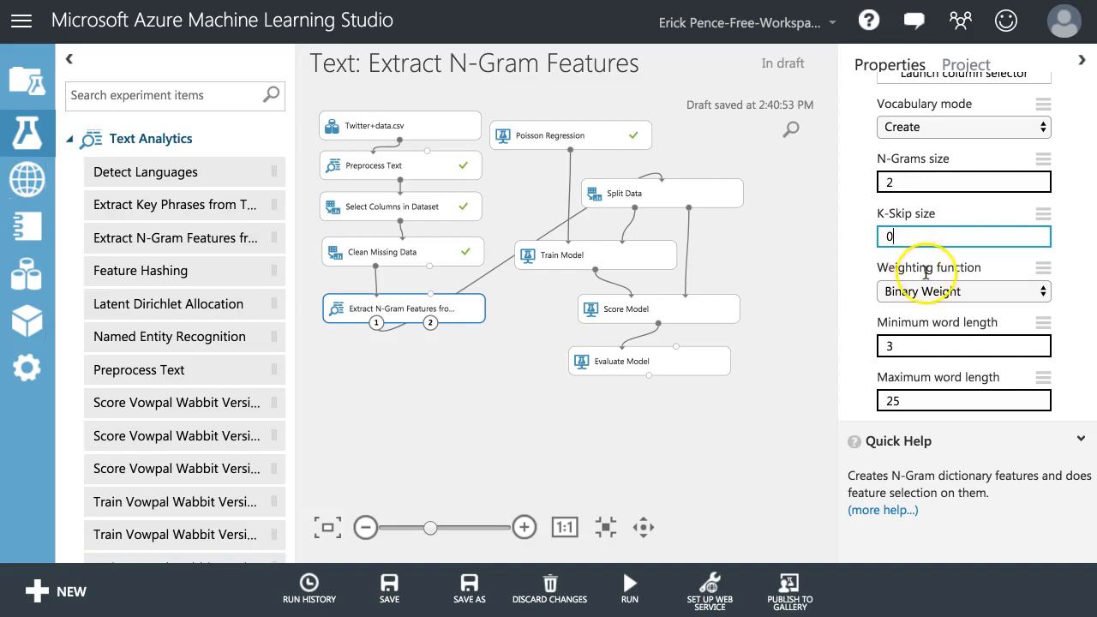
- View the Weighting function options, from Binary Weight to Graph Weight
scroll("down", 3)
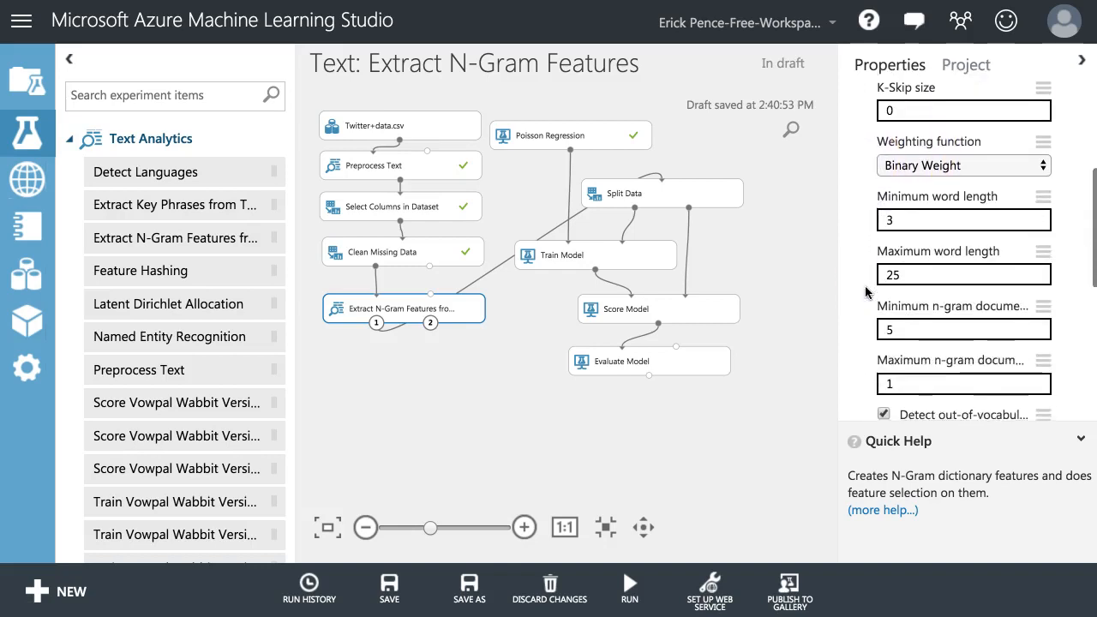
left_click(962, 165)
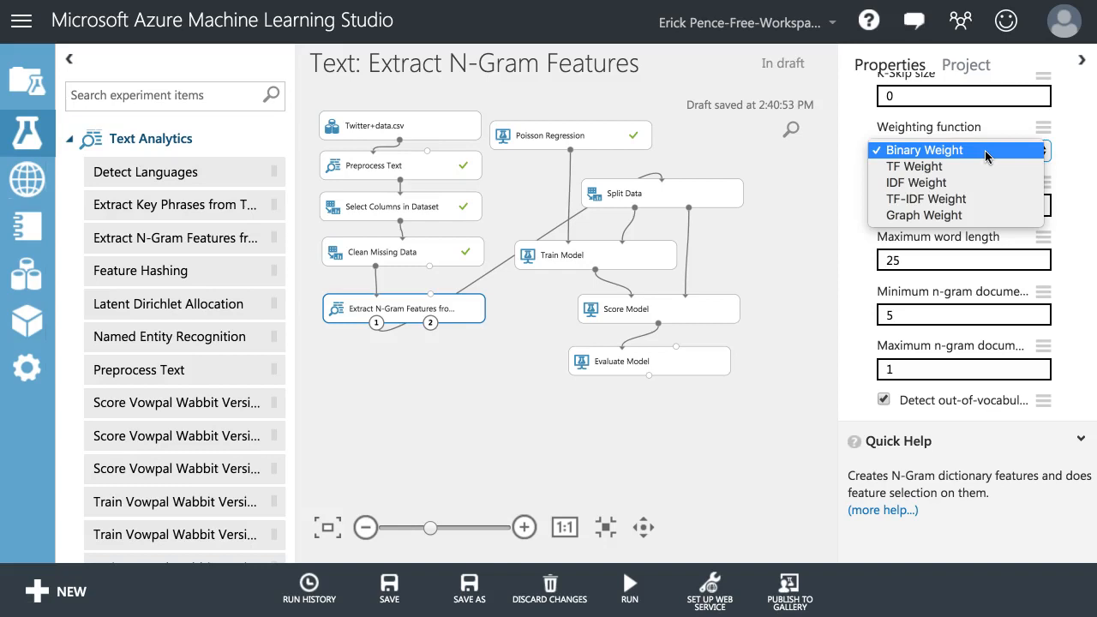
mouse_move(917, 183)
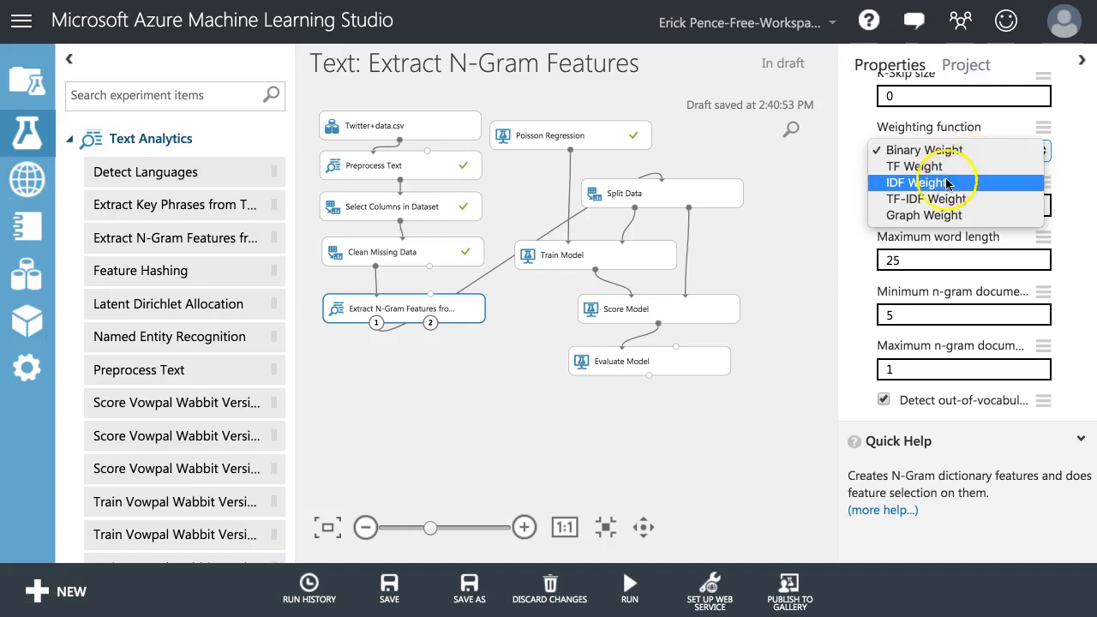
left_click(930, 199)
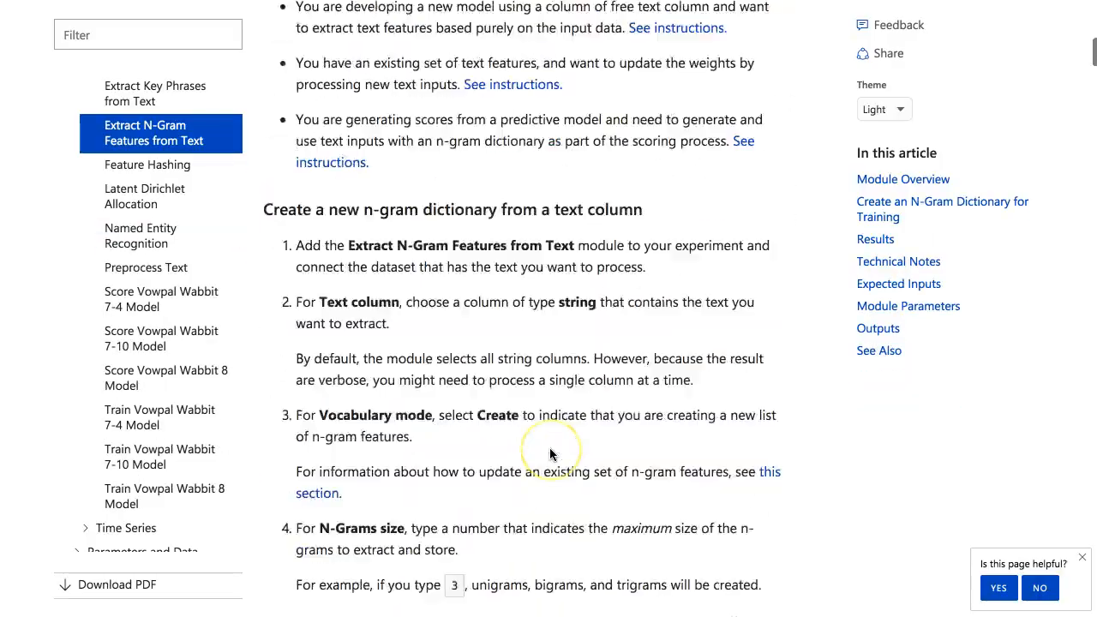
- Scroll the Docs article to 'Choose the weighting function' and highlight IDF and TF
scroll("down", 3)
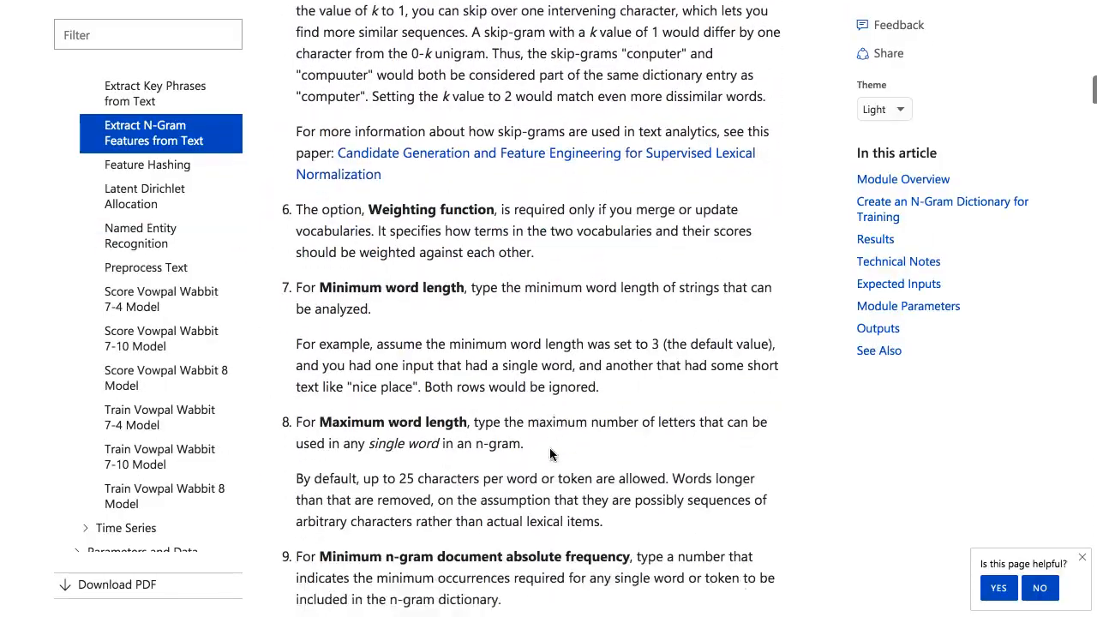
scroll("down", 3)
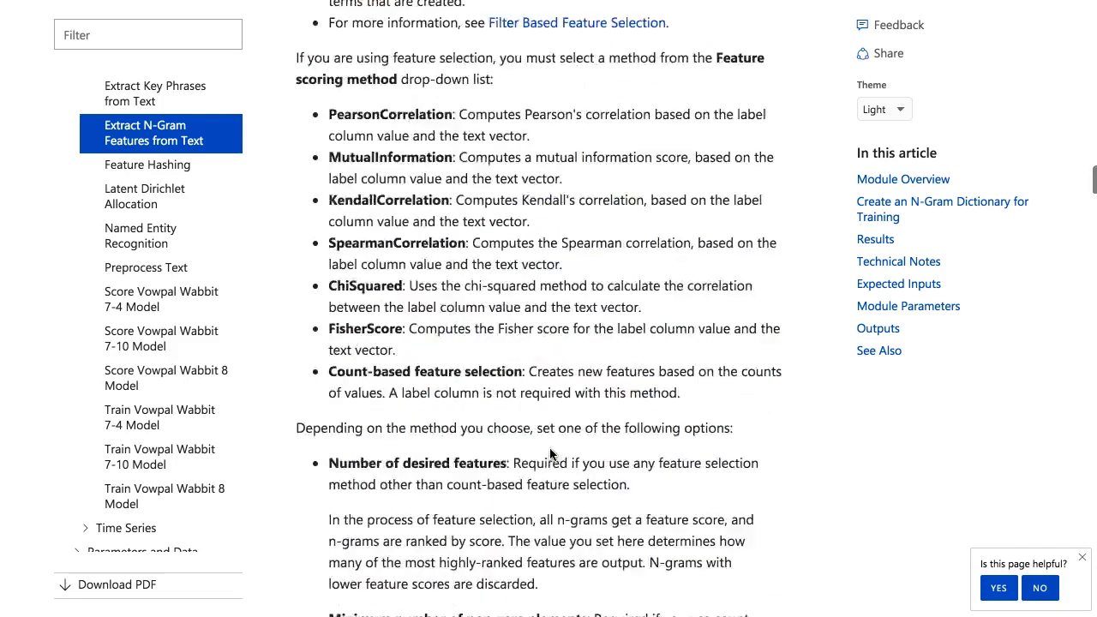
scroll("down", 3)
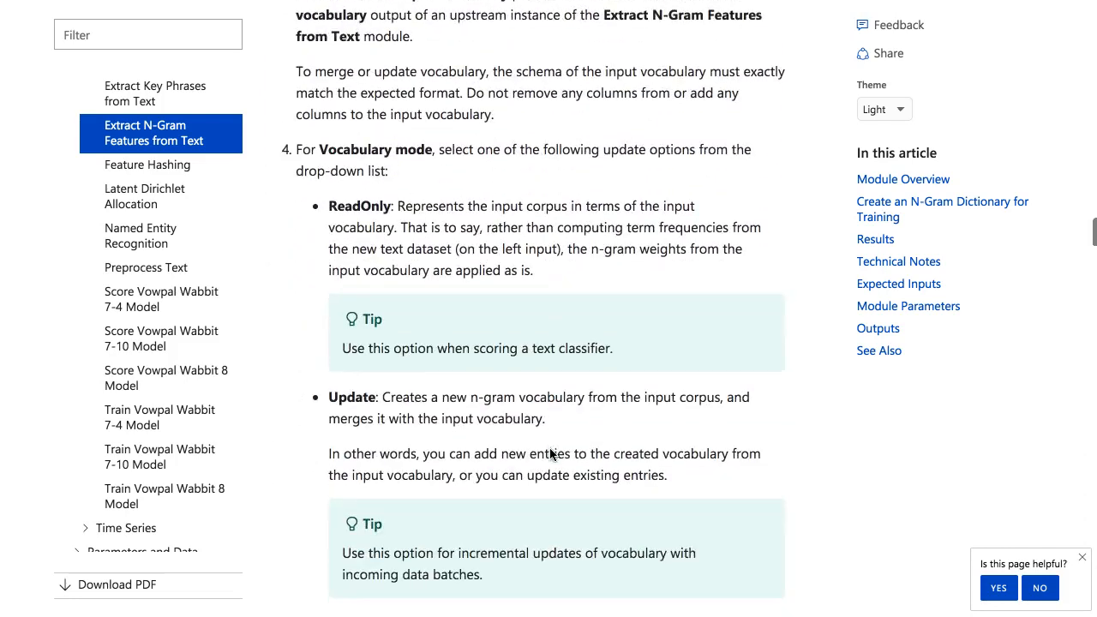
scroll("down", 3)
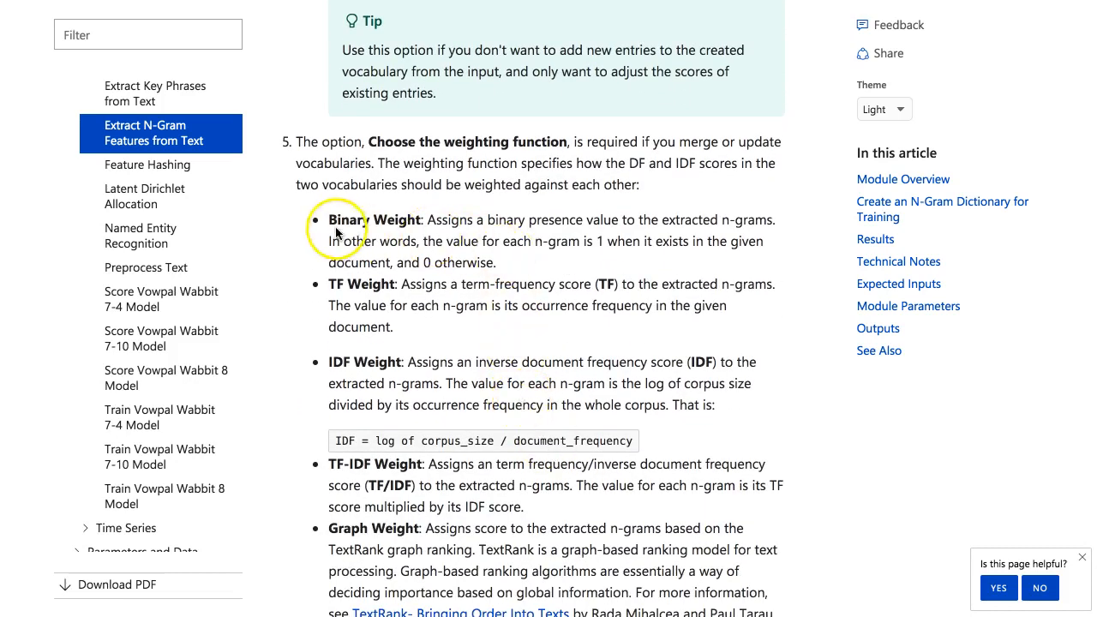
mouse_move(505, 289)
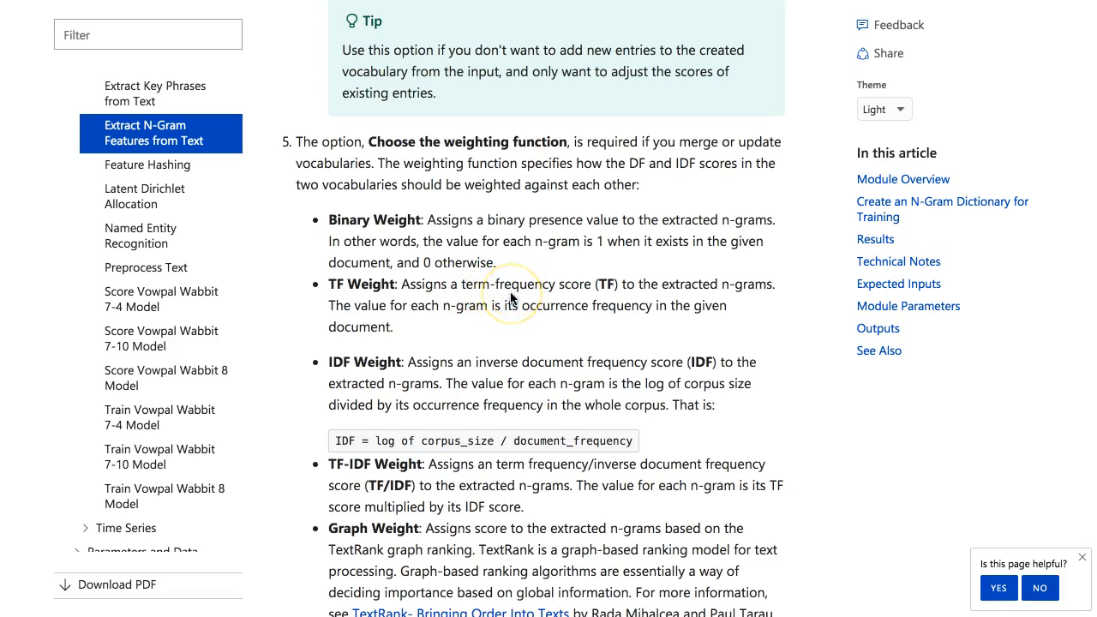
mouse_move(362, 284)
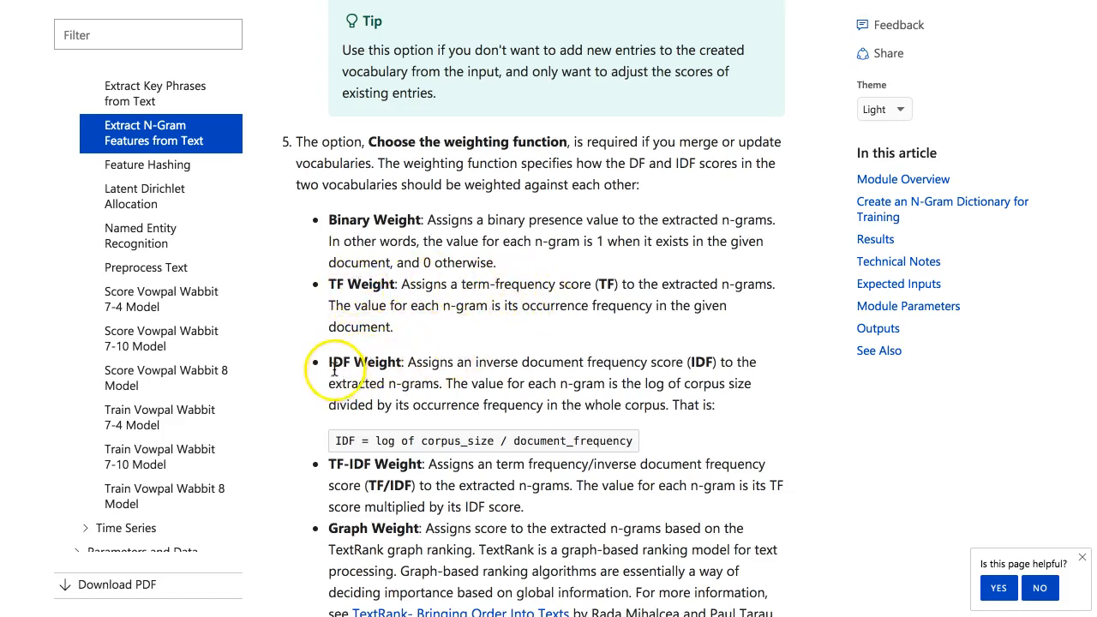
double_click(344, 363)
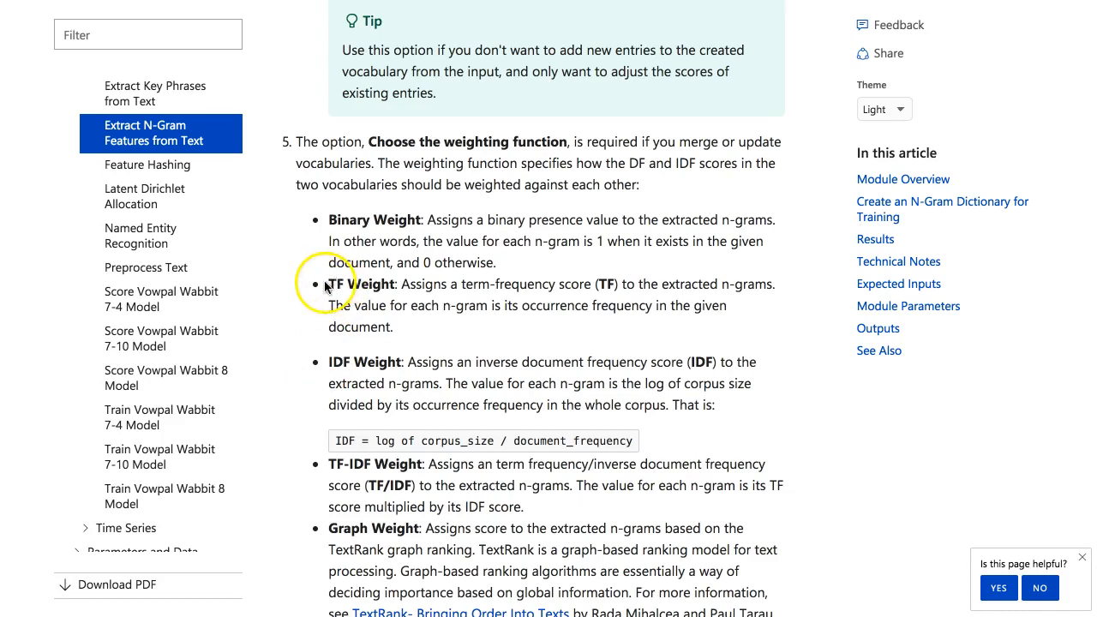
double_click(340, 283)
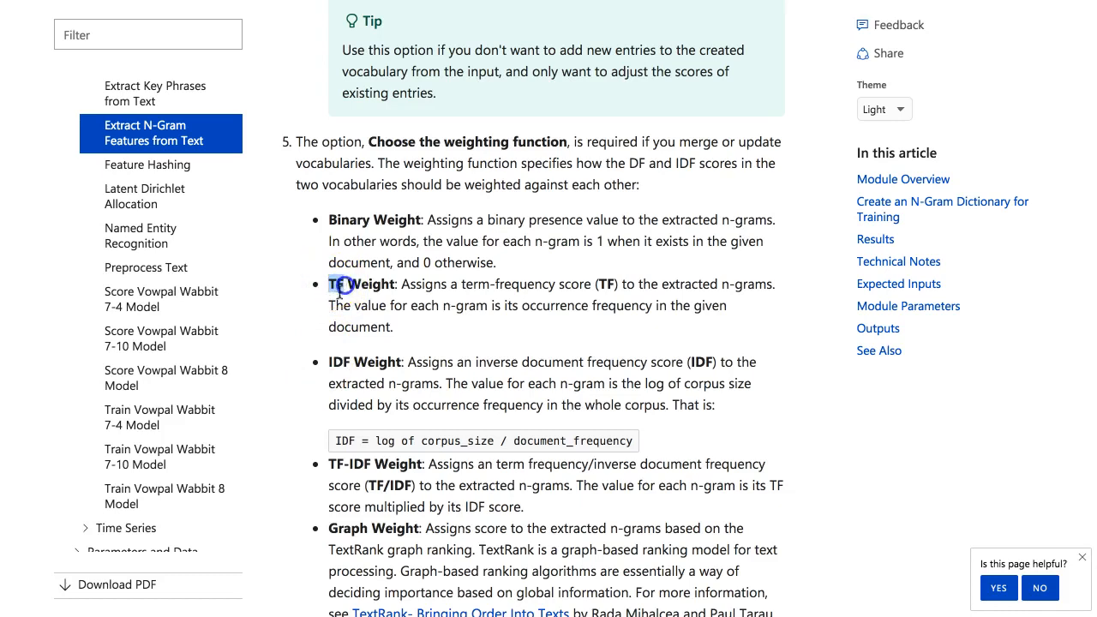
scroll("down", 3)
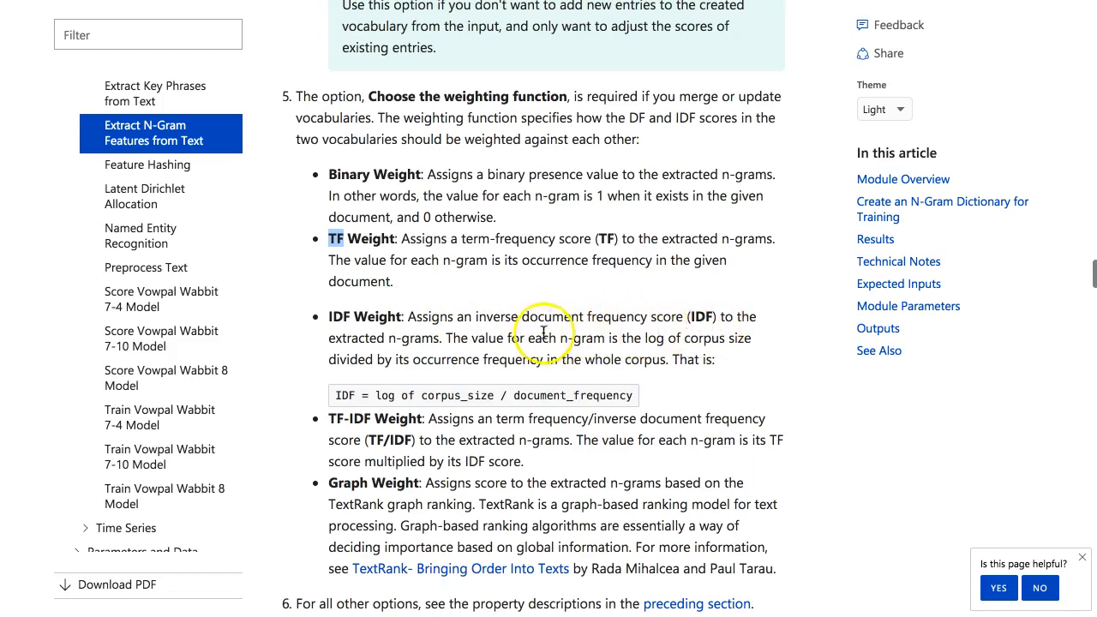
mouse_move(445, 338)
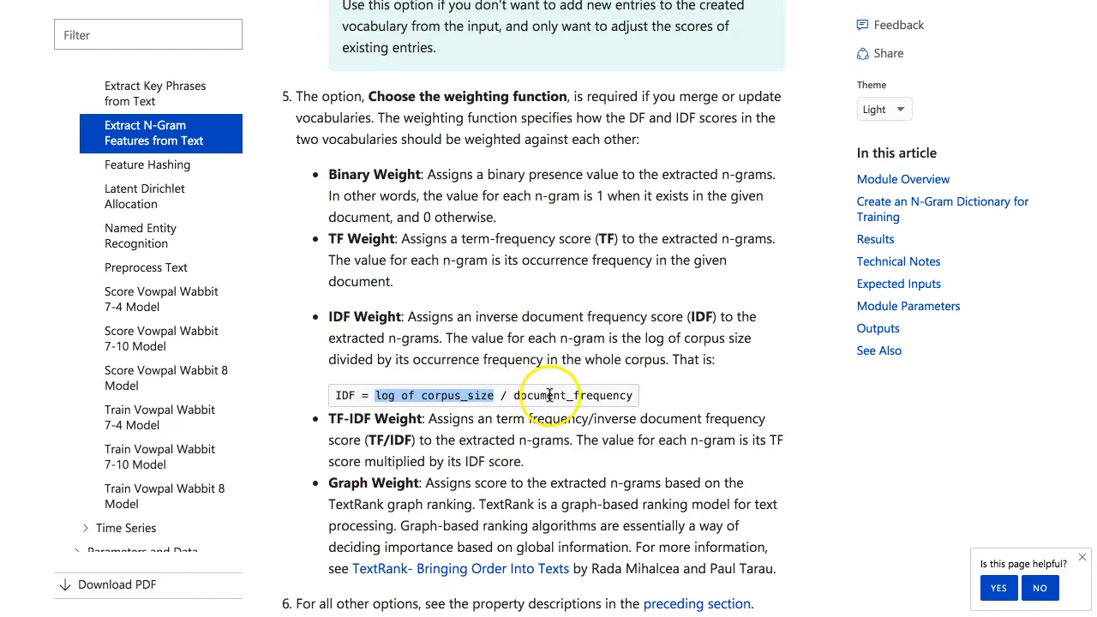
double_click(547, 395)
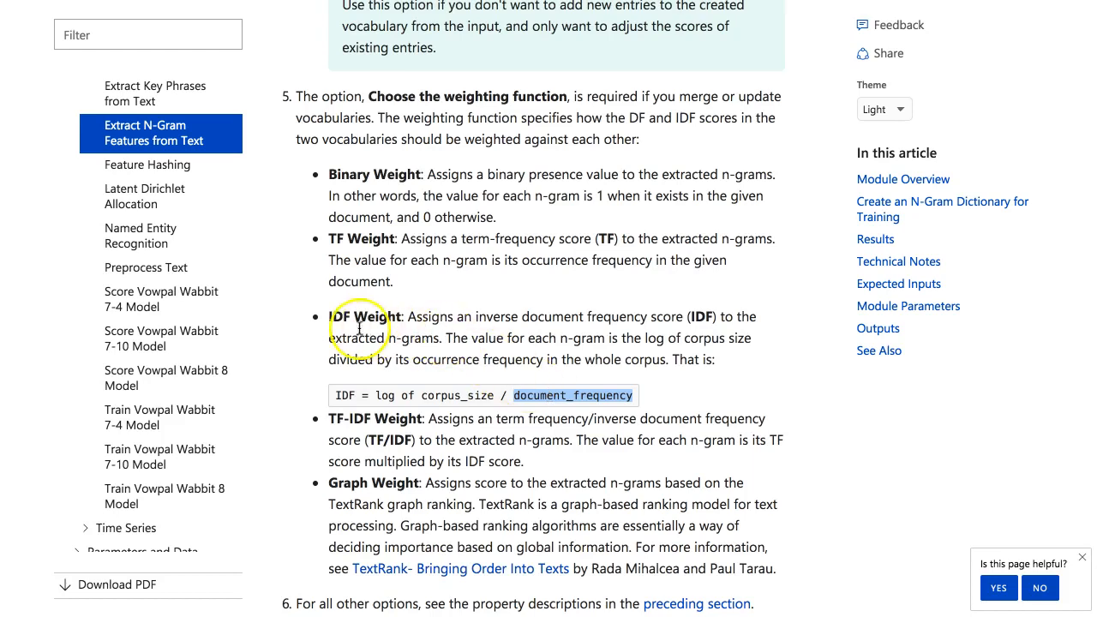
left_click_drag(329, 316, 589, 338)
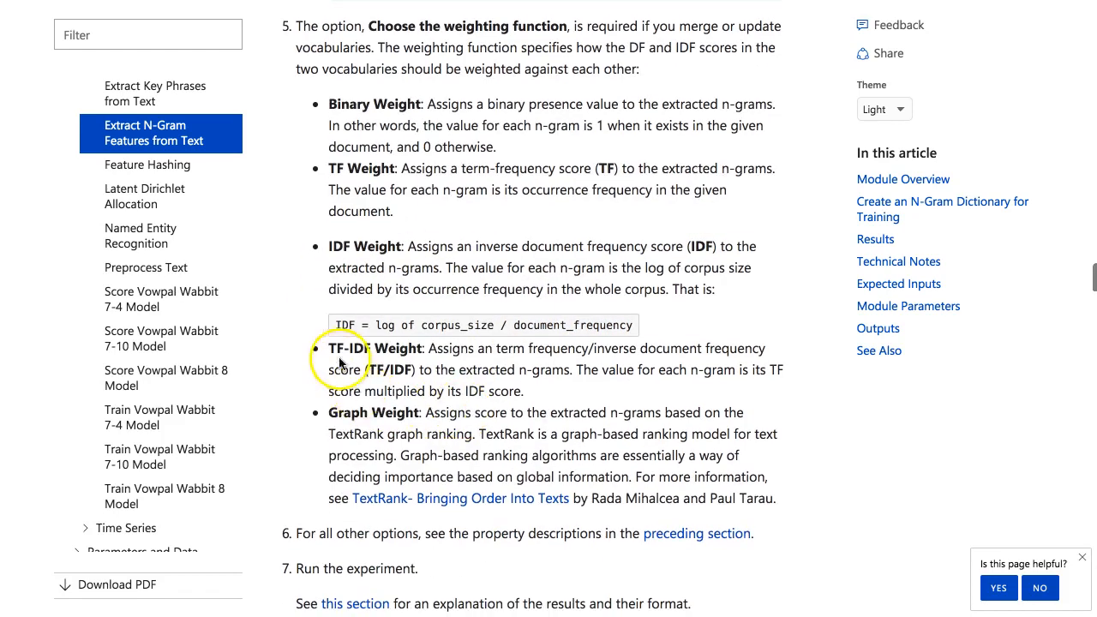
mouse_move(678, 349)
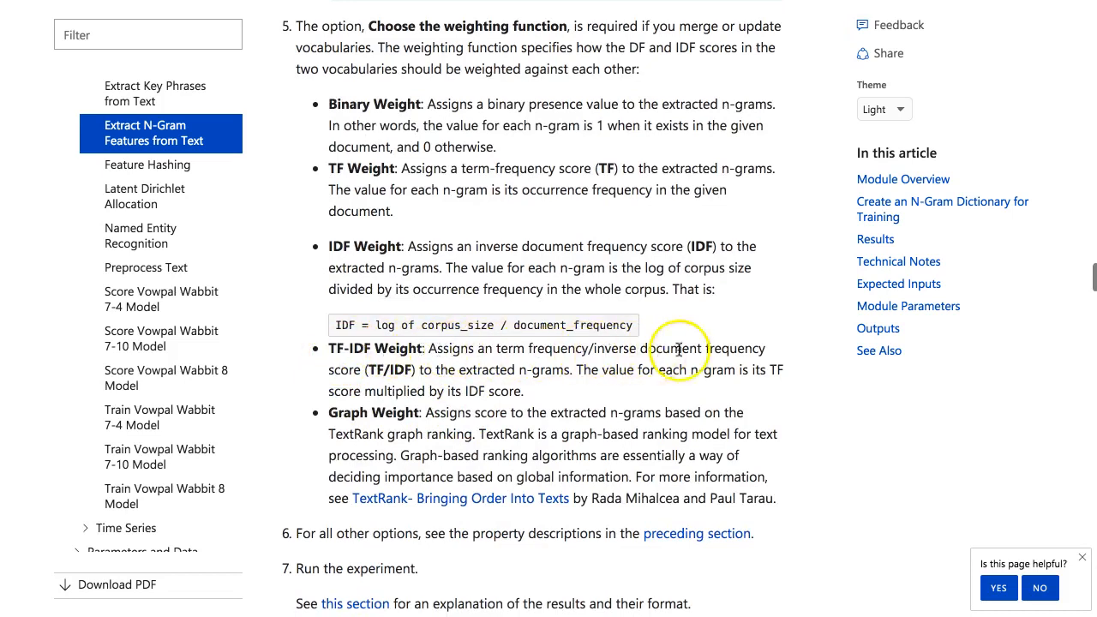
mouse_move(390, 183)
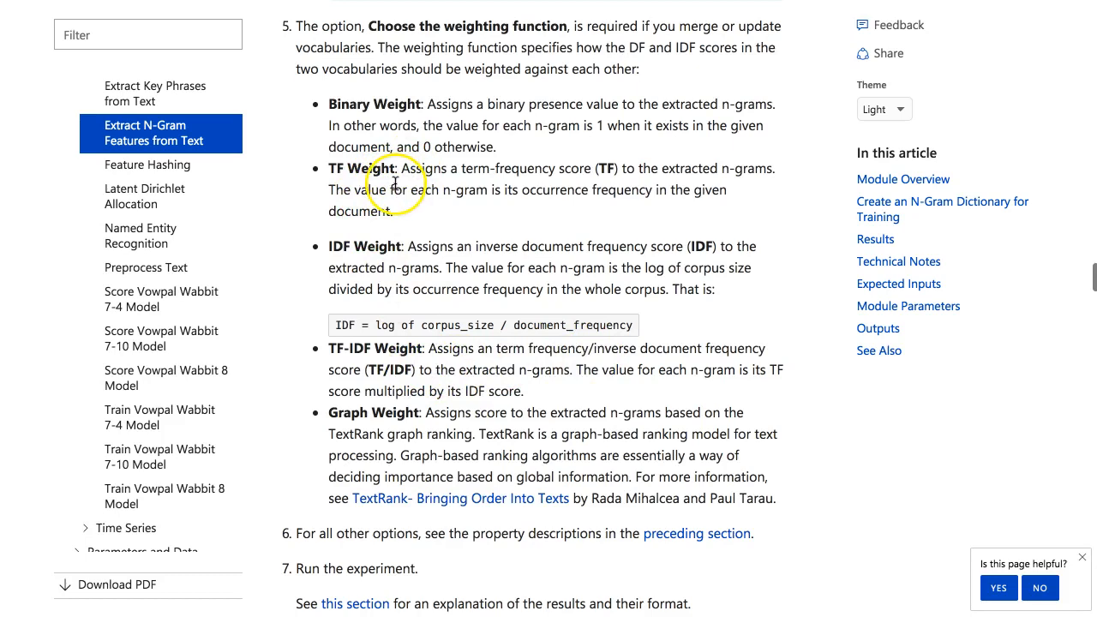
mouse_move(436, 251)
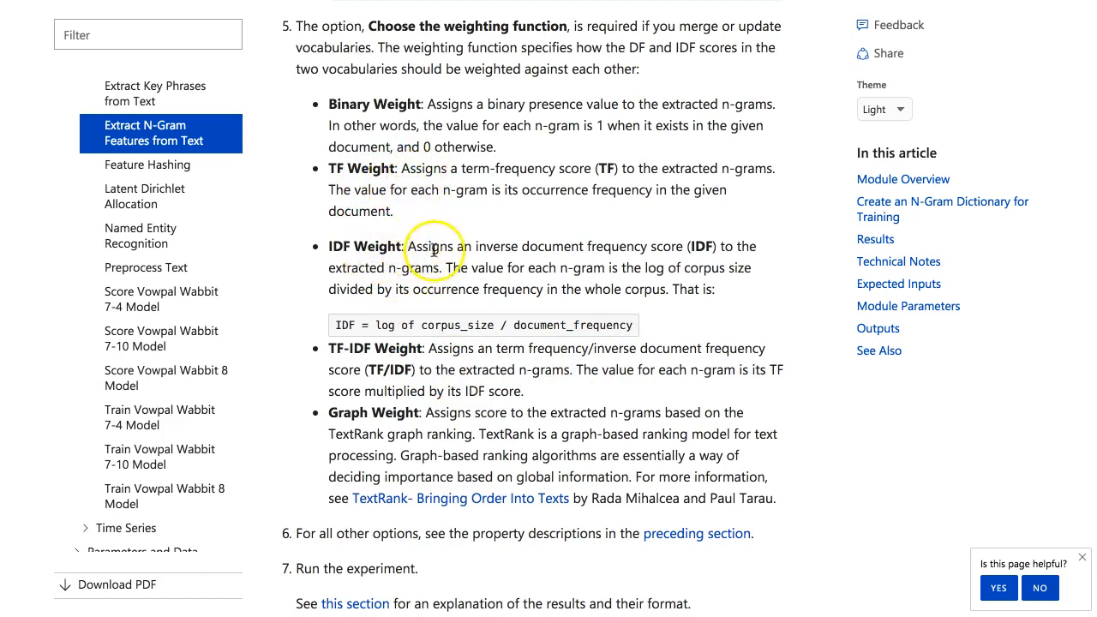
mouse_move(462, 359)
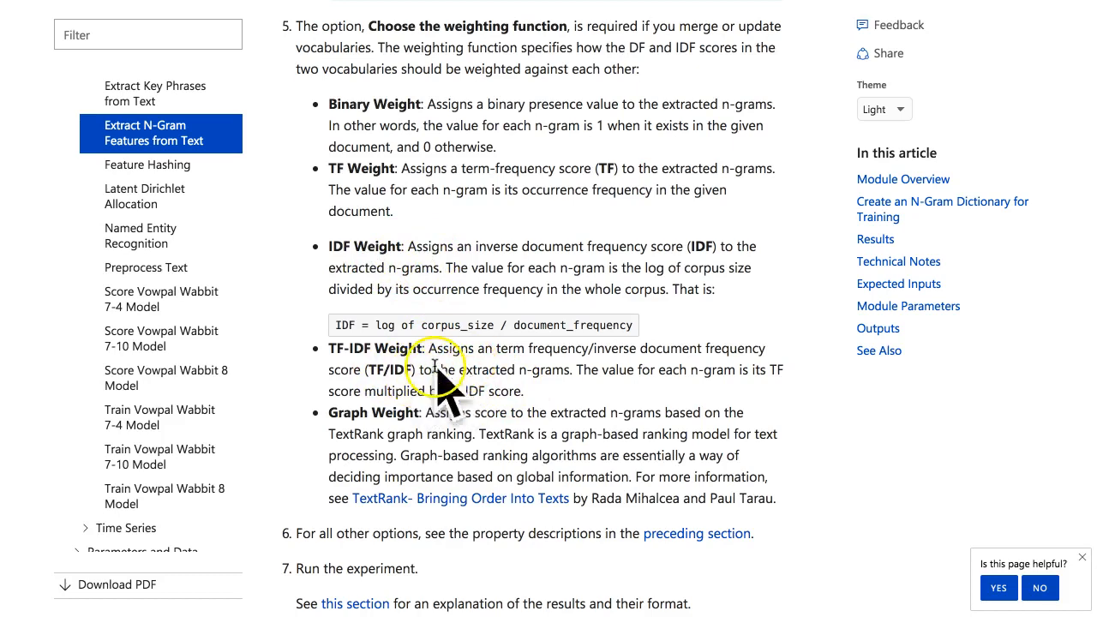
- Highlight Graph Weight and the 'TextRank- Bringing Order Into Texts' title, then go to Google Scholar
scroll("down", 3)
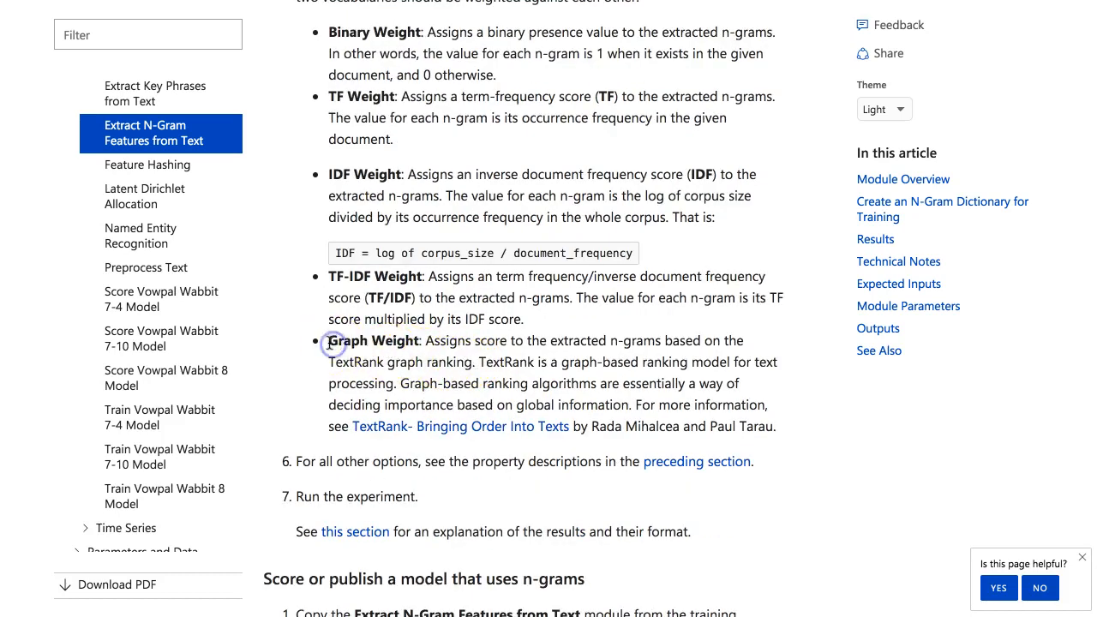
double_click(372, 341)
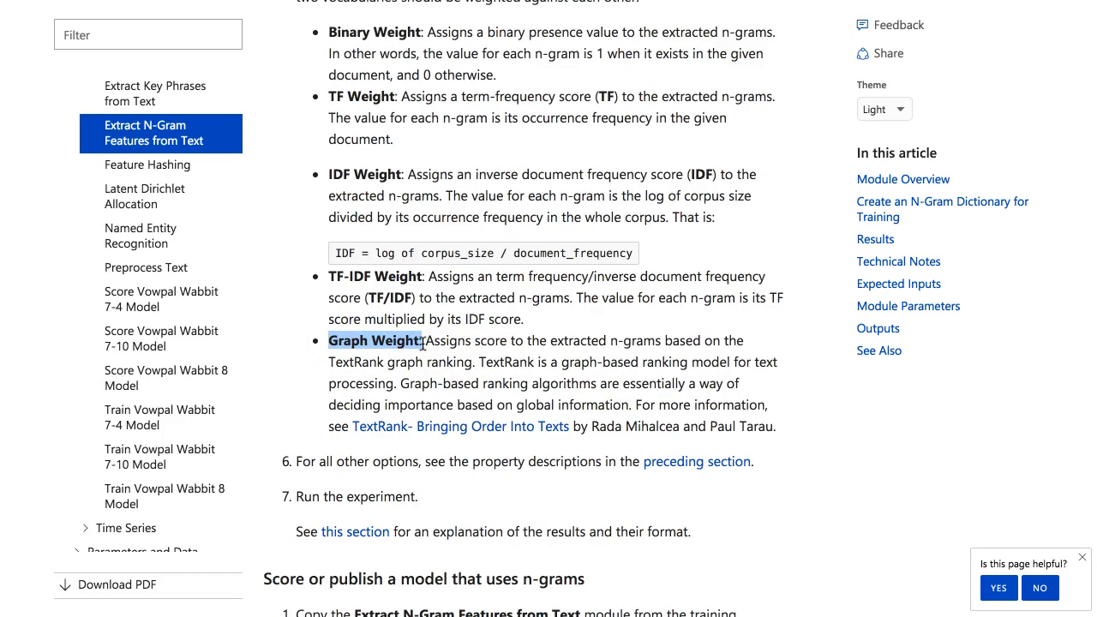
mouse_move(385, 435)
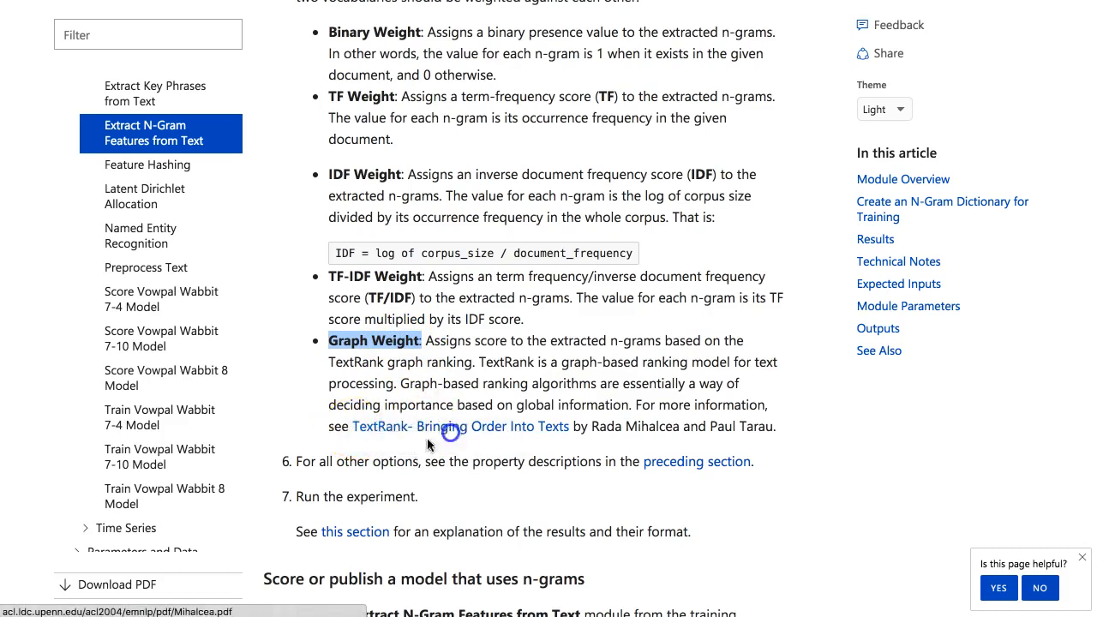
left_click(383, 426)
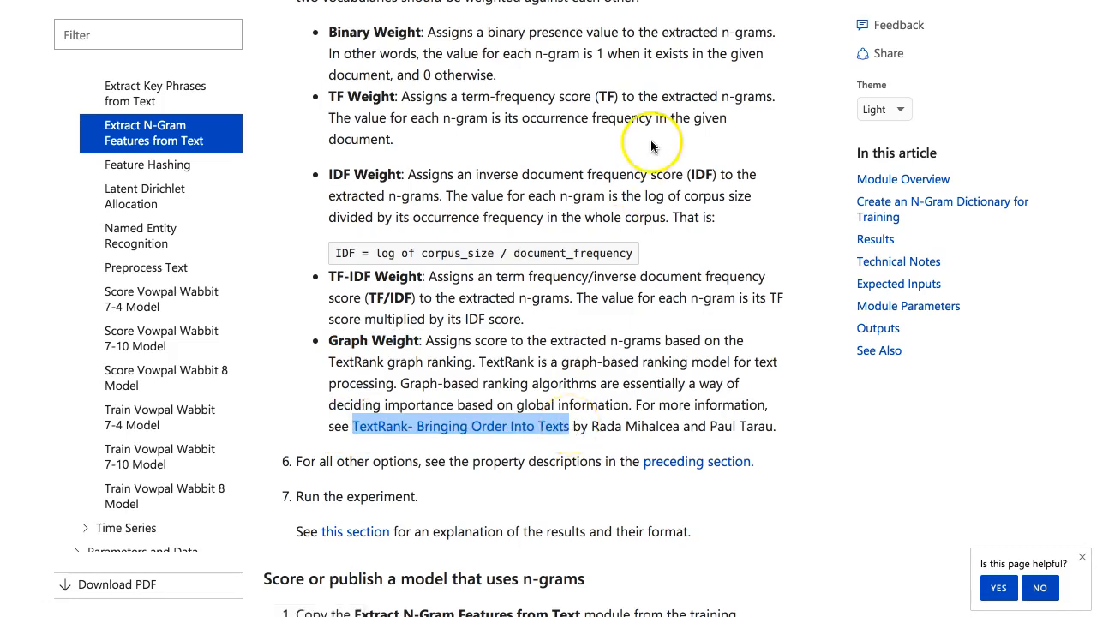
left_click(460, 425)
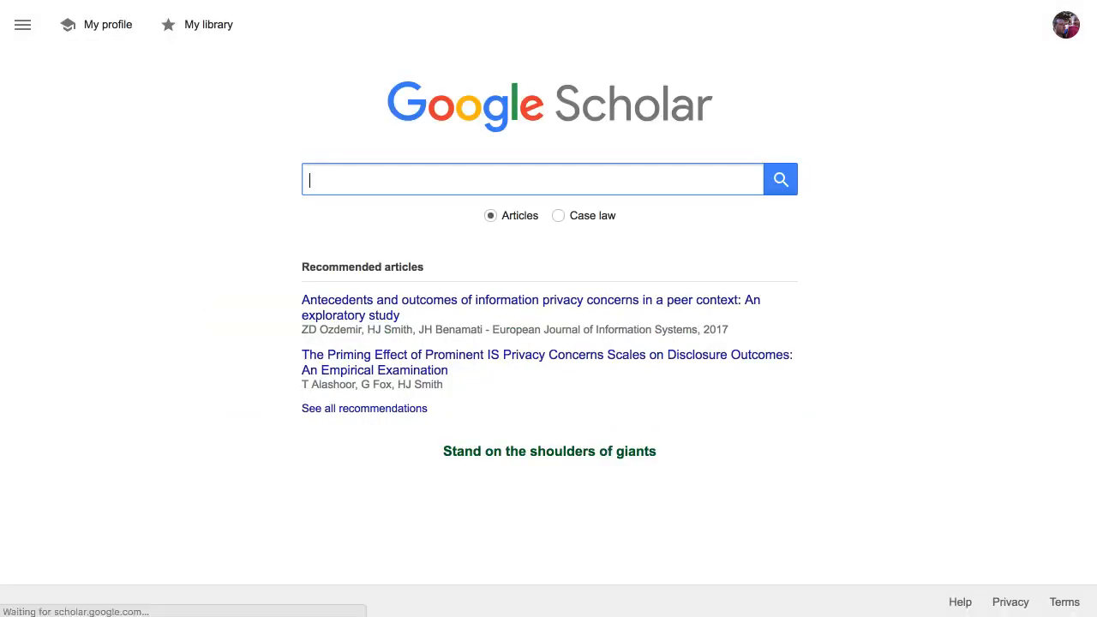
- Search Scholar for 'TextRank- Bringing Order Into Texts' and right-click the first result's aclweb.org PDF link
type("TextRank- Bringing Order Into Texts")
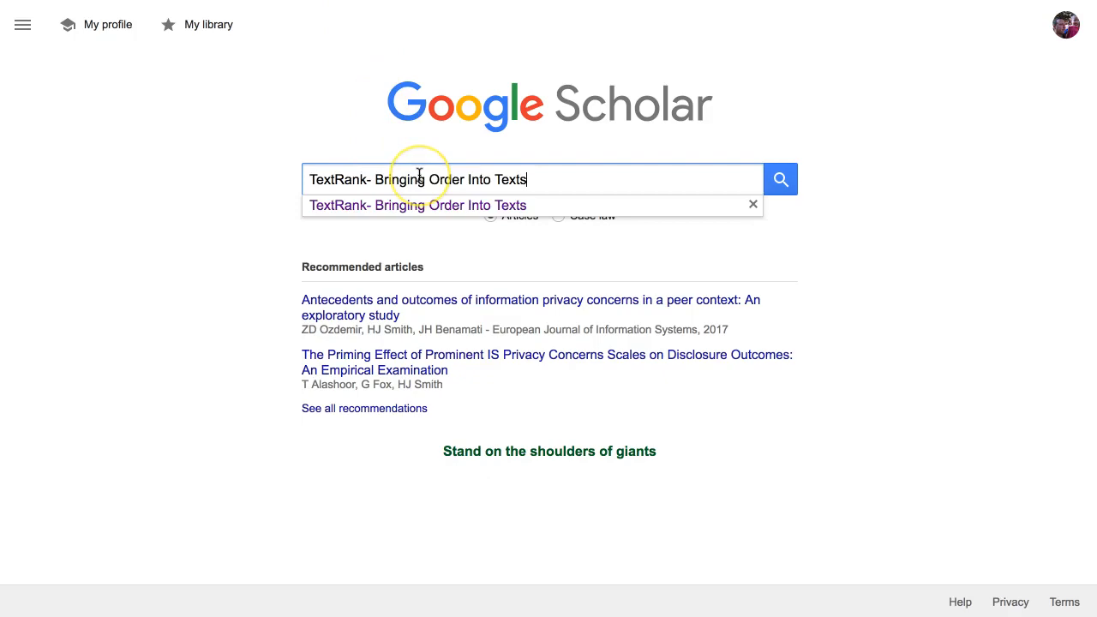
left_click(780, 179)
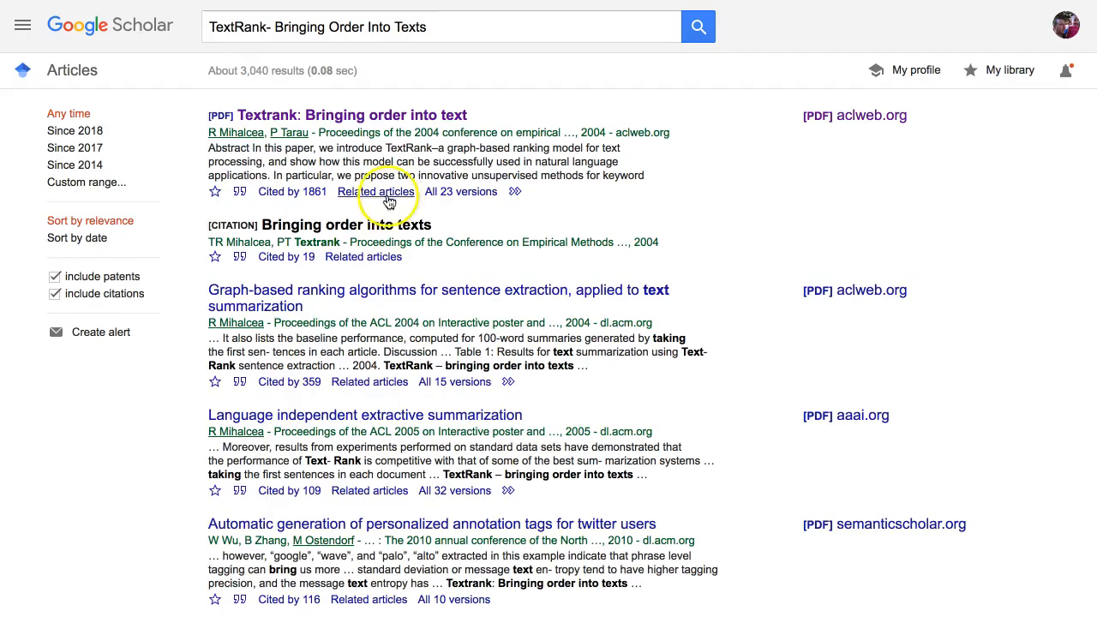
mouse_move(325, 129)
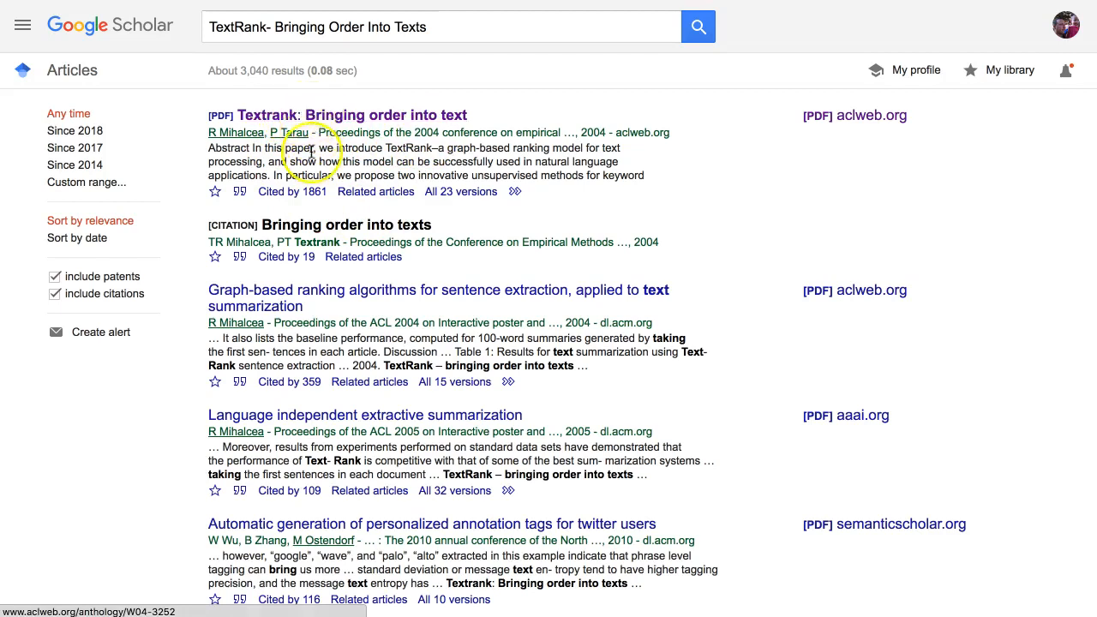
mouse_move(313, 202)
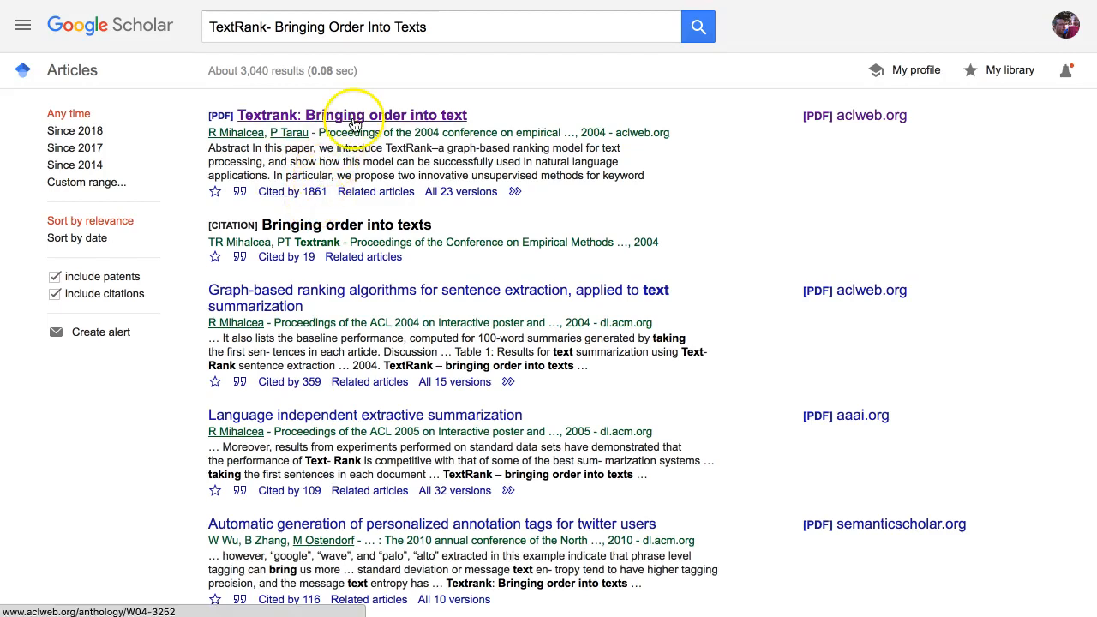
right_click(870, 116)
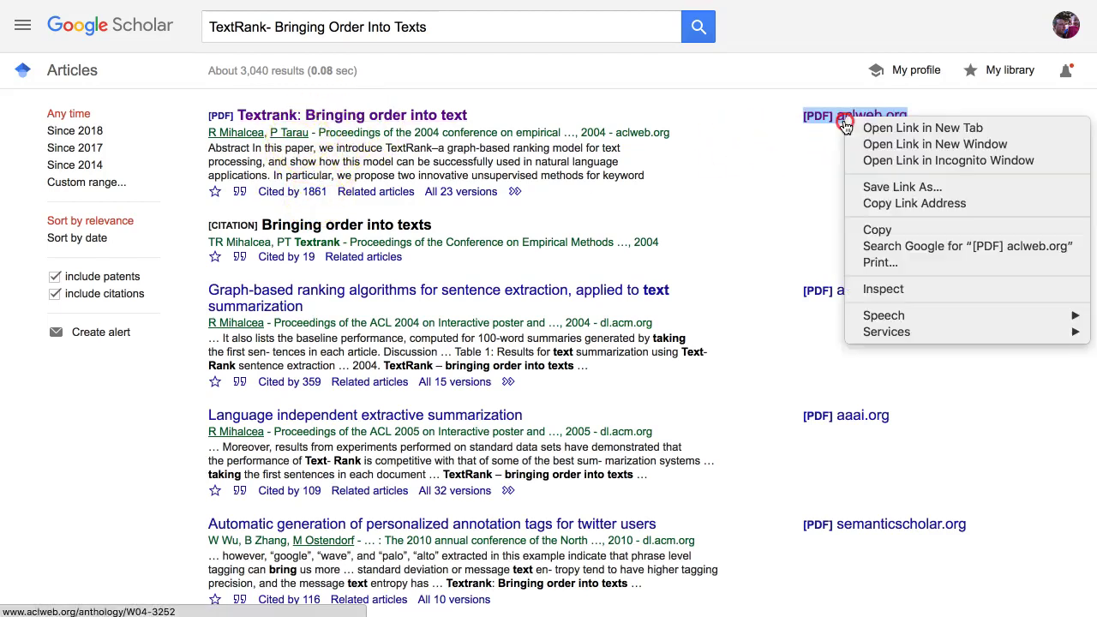
- Open the TextRank PDF in a new tab and scroll down through its pages
left_click(859, 116)
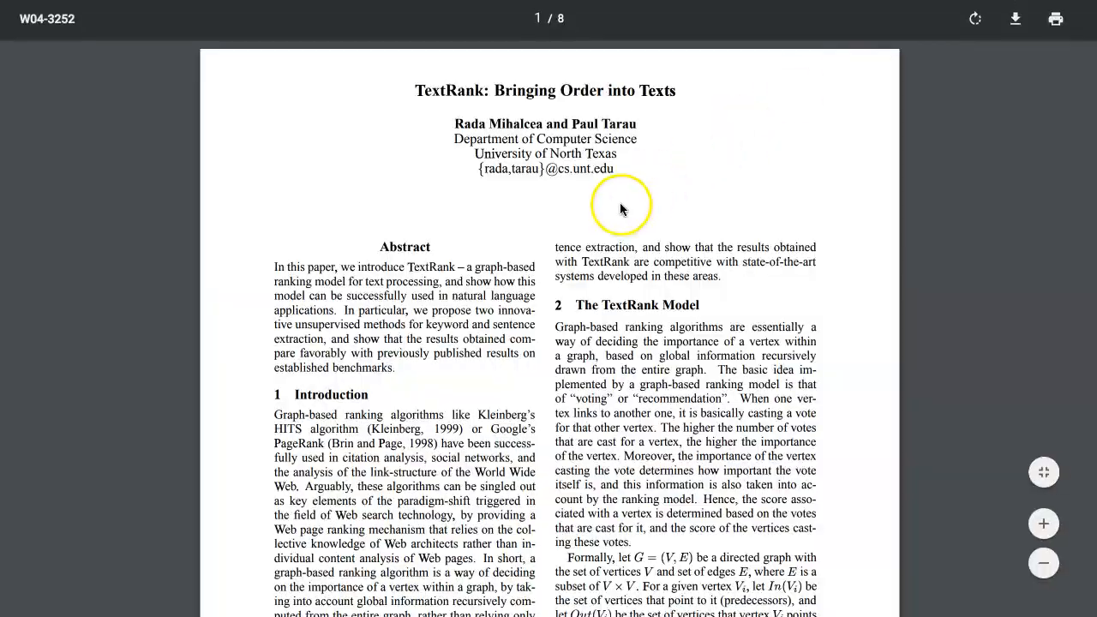
scroll("down", 3)
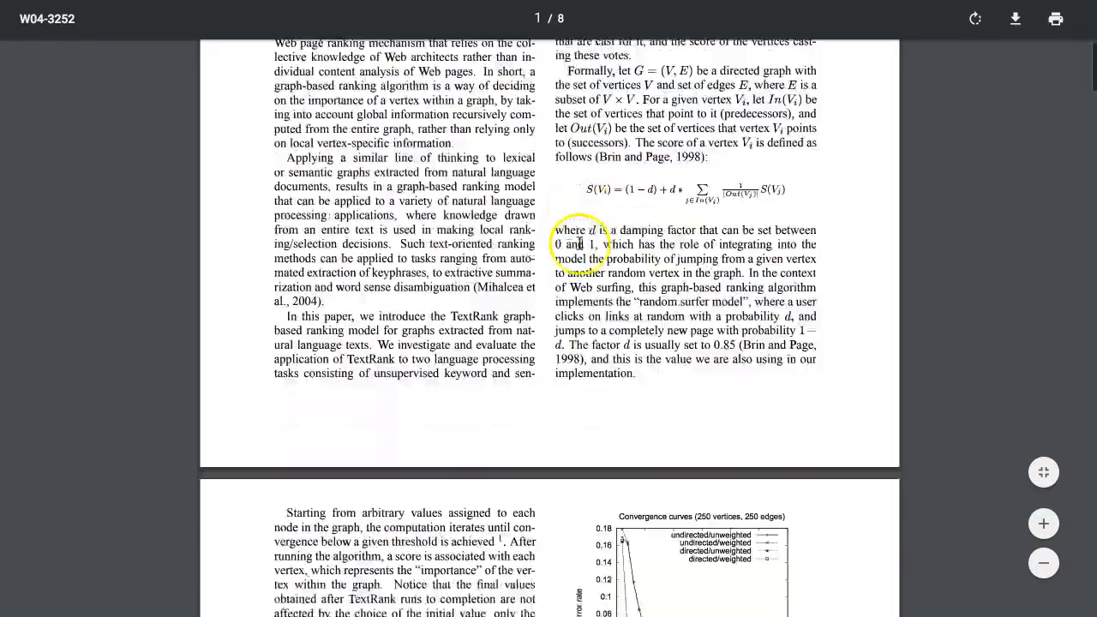
scroll("down", 3)
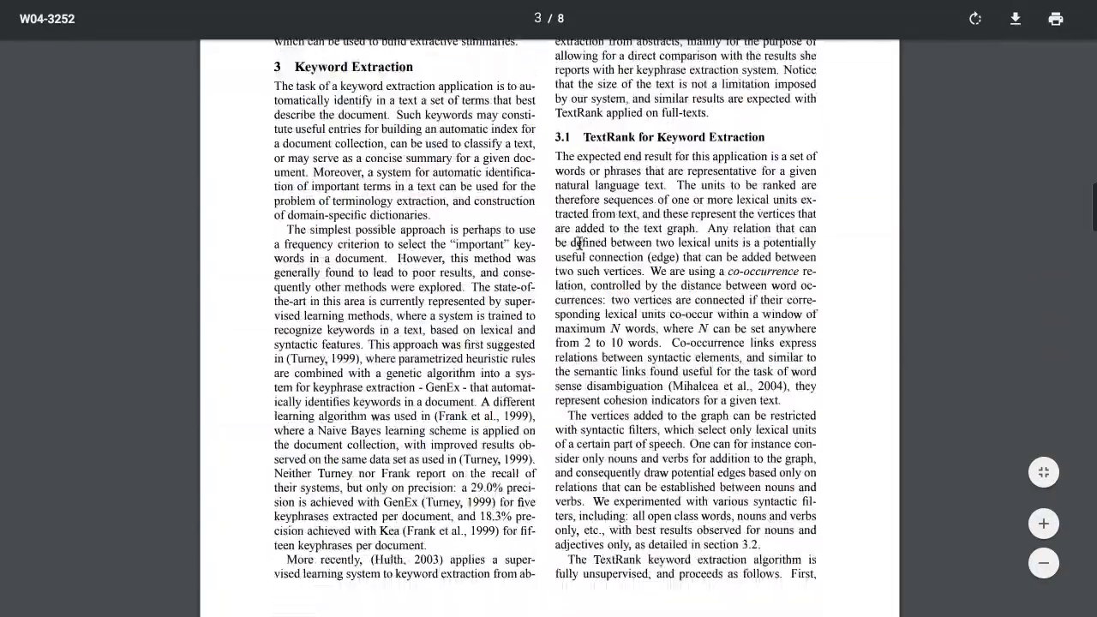
scroll("down", 3)
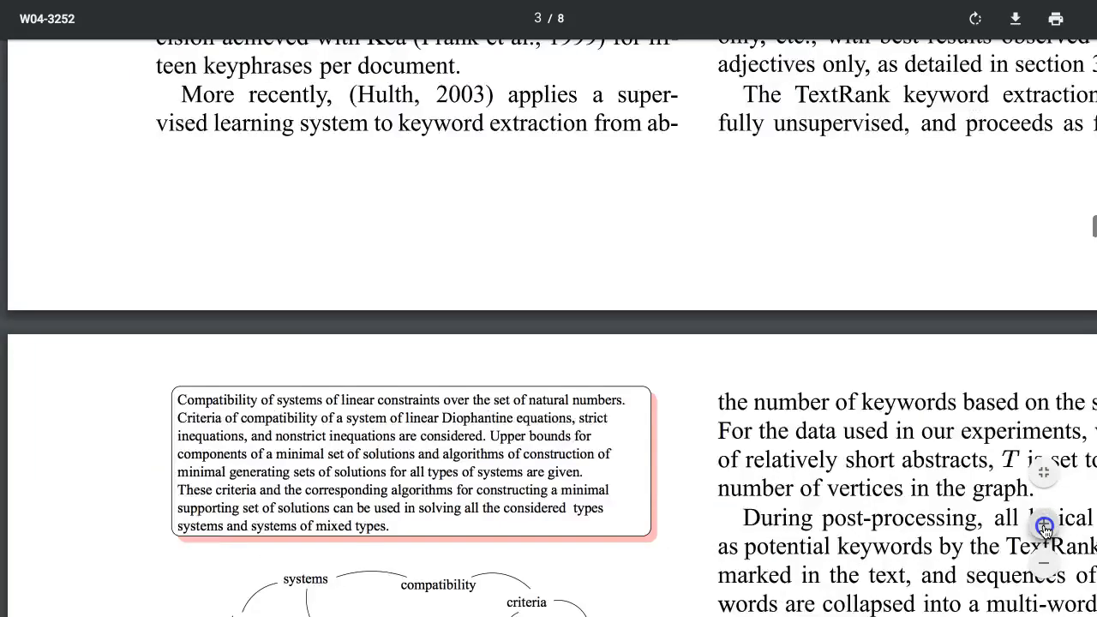
scroll("down", 3)
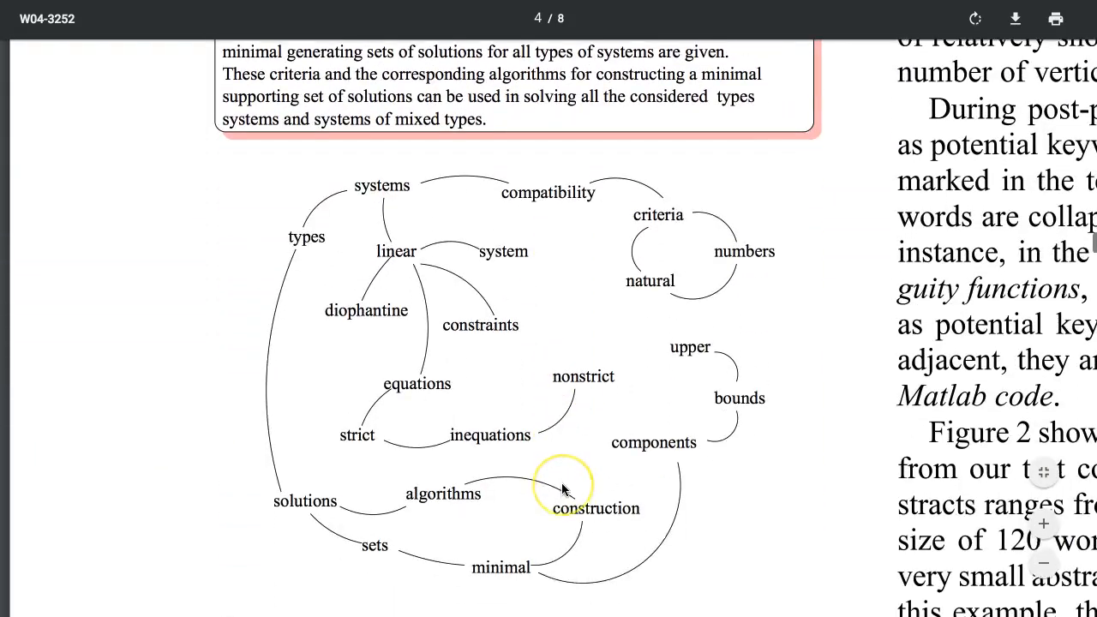
scroll("down", 3)
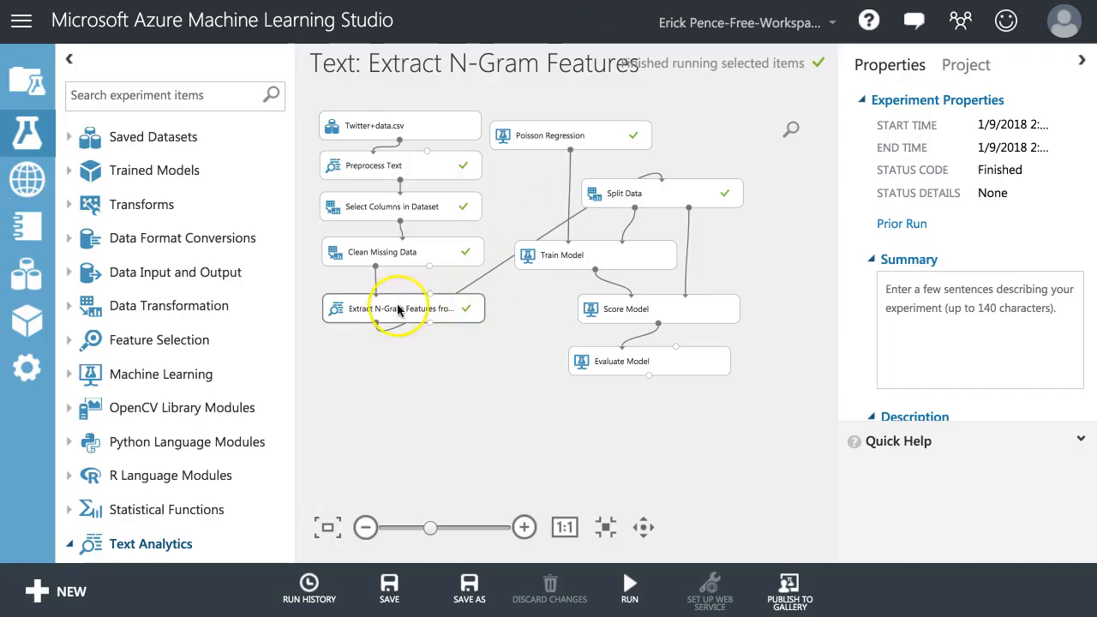
mouse_move(390, 317)
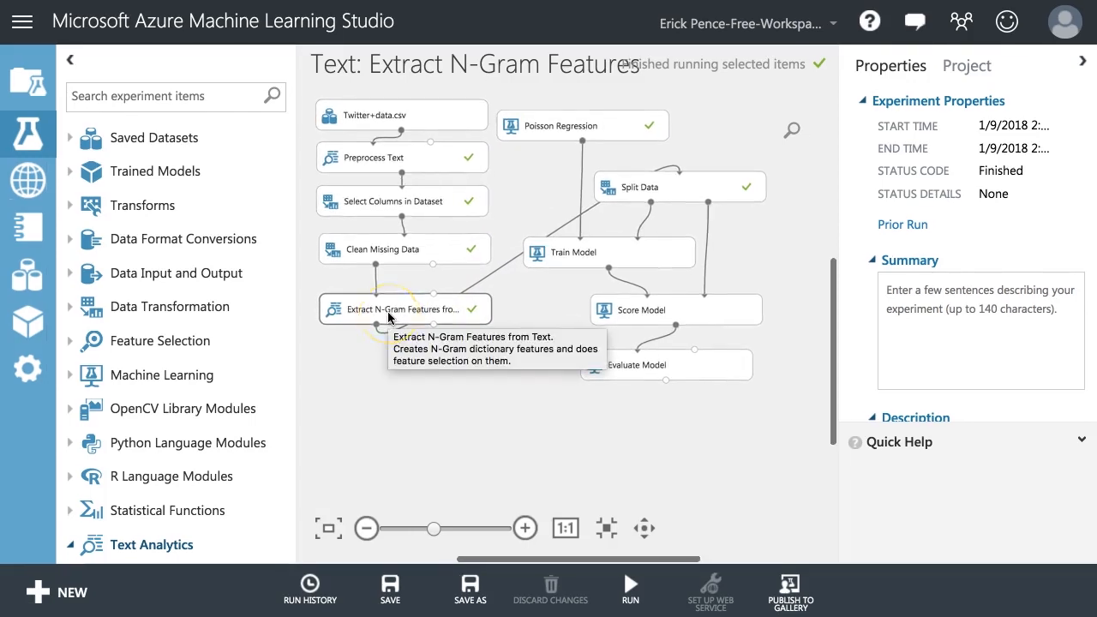
- Check Extract N-Gram Features, then give Split Data a 0.7 first-output fraction and seed 12345
left_click(403, 309)
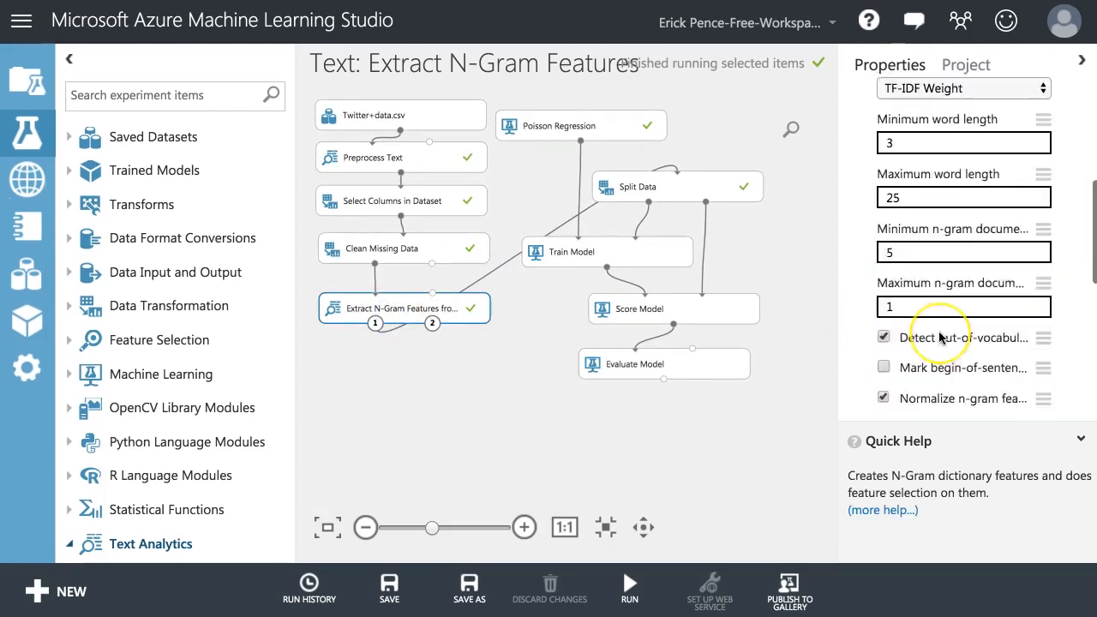
scroll("down", 3)
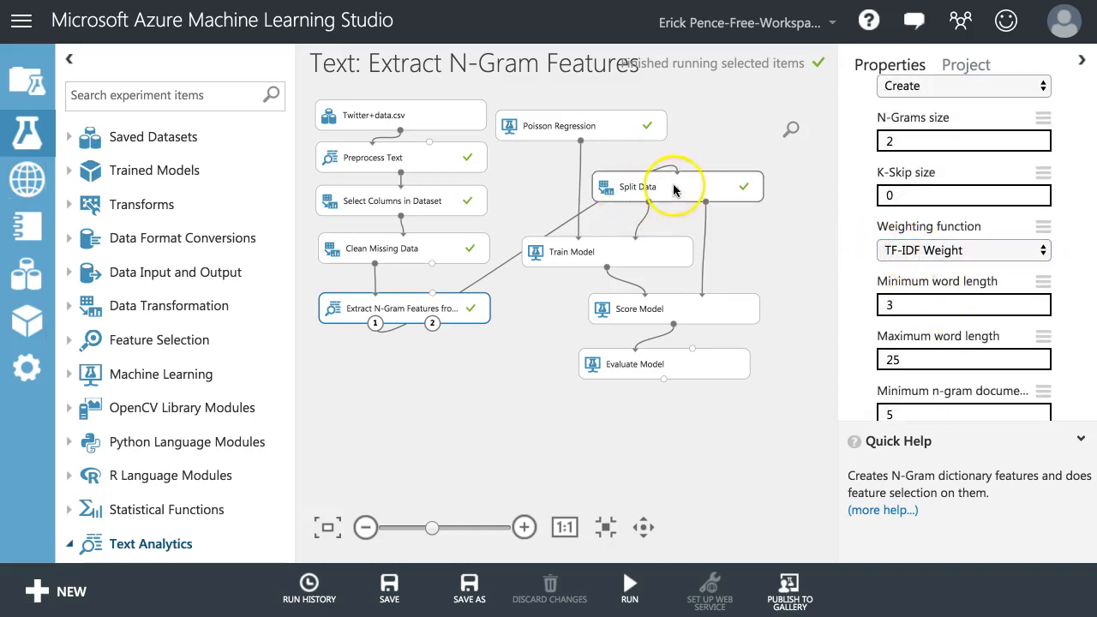
left_click(652, 187)
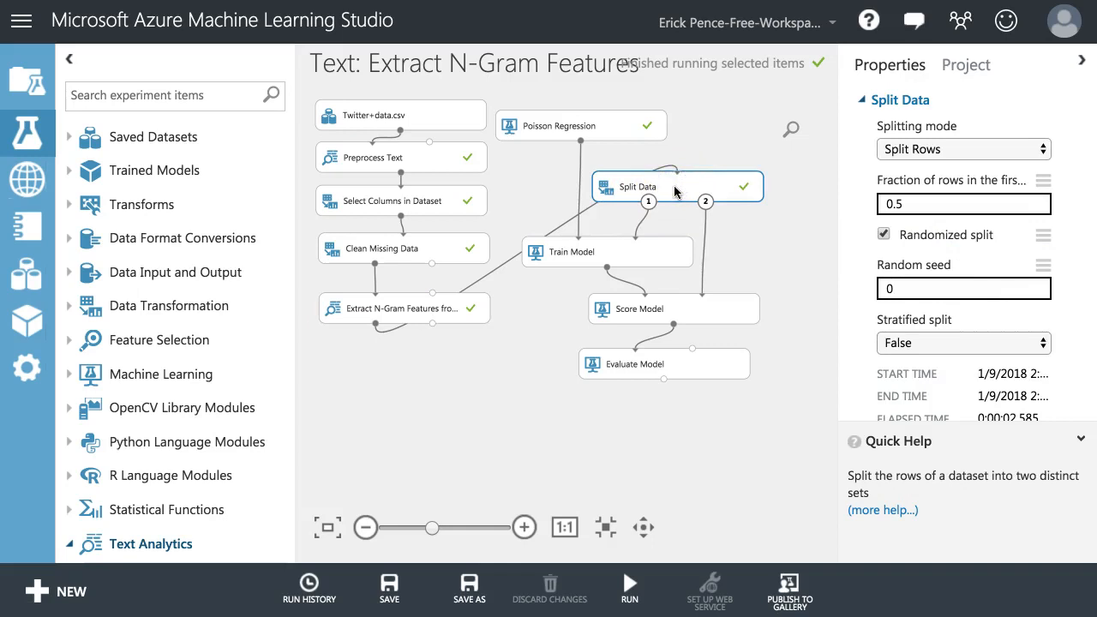
left_click(963, 204)
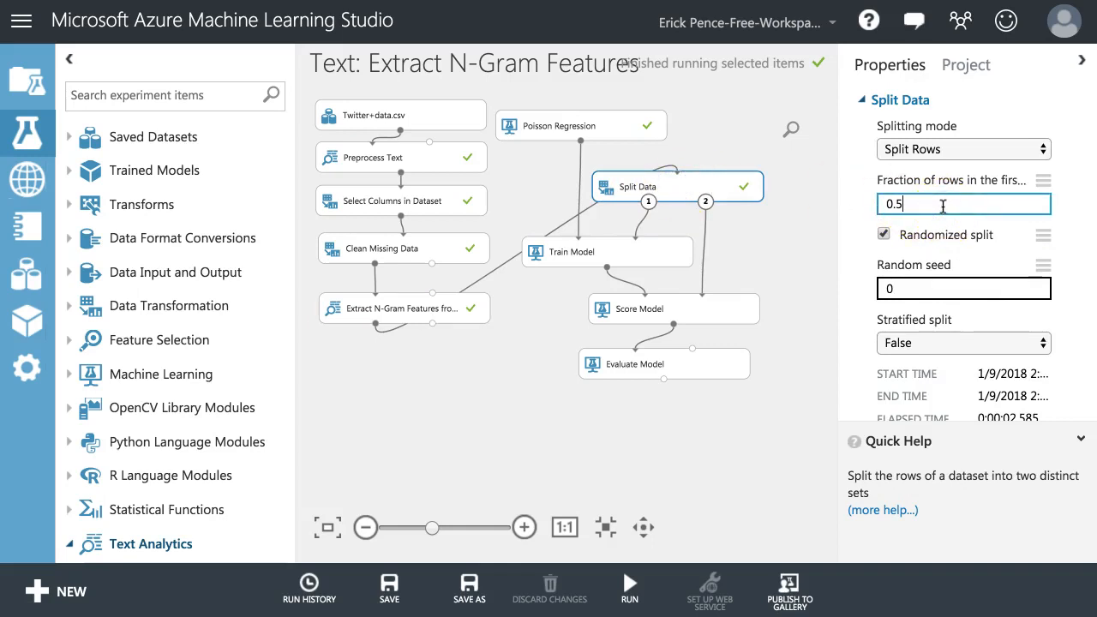
type("0.7")
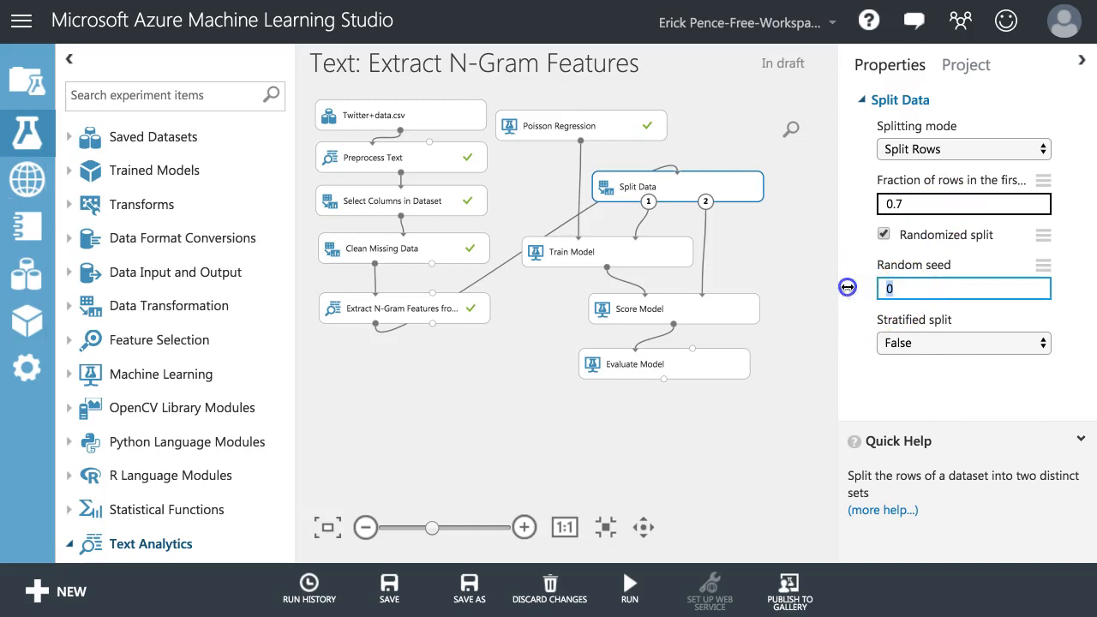
type("12345")
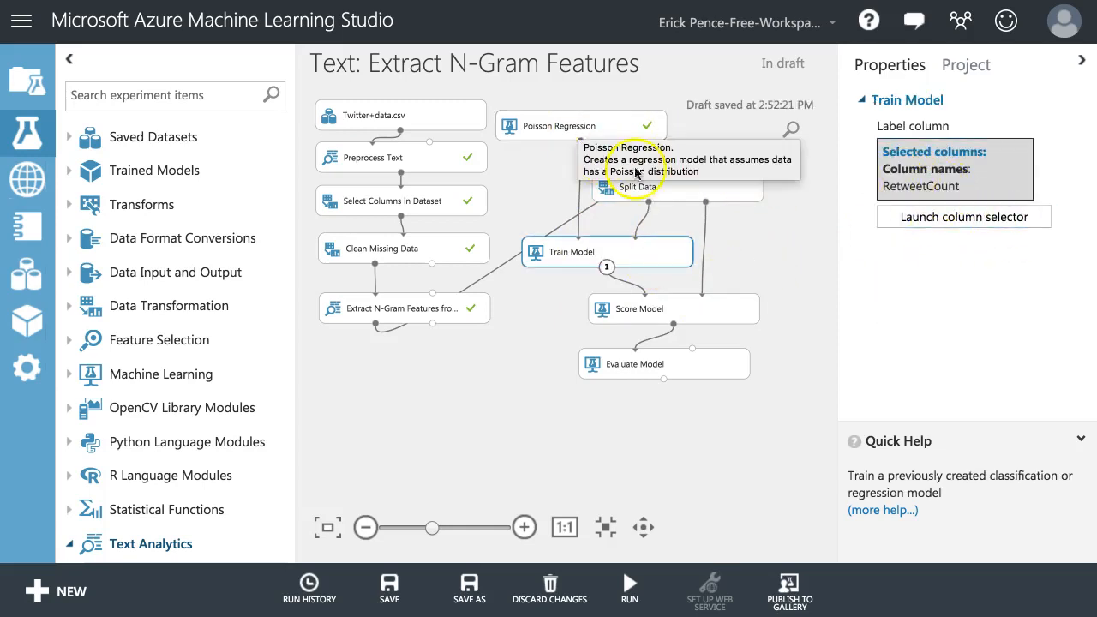
mouse_move(631, 329)
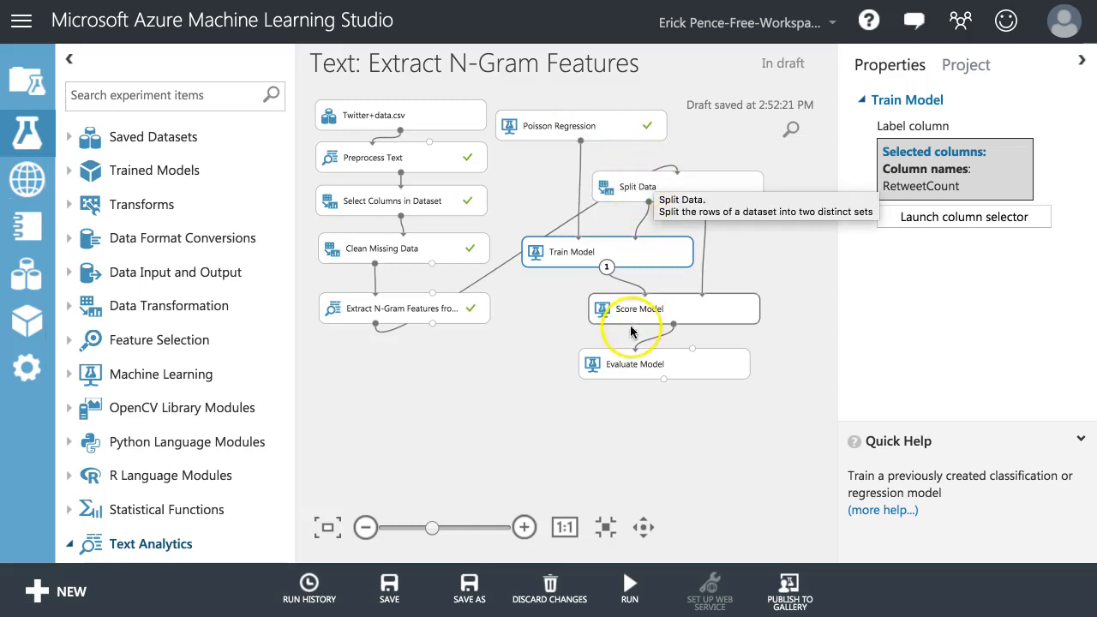
- Visualize Evaluate Model's results and highlight the 0.488387 coefficient of determination
left_click(628, 590)
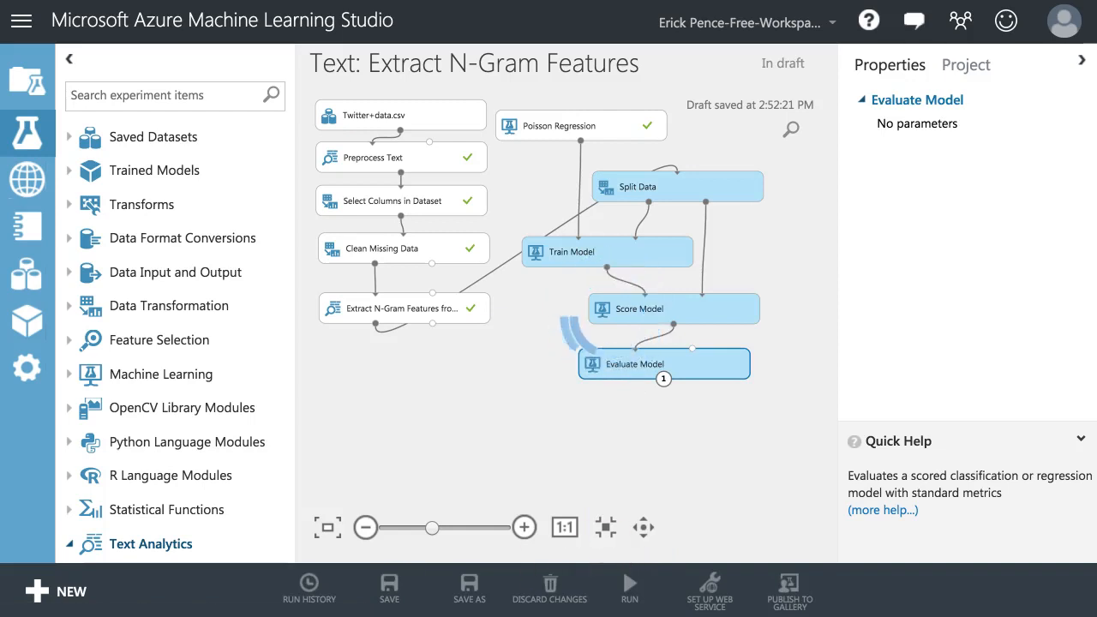
right_click(639, 364)
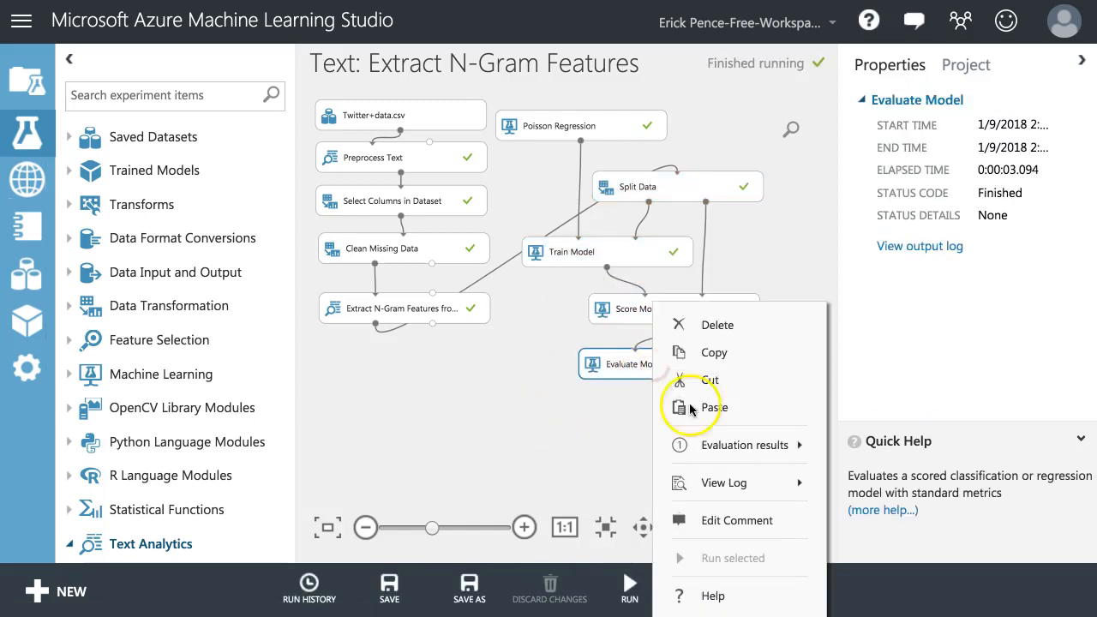
mouse_move(747, 444)
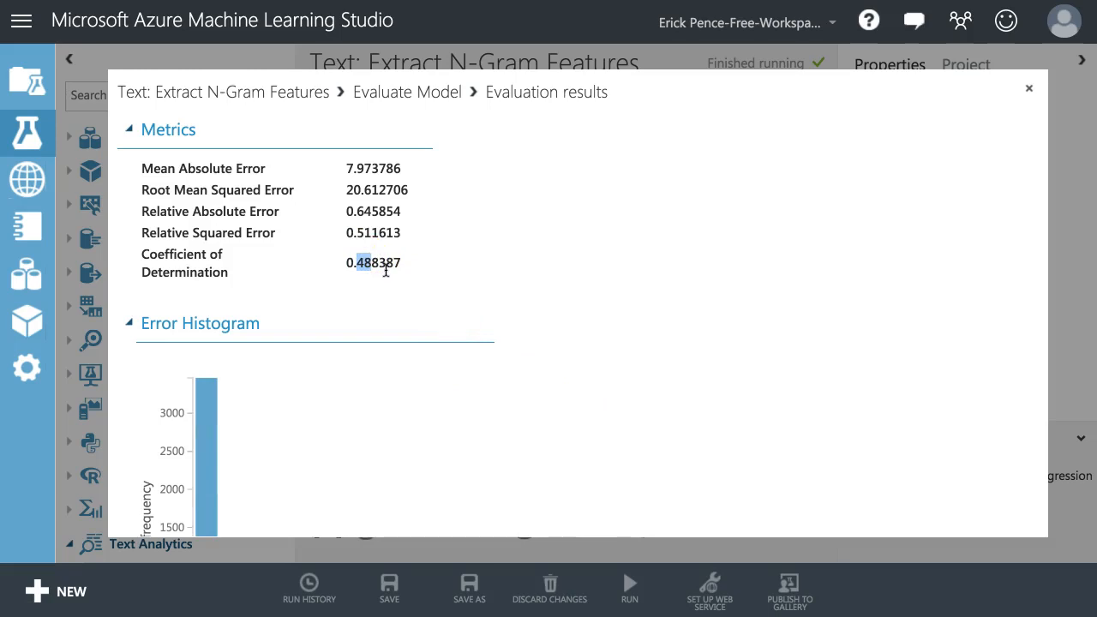
mouse_move(390, 273)
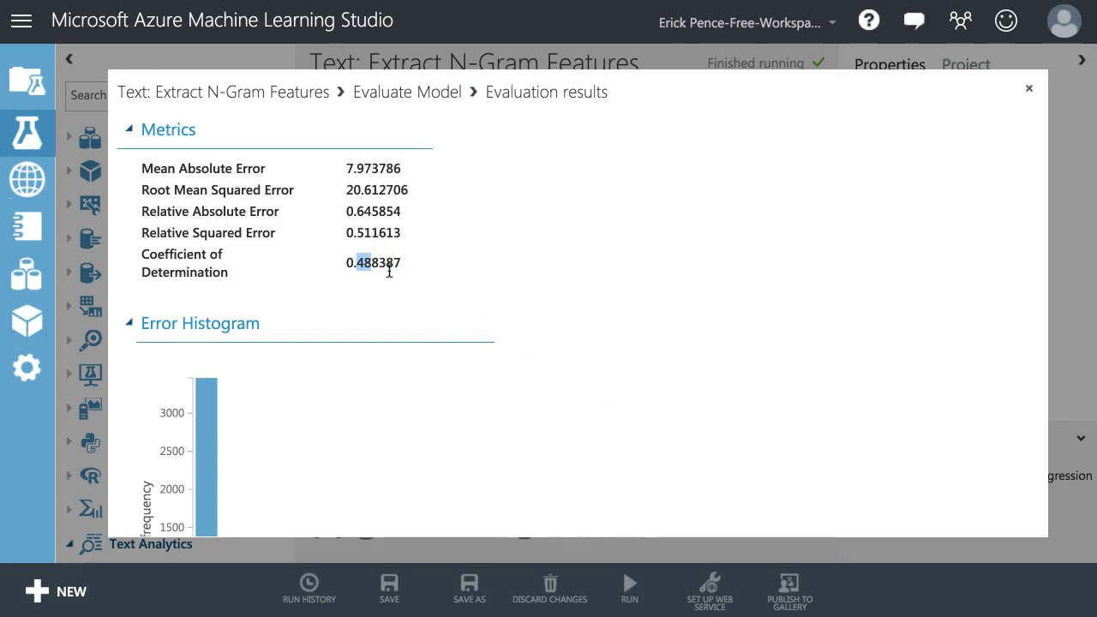
mouse_move(402, 266)
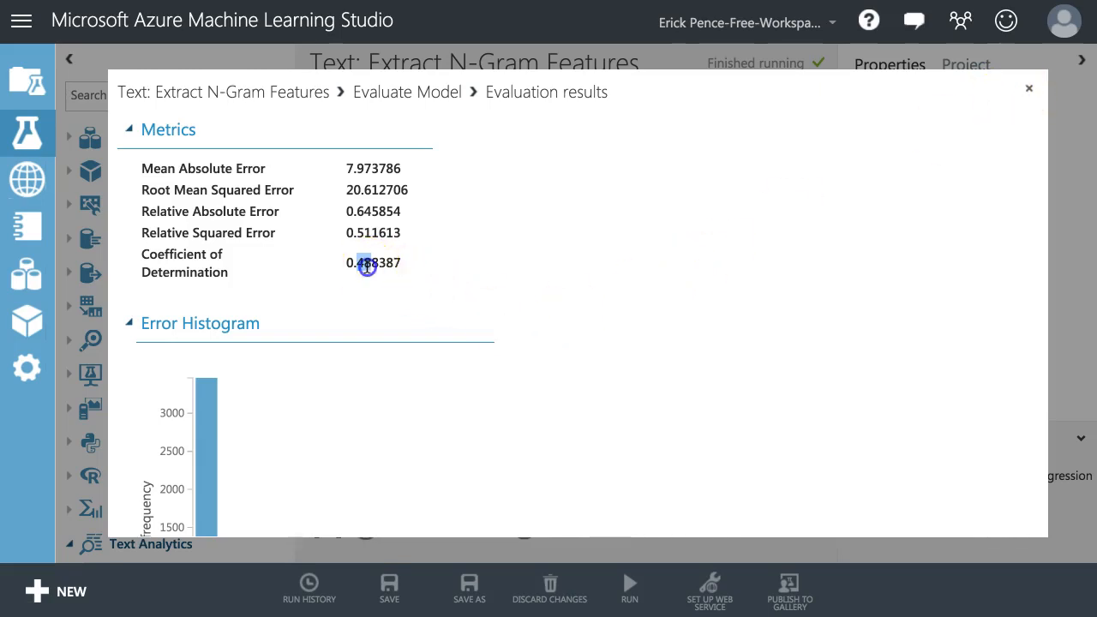
double_click(365, 263)
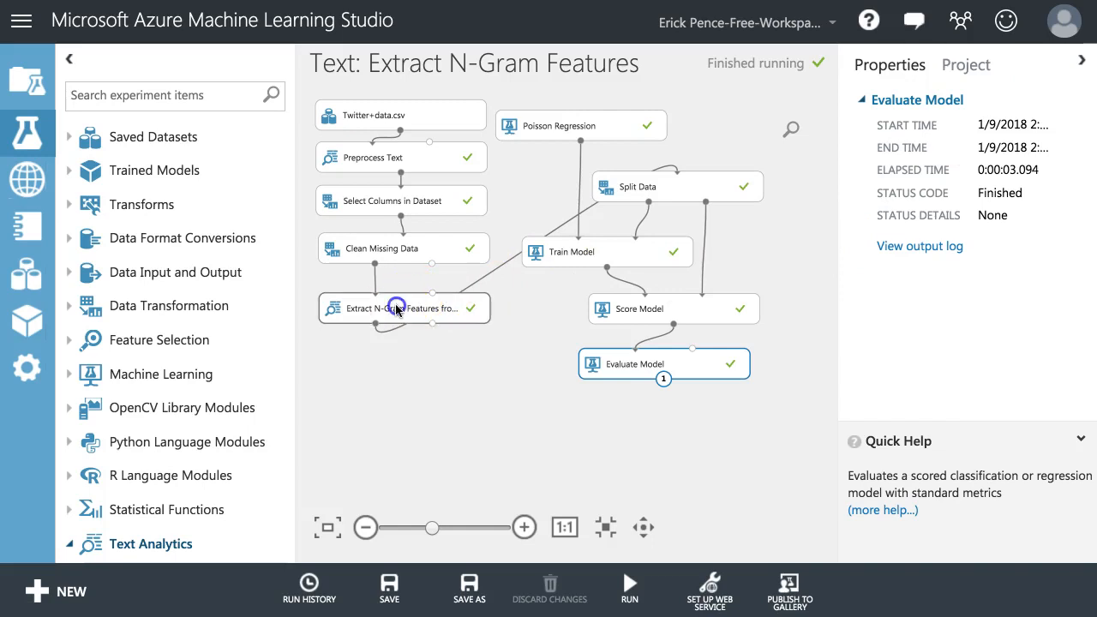
- Set Extract N-Gram Features' weighting function to Graph Weight and run the experiment again
left_click(402, 307)
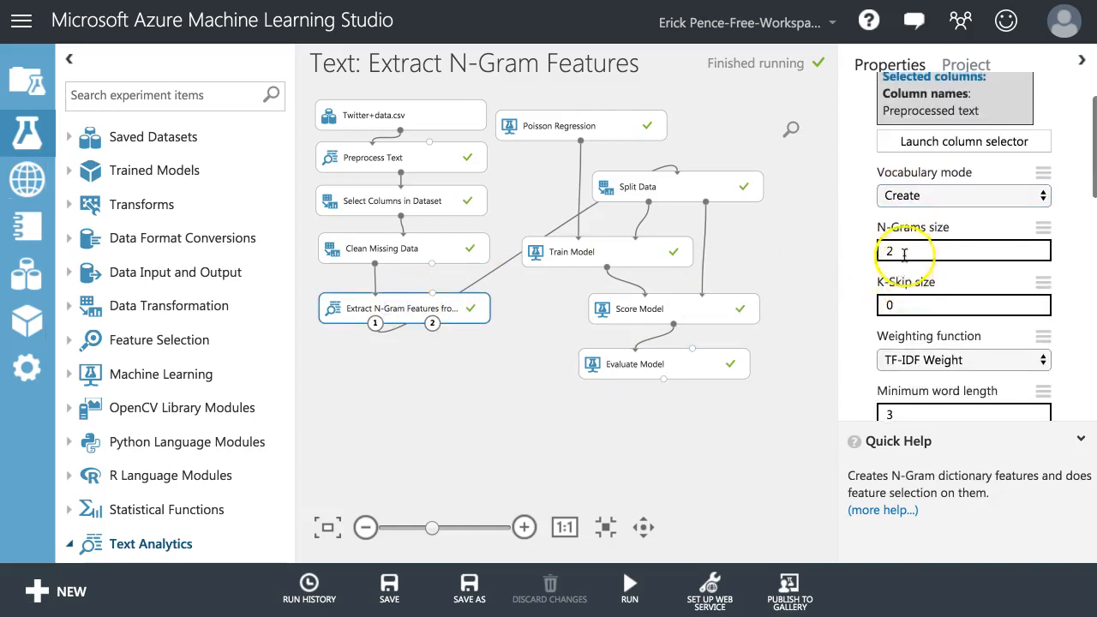
scroll("down", 3)
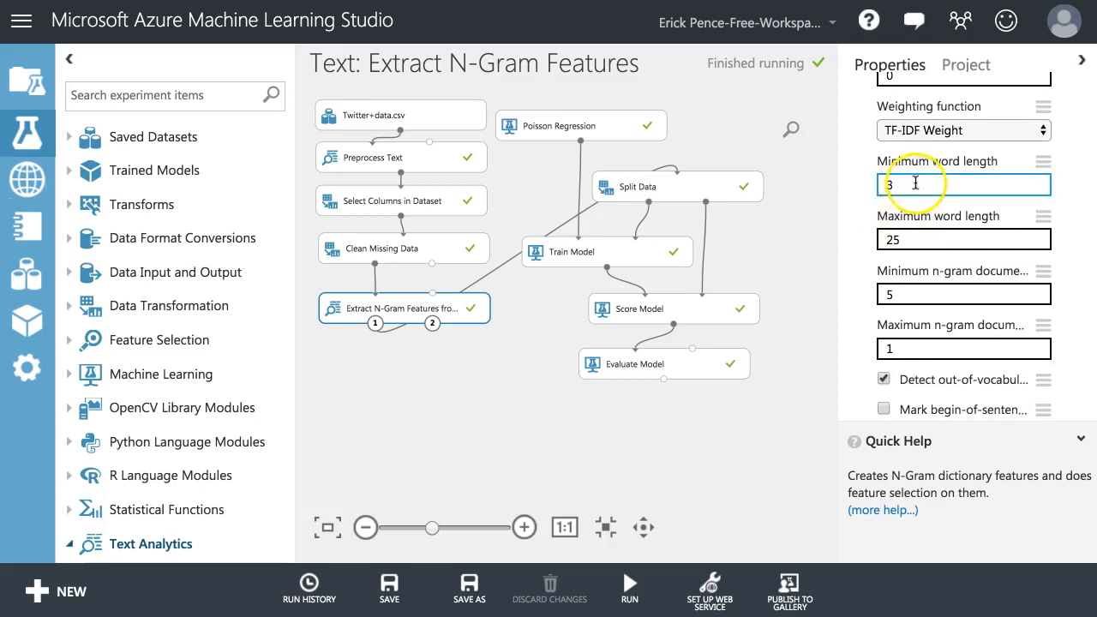
scroll("down", 3)
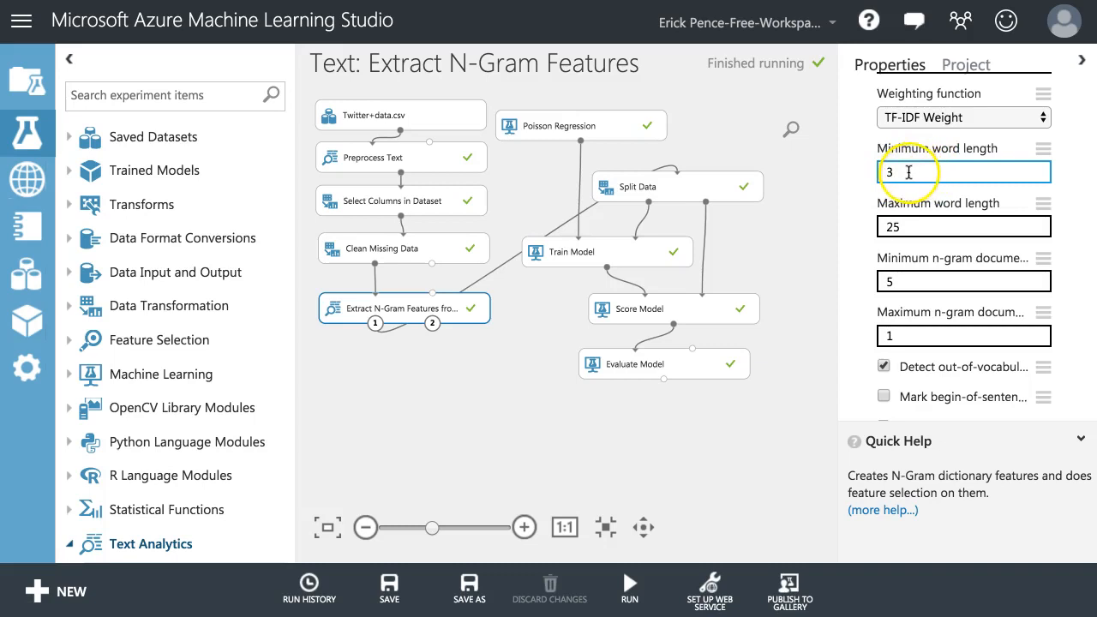
scroll("down", 3)
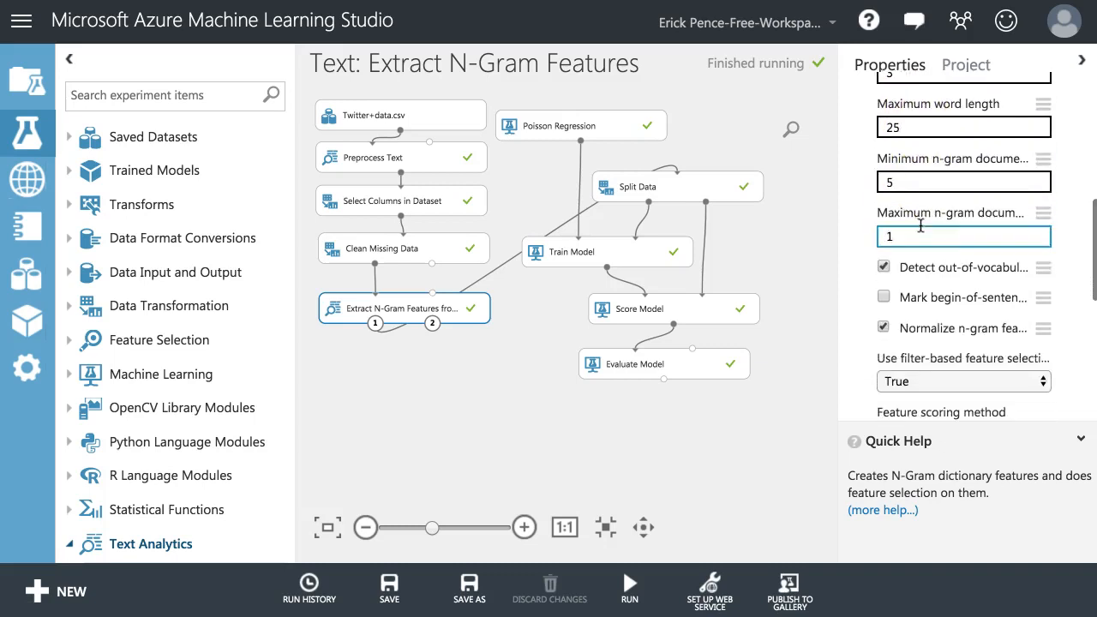
scroll("down", 3)
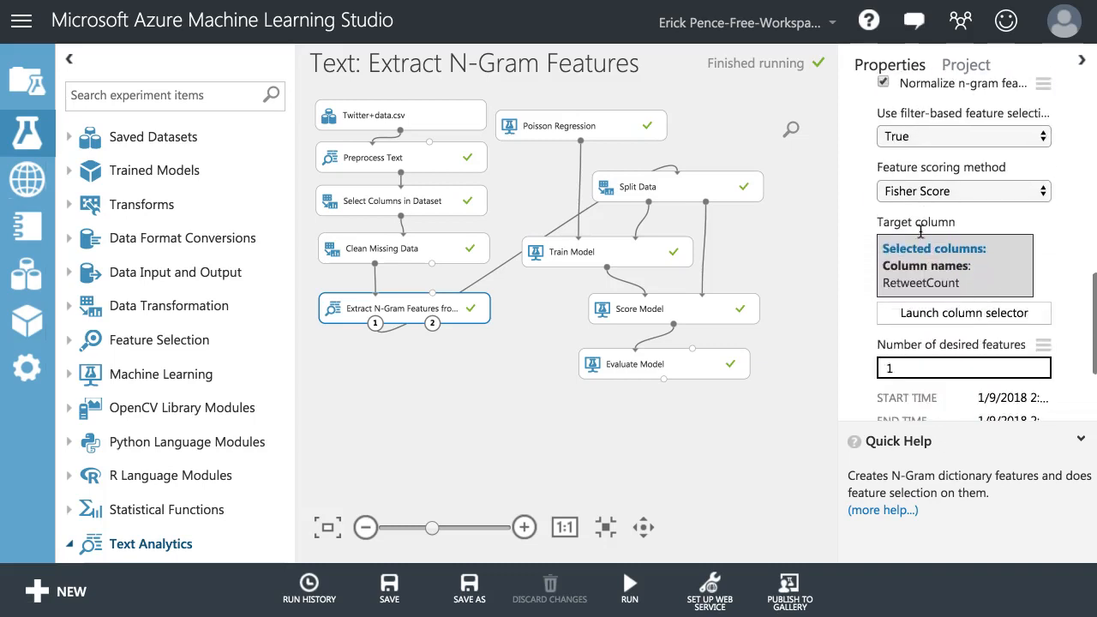
scroll("down", 3)
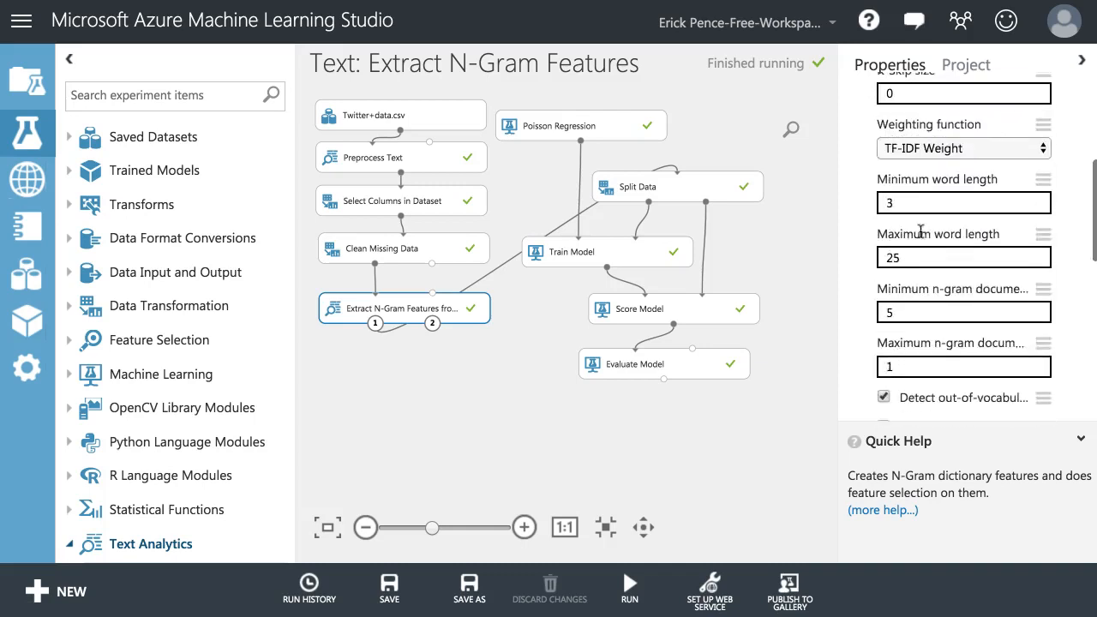
left_click(963, 147)
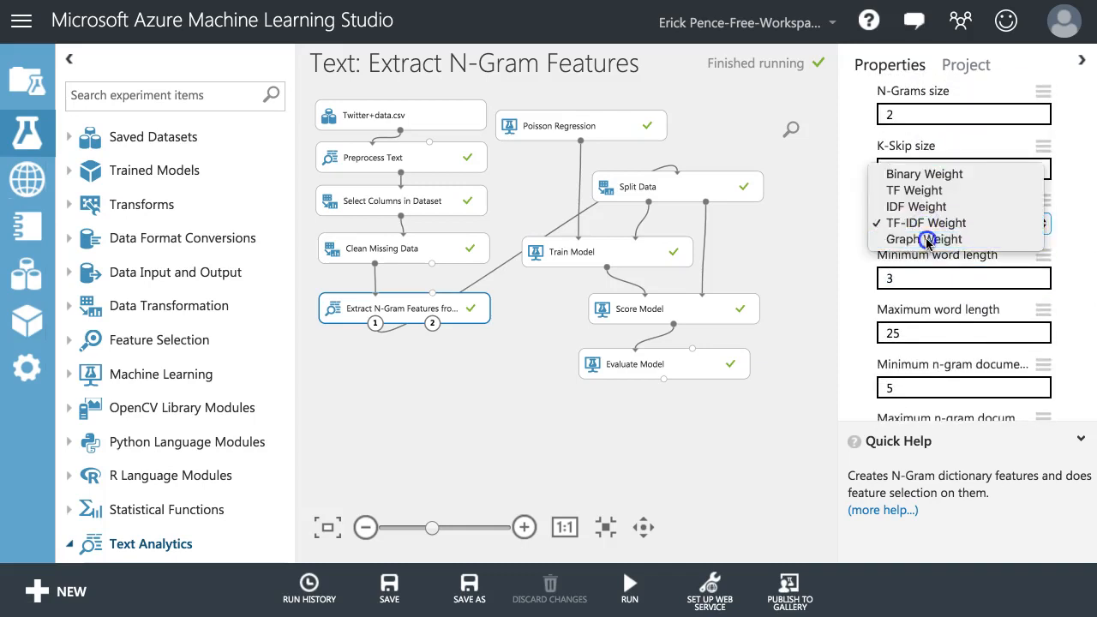
left_click(663, 364)
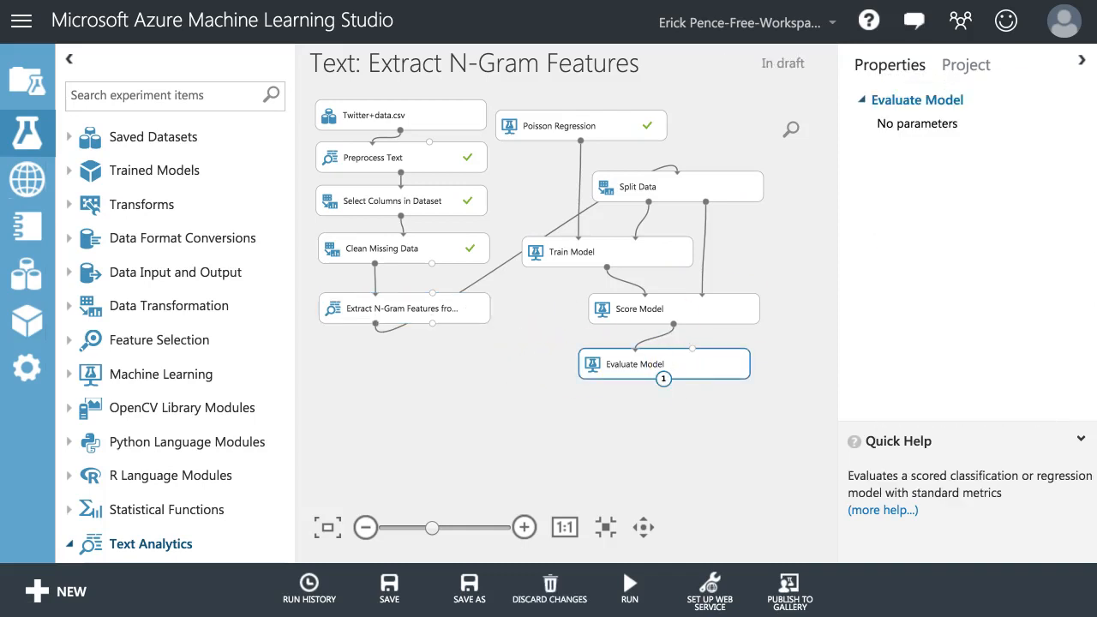
left_click(628, 583)
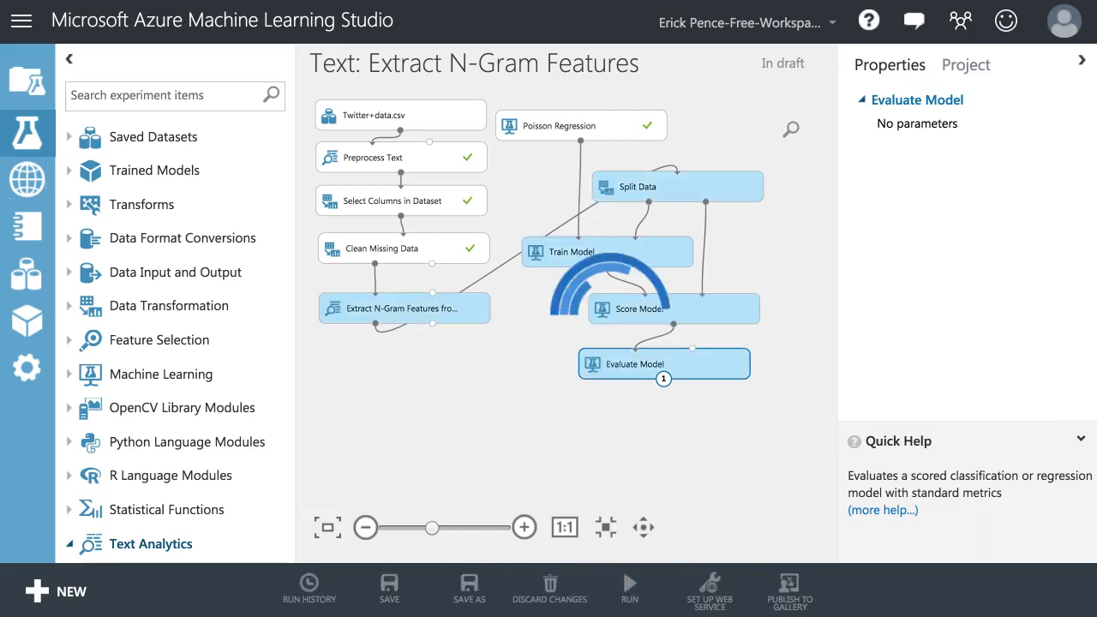
- Visualize the Graph Weight run's evaluation results, showing R² 0.486762, then close them
right_click(664, 363)
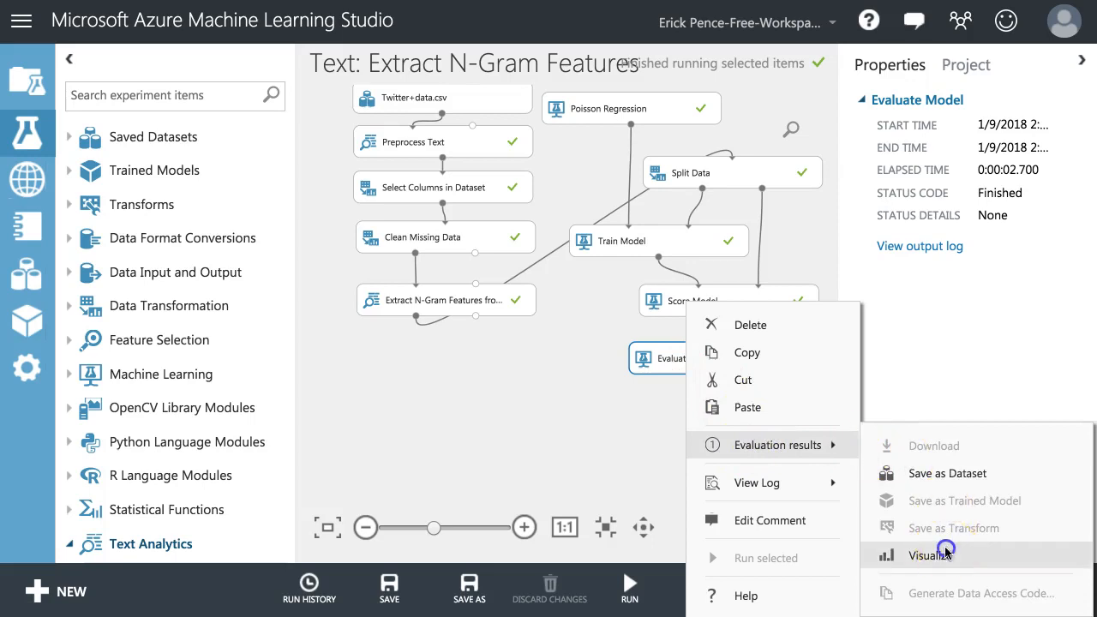
left_click(935, 553)
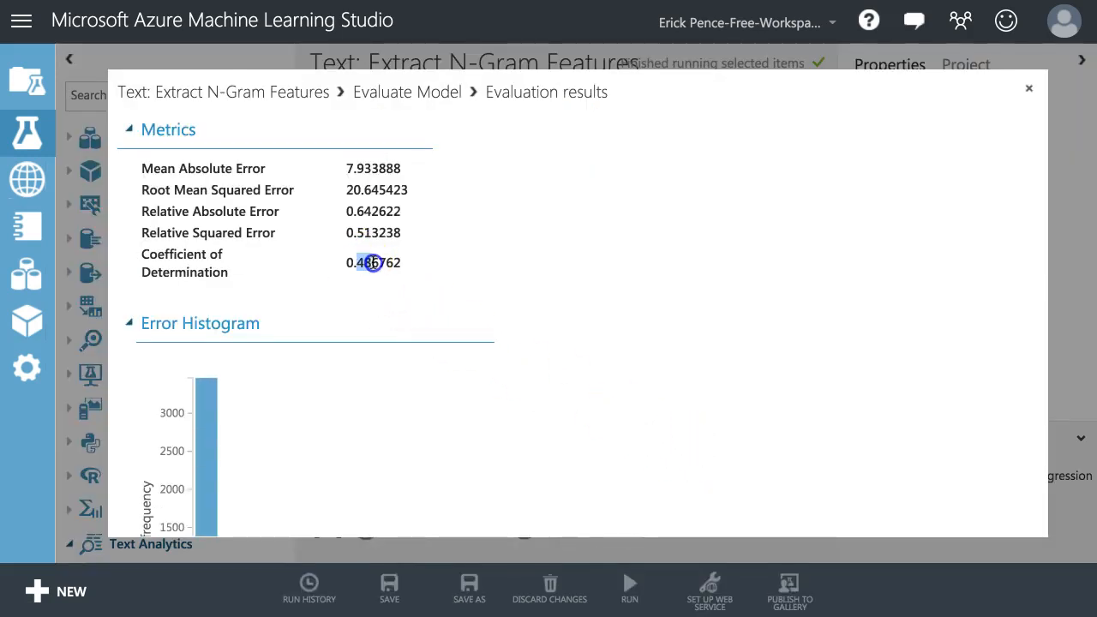
mouse_move(372, 262)
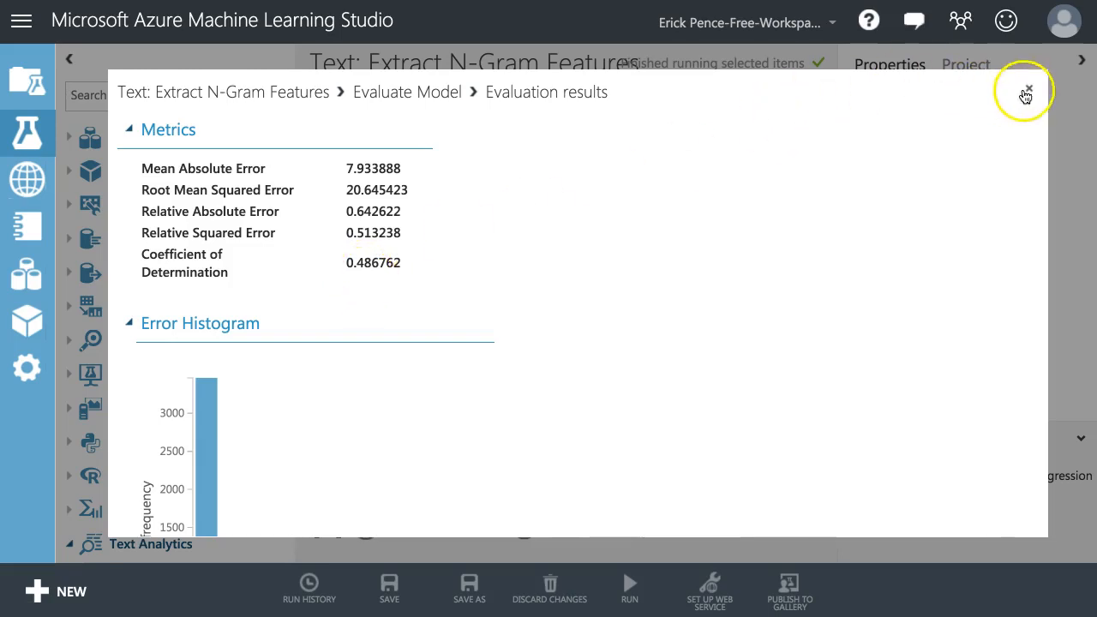
left_click(1025, 86)
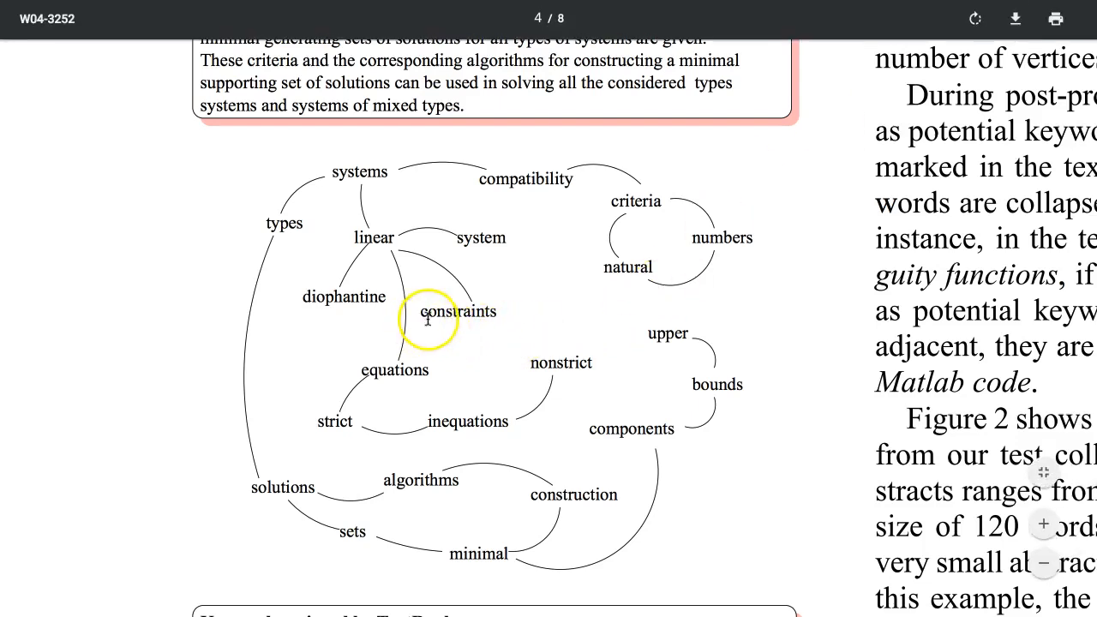
- Scroll the PDF to the page 4 graph linking keywords like linear, constraints, equations
scroll("down", 3)
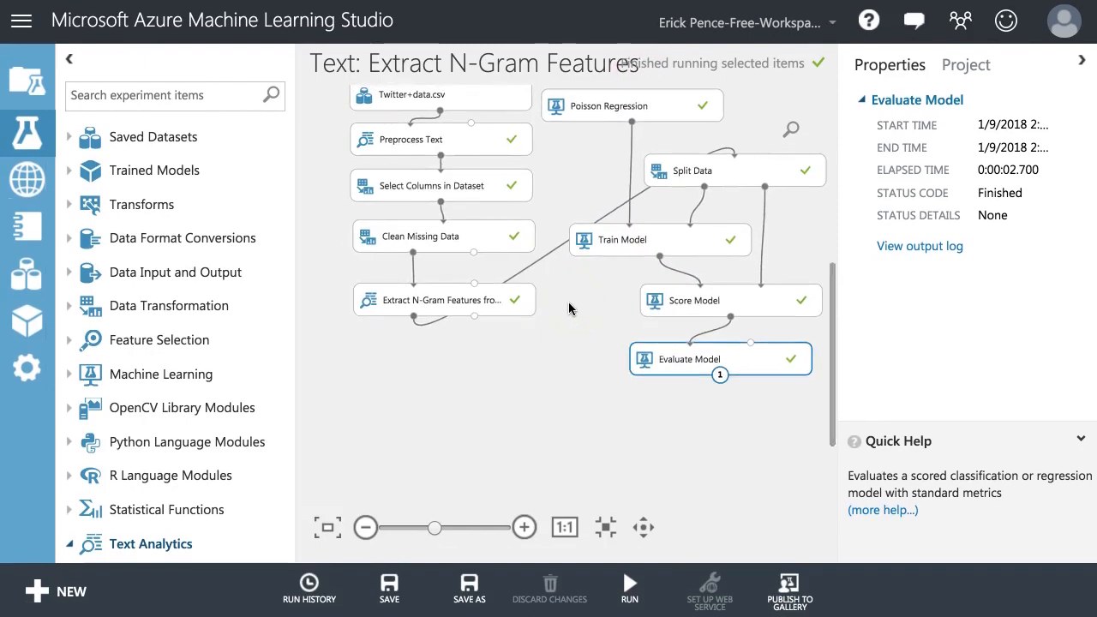
- Visualize Split Data's first output (8401 rows, 9 columns) and show Preprocessed text statistics
left_click(441, 300)
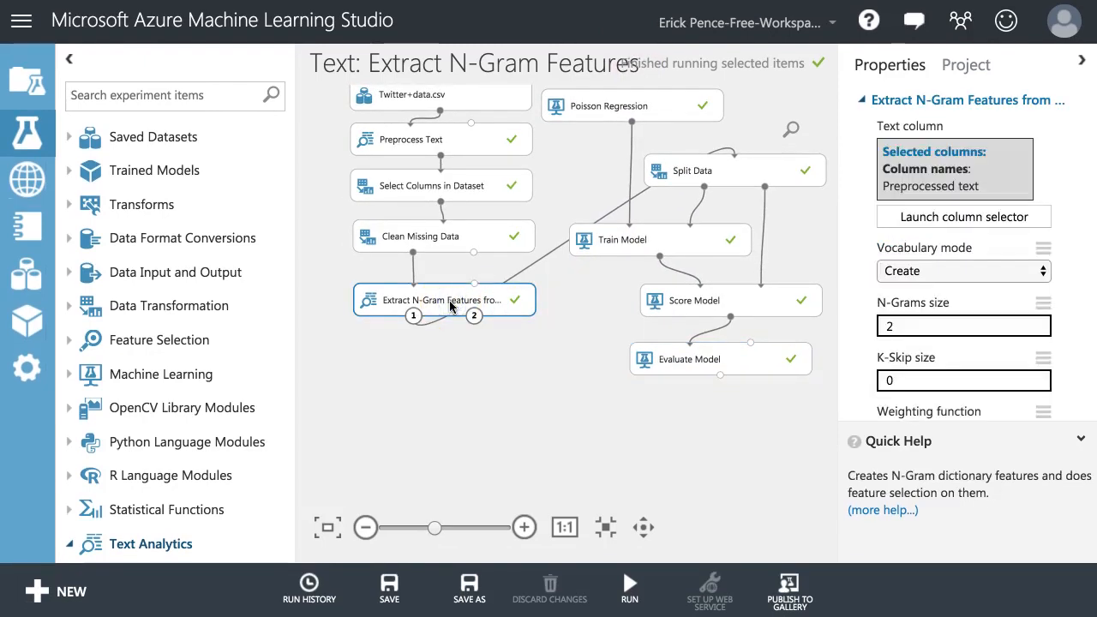
right_click(734, 170)
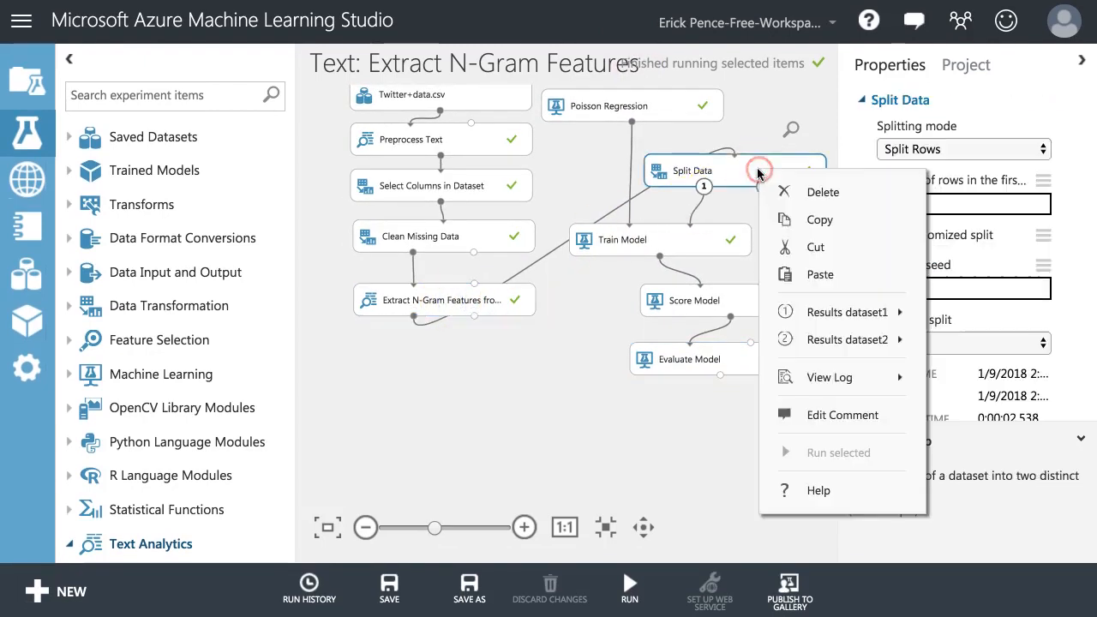
mouse_move(847, 312)
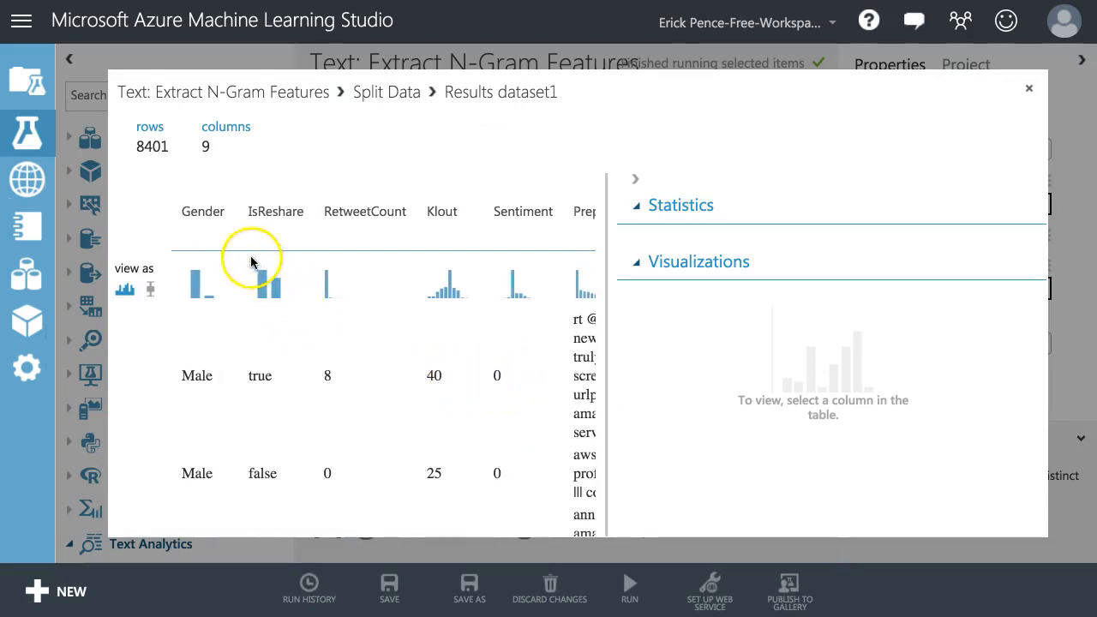
mouse_move(286, 212)
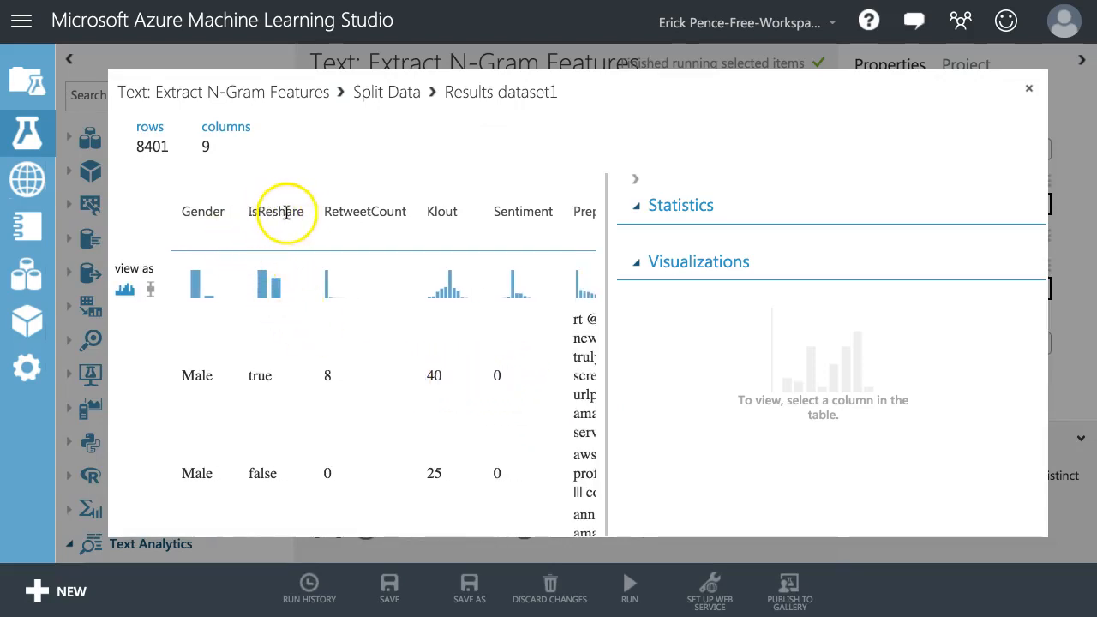
mouse_move(453, 212)
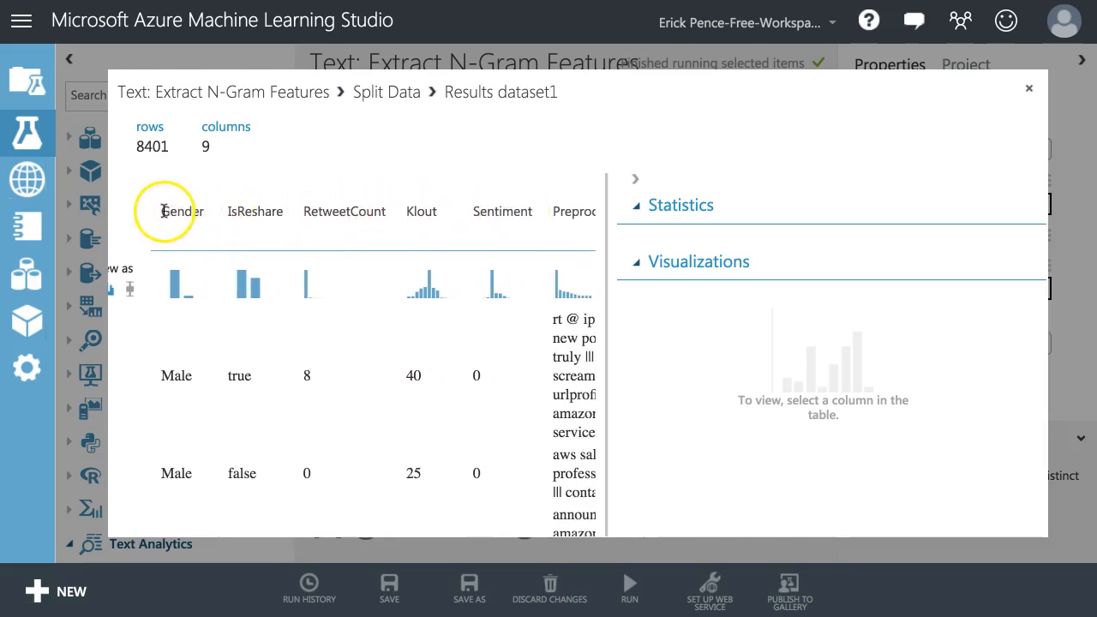
left_click(502, 211)
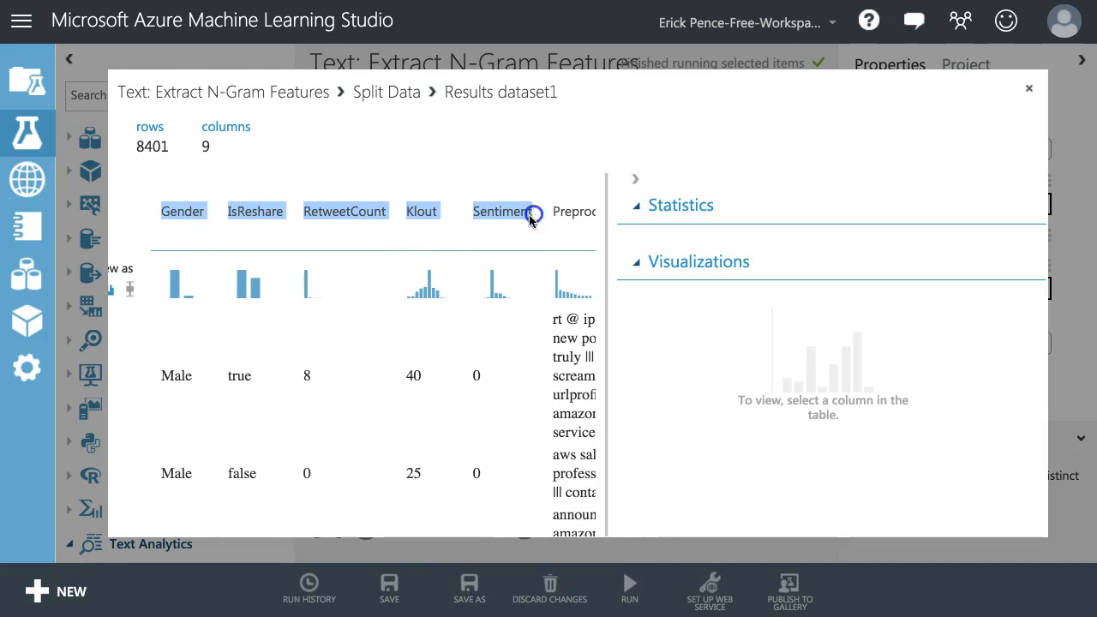
scroll("right", 3)
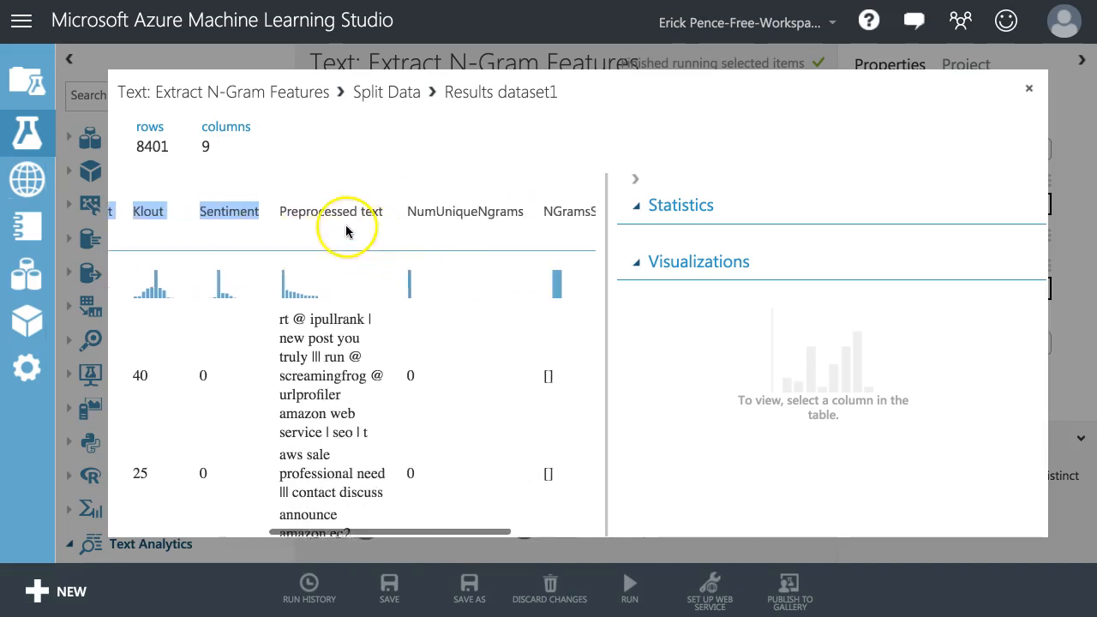
left_click(329, 211)
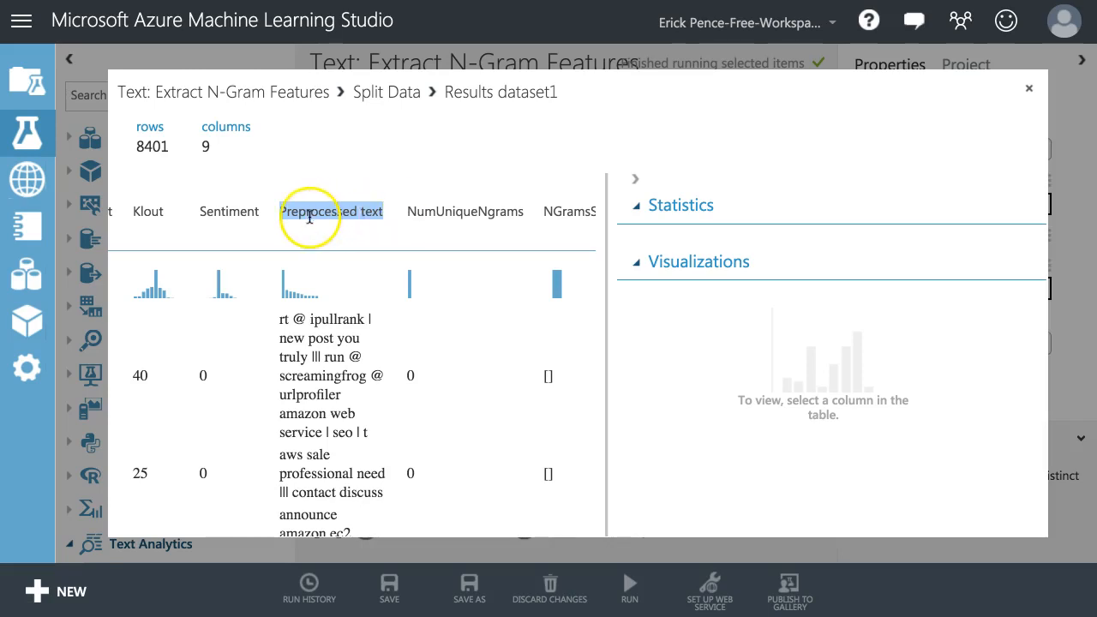
left_click(331, 211)
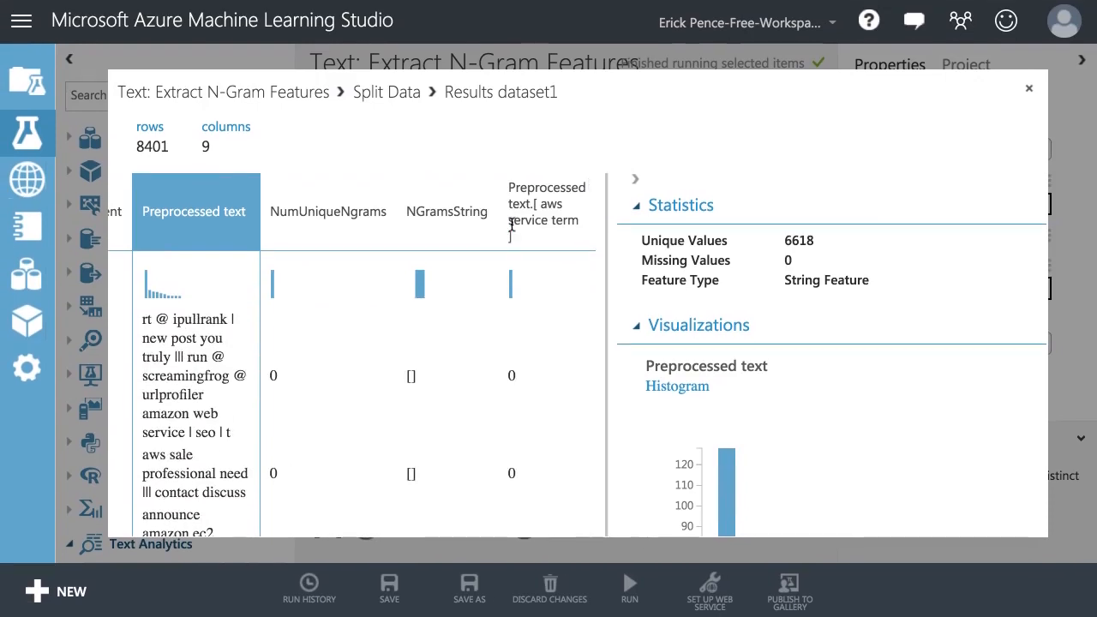
scroll("left", 3)
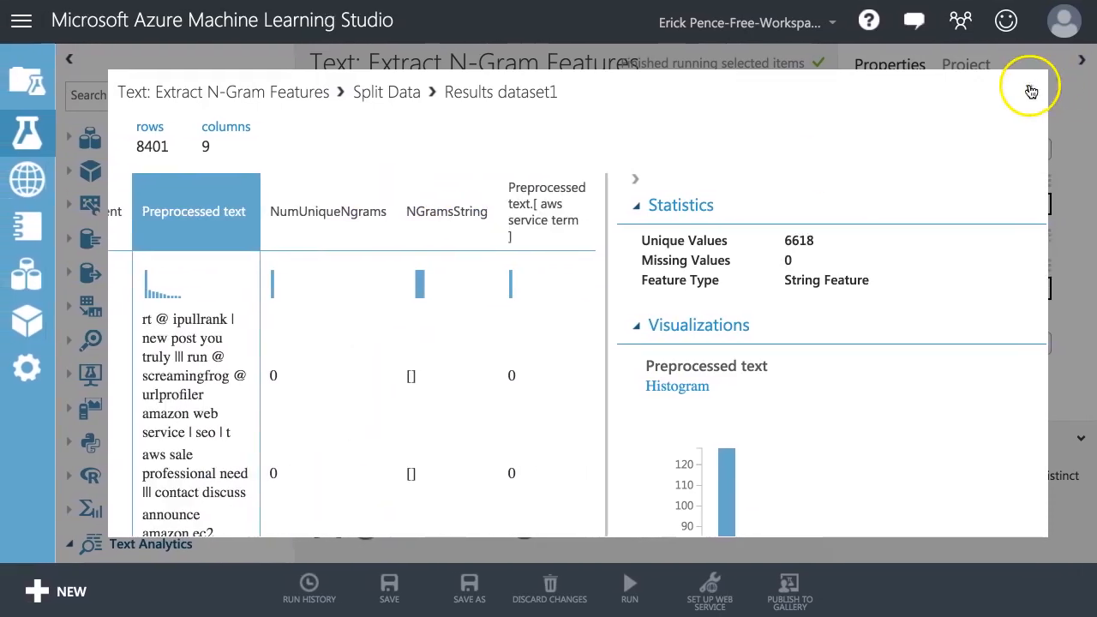
- Close the Split Data results and enter 20 as Extract N-Gram Features' desired feature count
left_click(1029, 87)
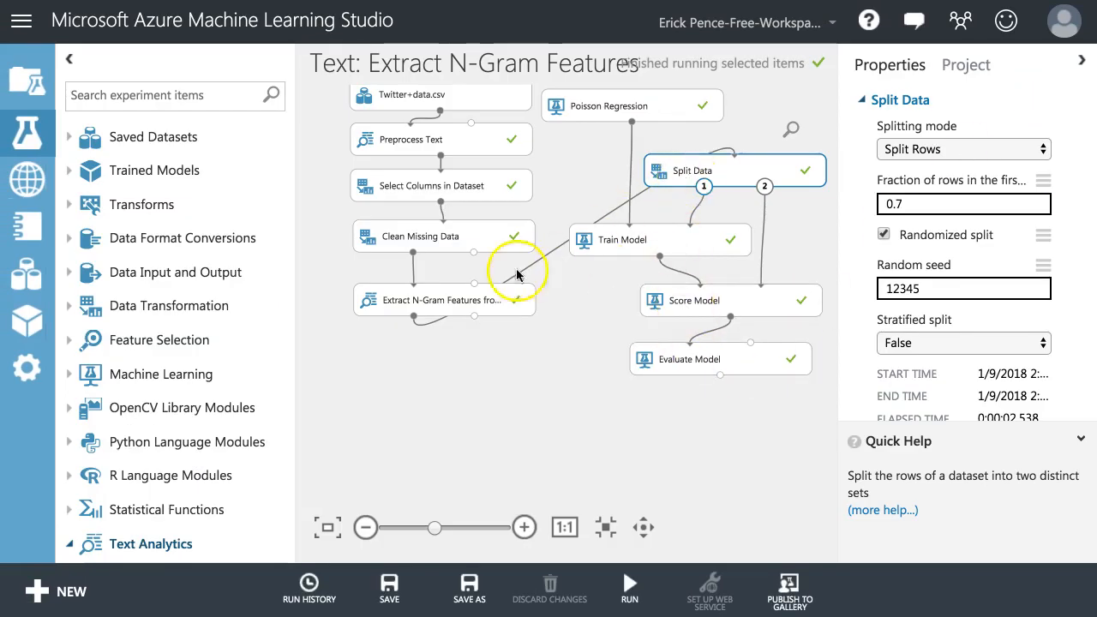
left_click(442, 294)
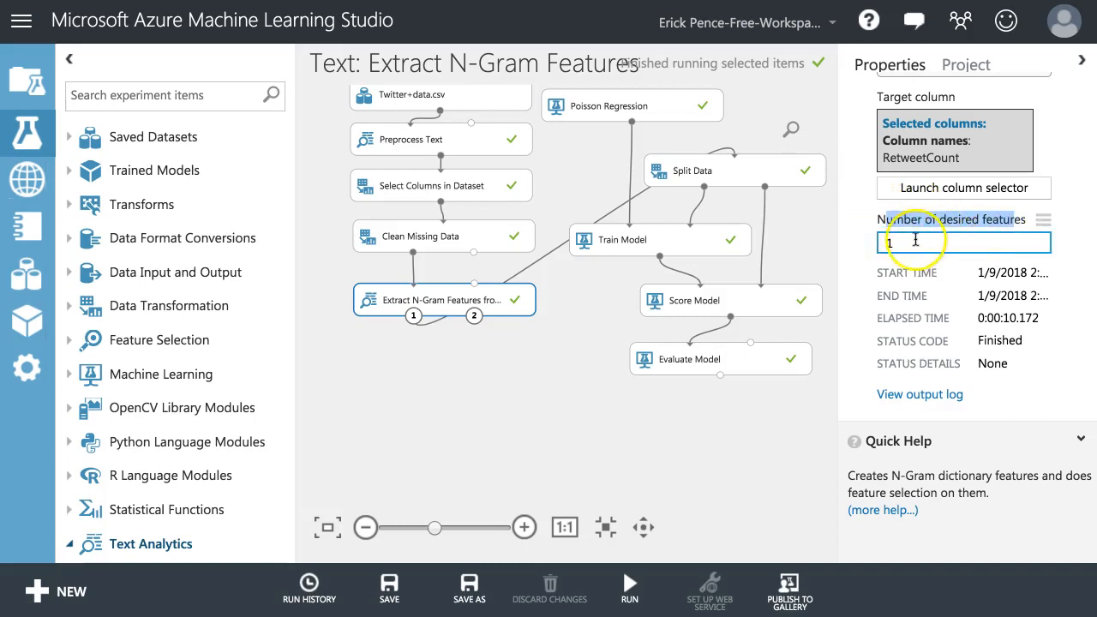
type("20")
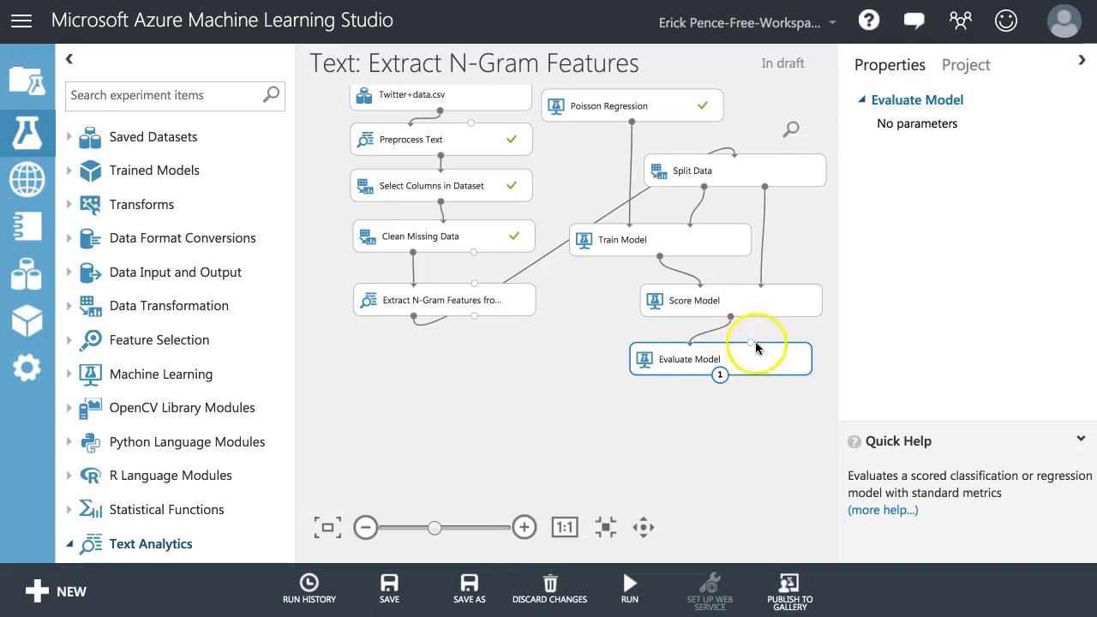
mouse_move(615, 238)
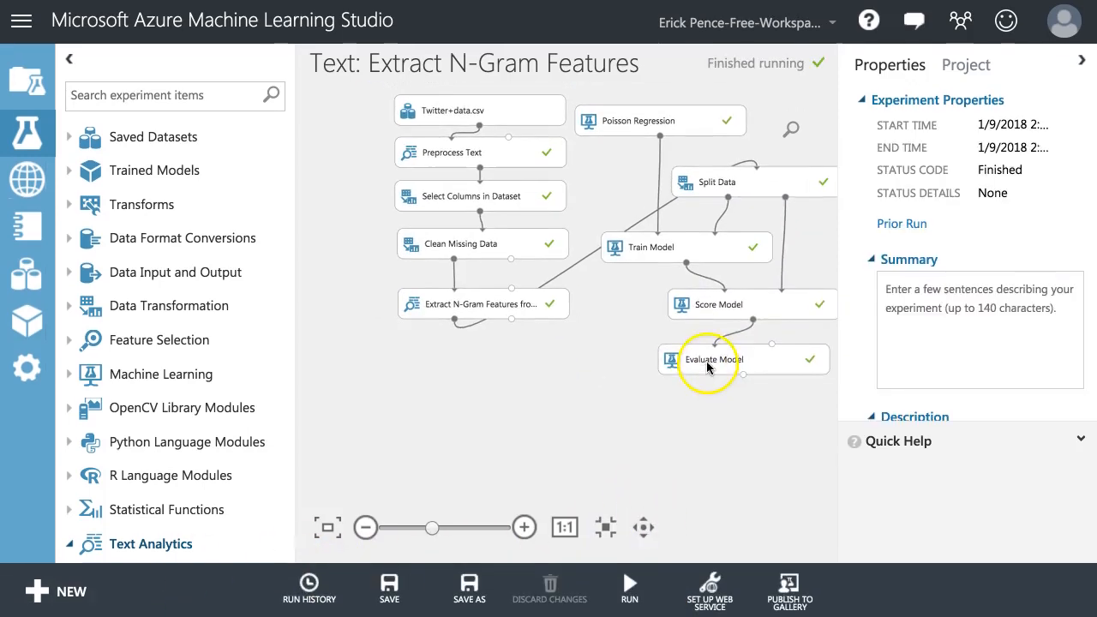
right_click(707, 359)
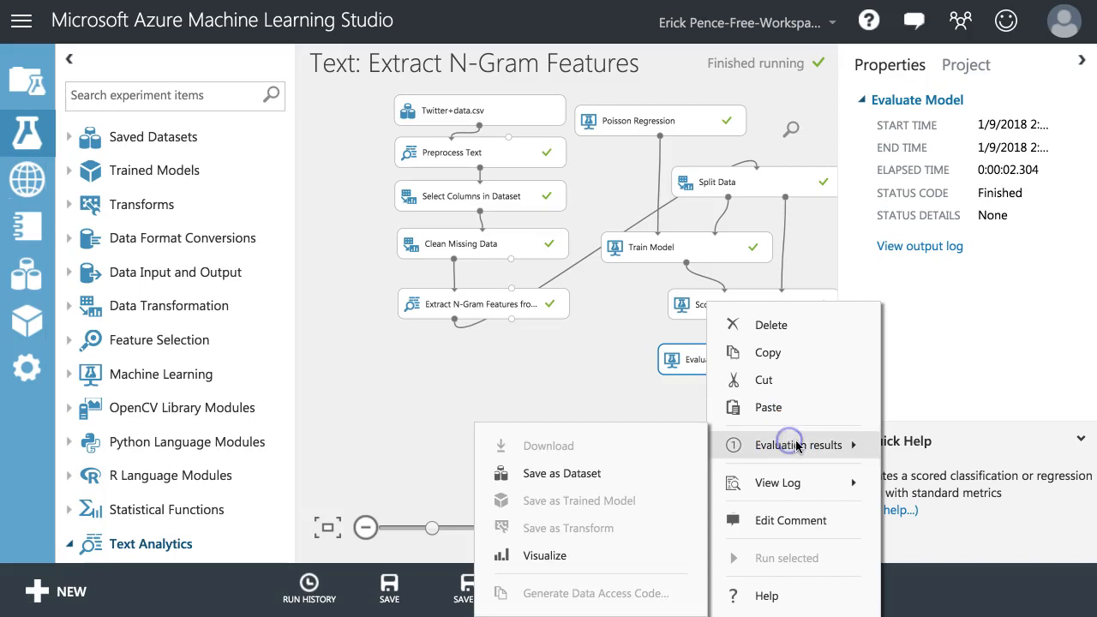
left_click(800, 444)
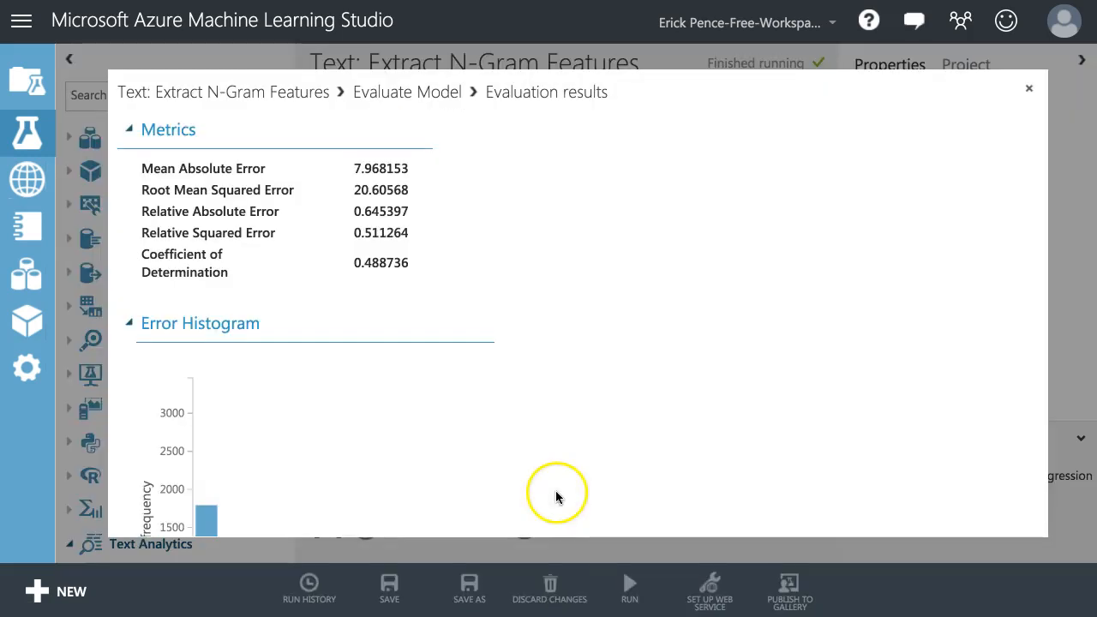
double_click(380, 262)
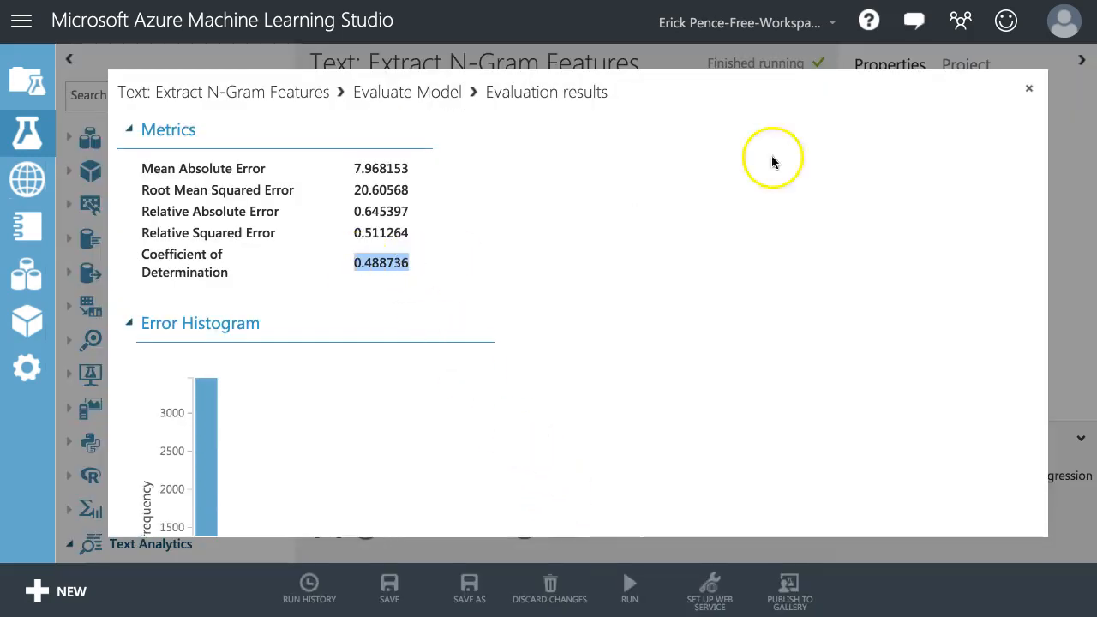
left_click(1029, 88)
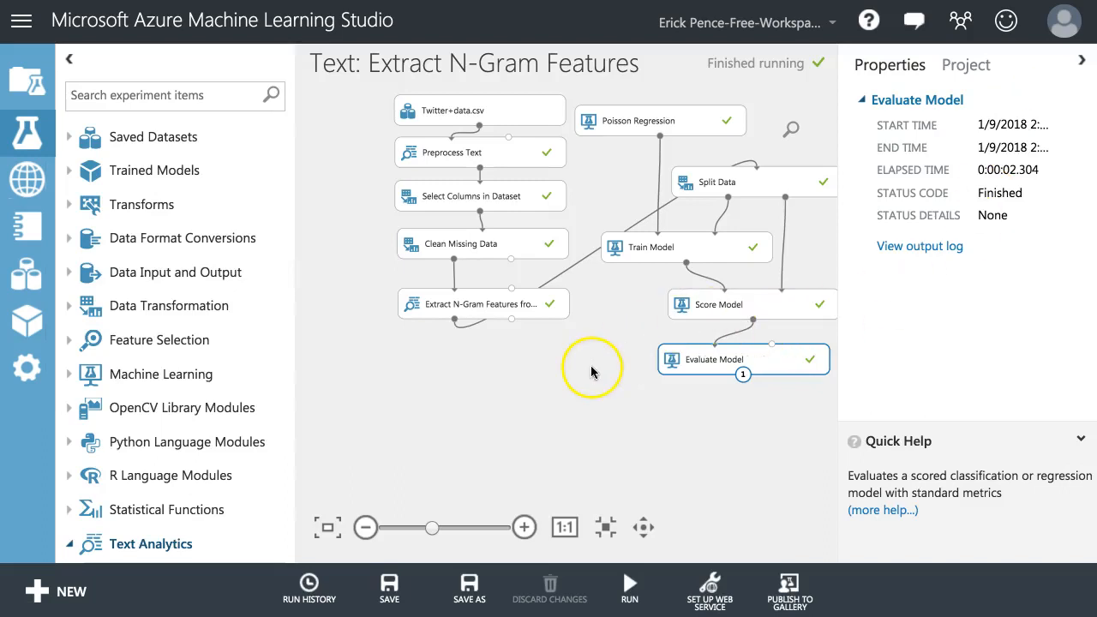
- Visualize Train Model's trained model and scroll its Feature Weights, topped by IsReshare at 2.76783
right_click(681, 247)
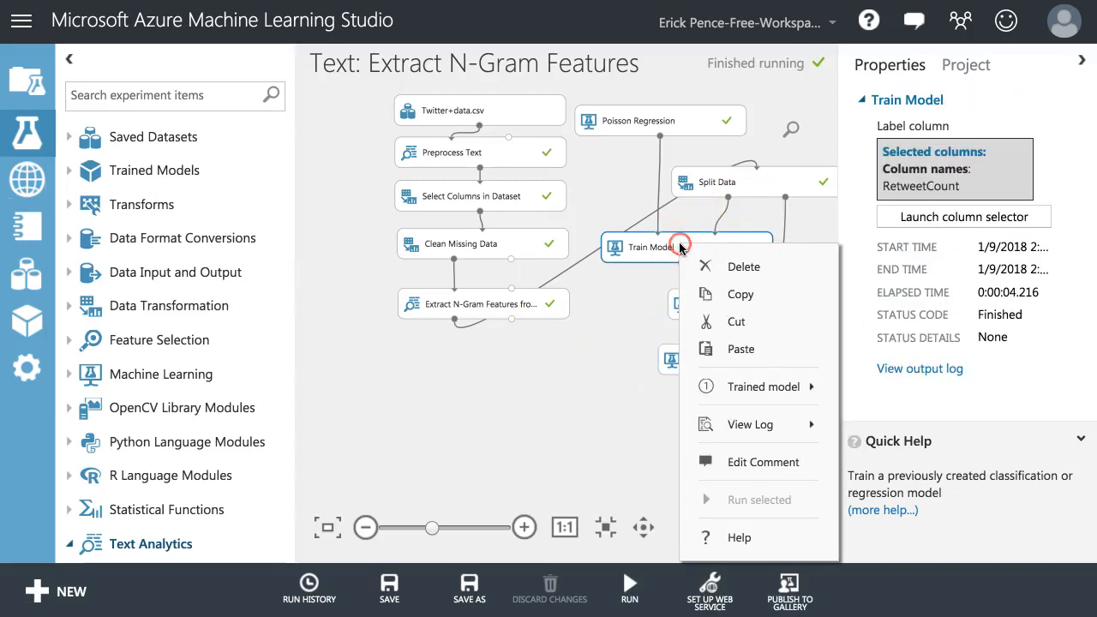
mouse_move(764, 387)
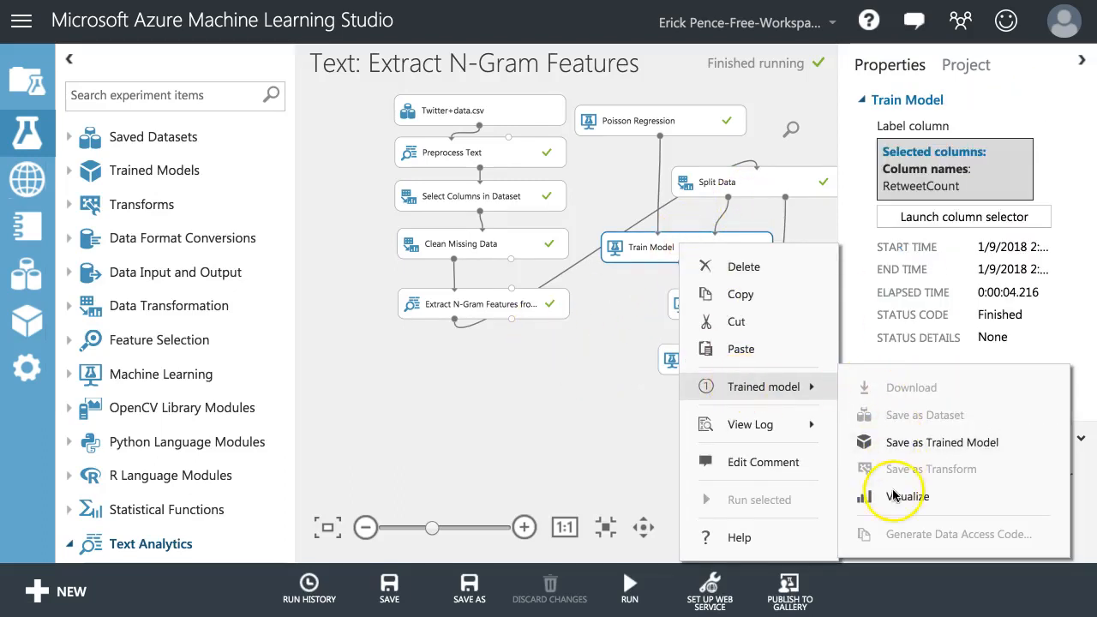
left_click(901, 494)
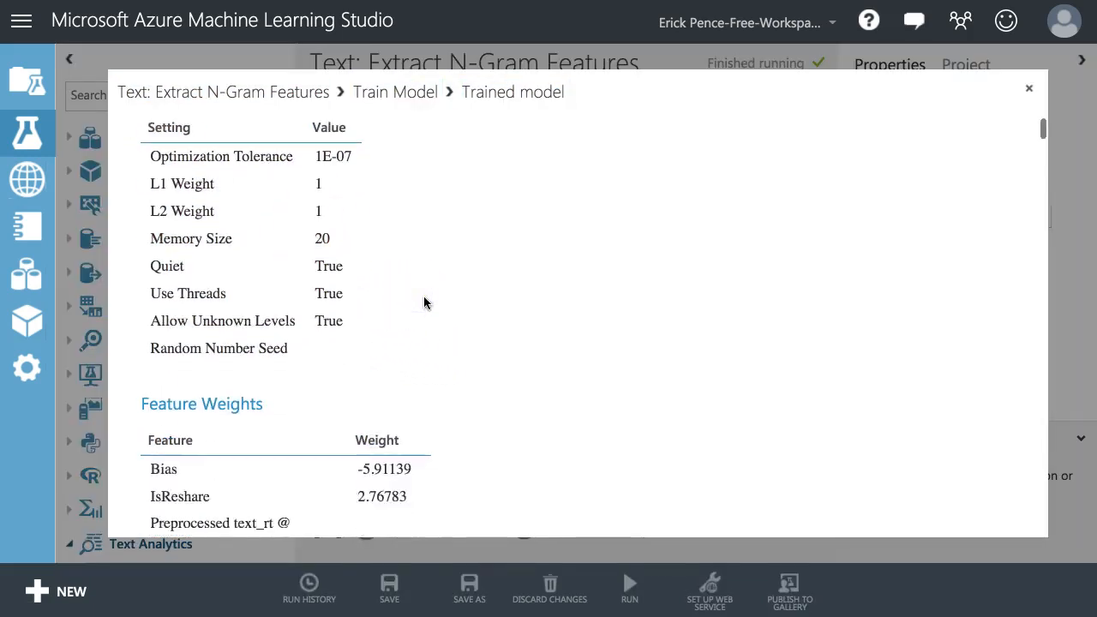
scroll("down", 3)
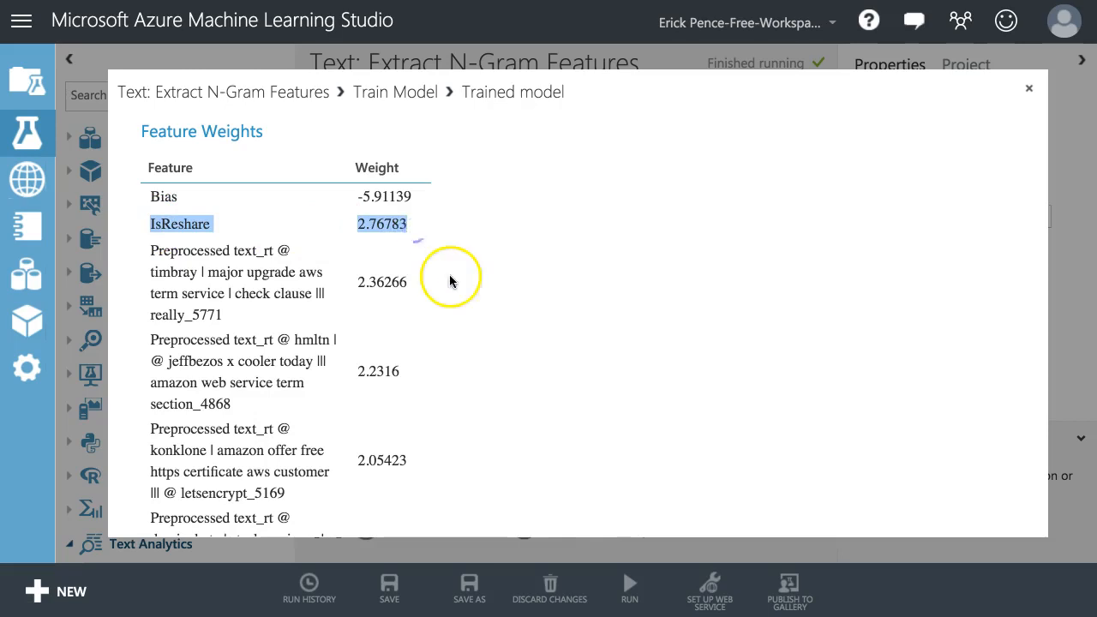
scroll("down", 3)
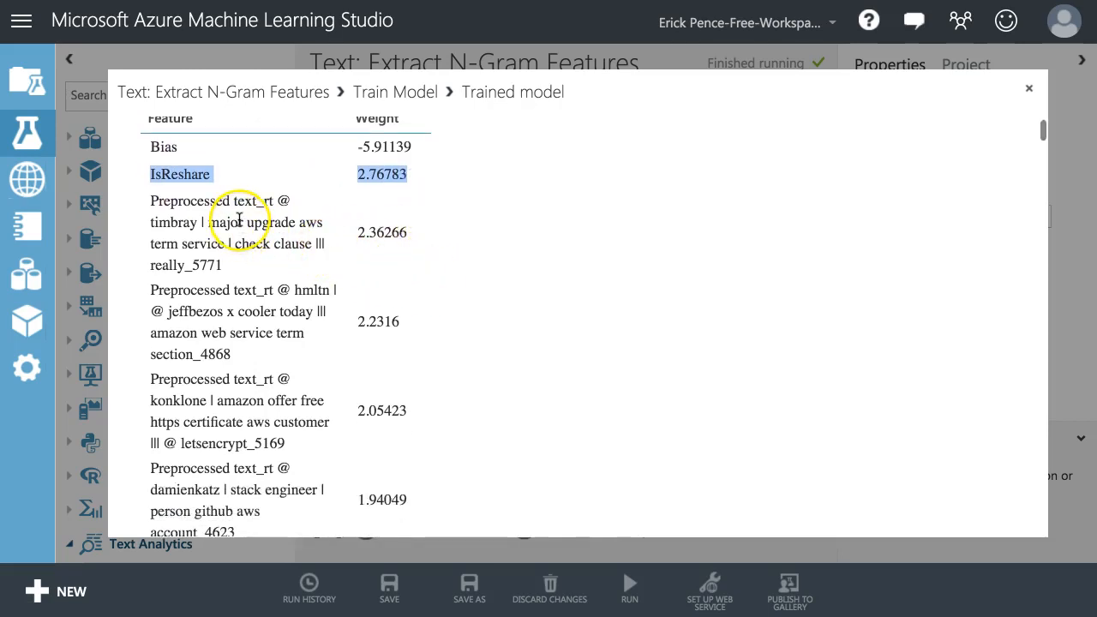
mouse_move(206, 210)
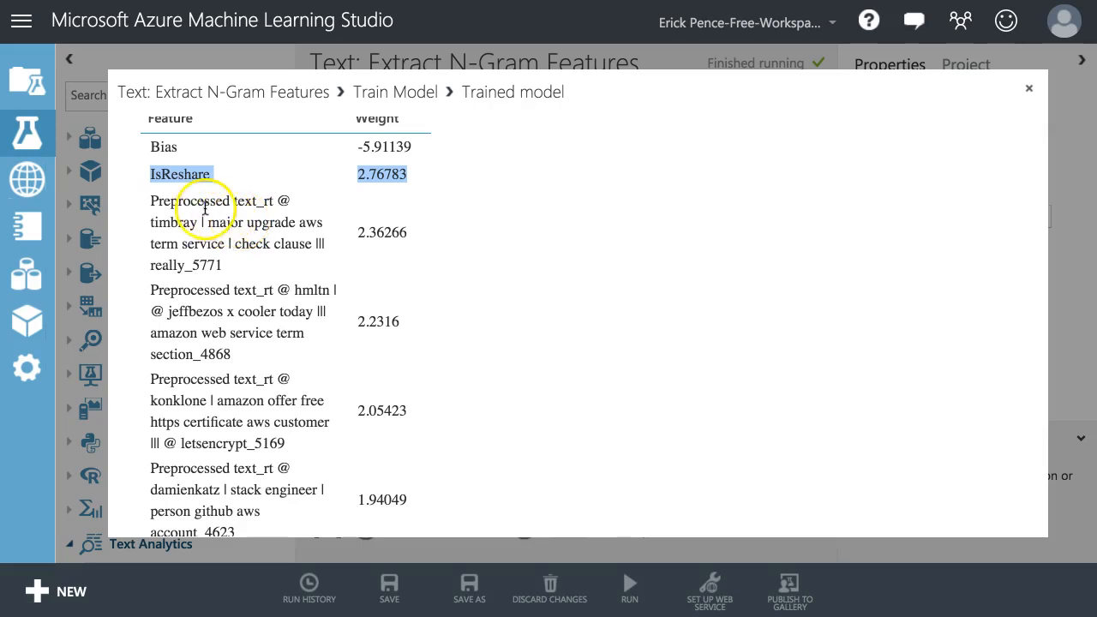
mouse_move(245, 203)
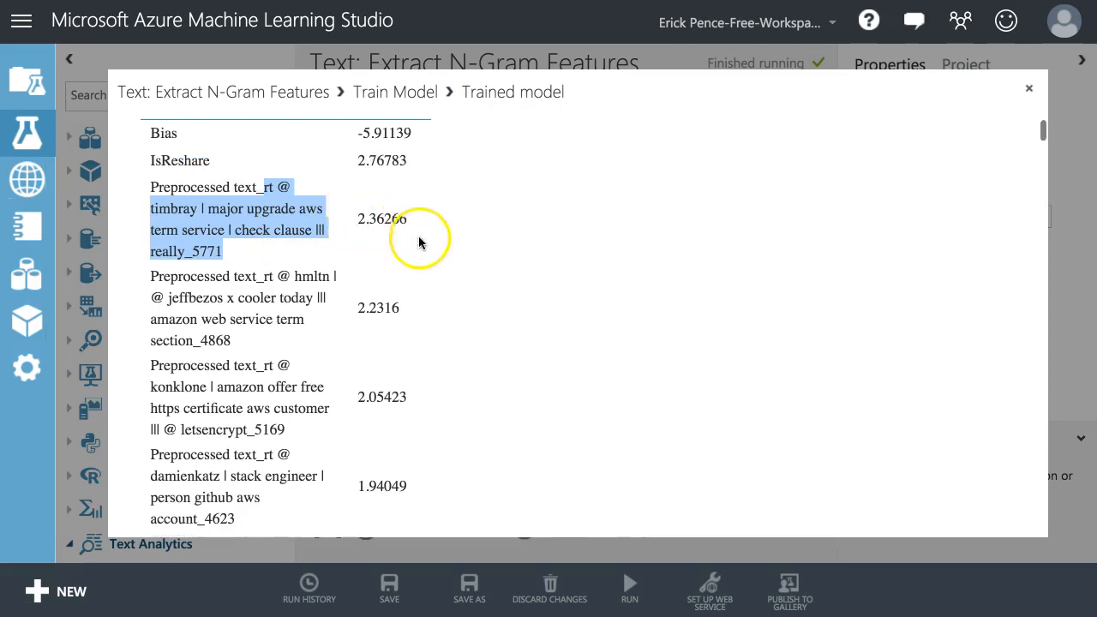
scroll("down", 3)
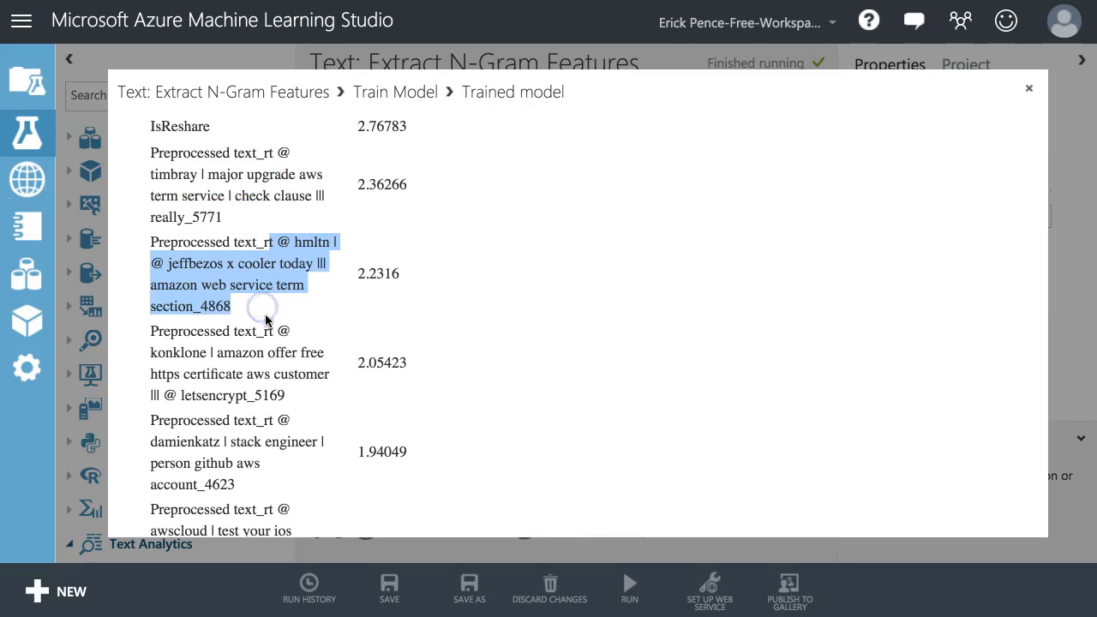
scroll("down", 3)
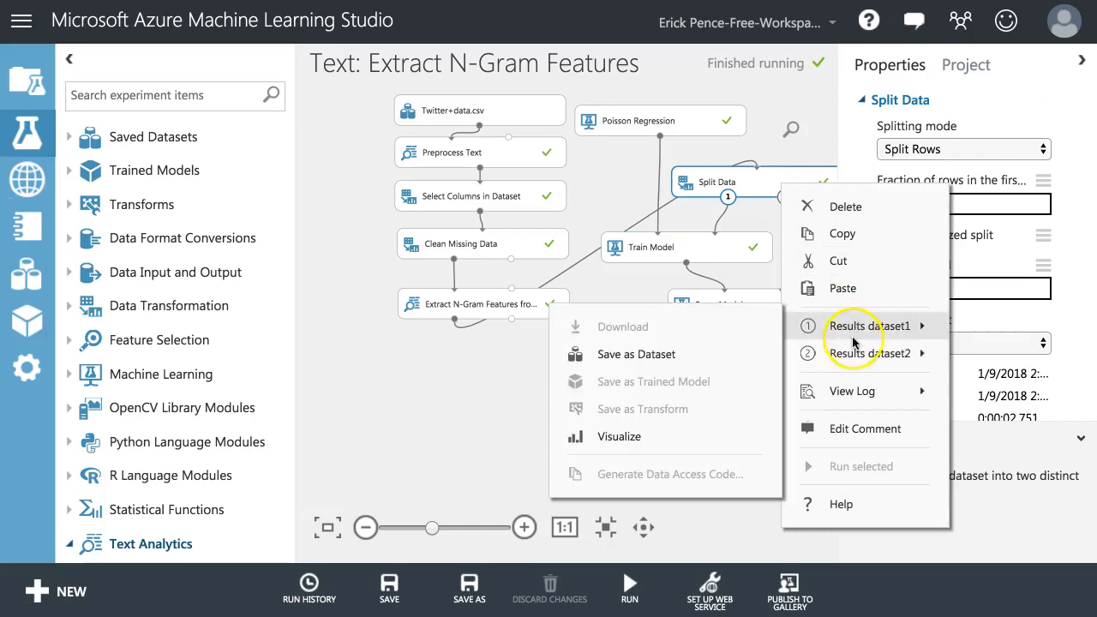
mouse_move(642, 417)
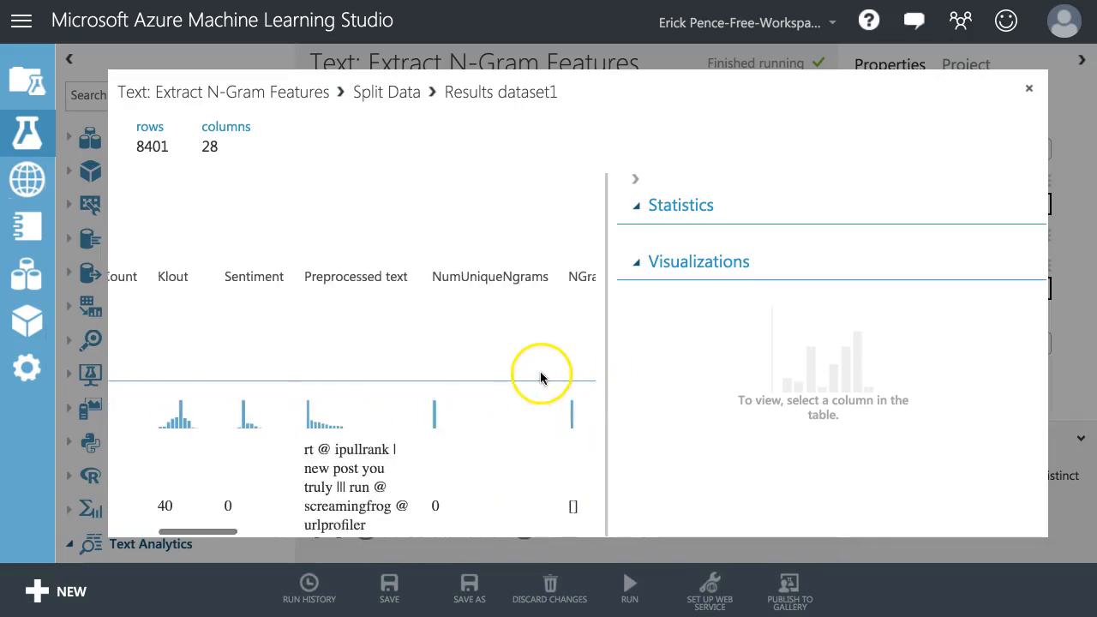
- Browse the n-gram columns of the 8401-row, 28-column Split Data training output, then close it
scroll("down", 3)
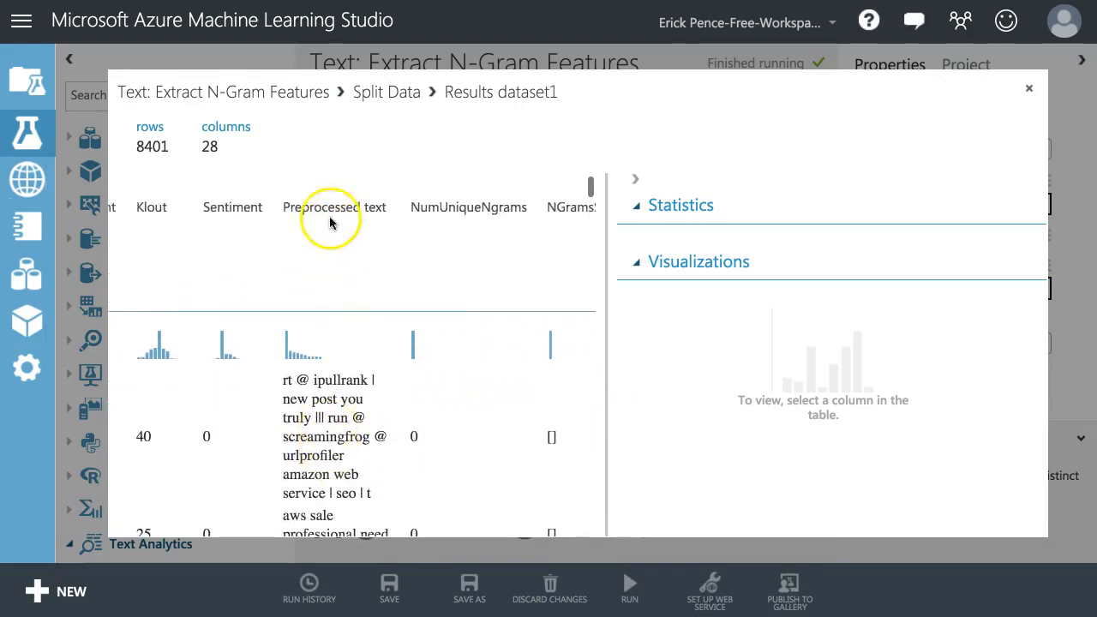
scroll("down", 3)
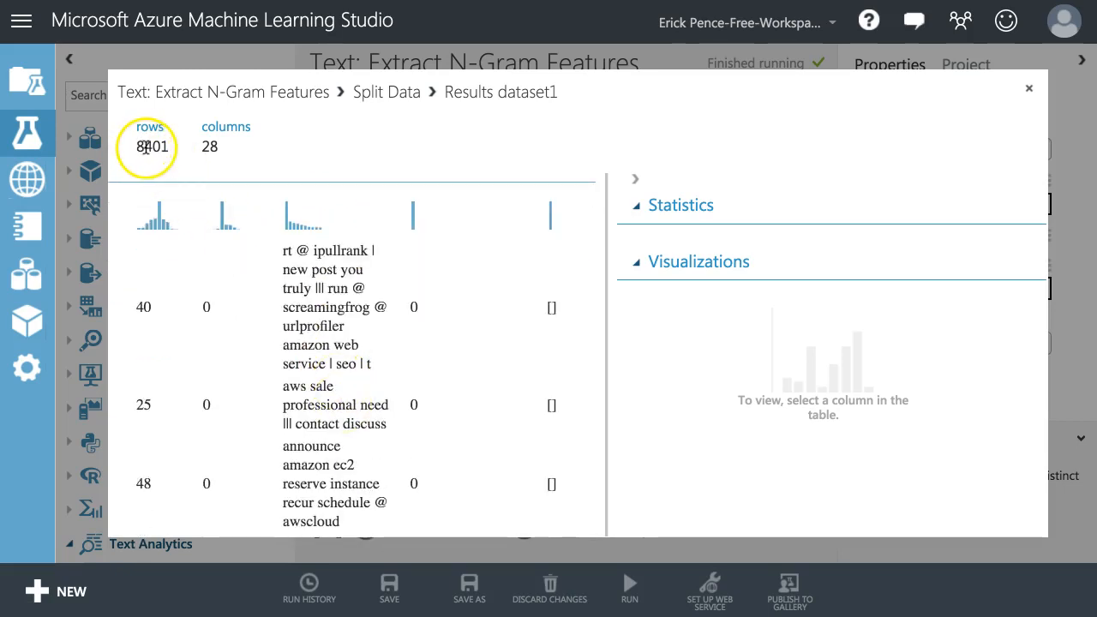
mouse_move(343, 379)
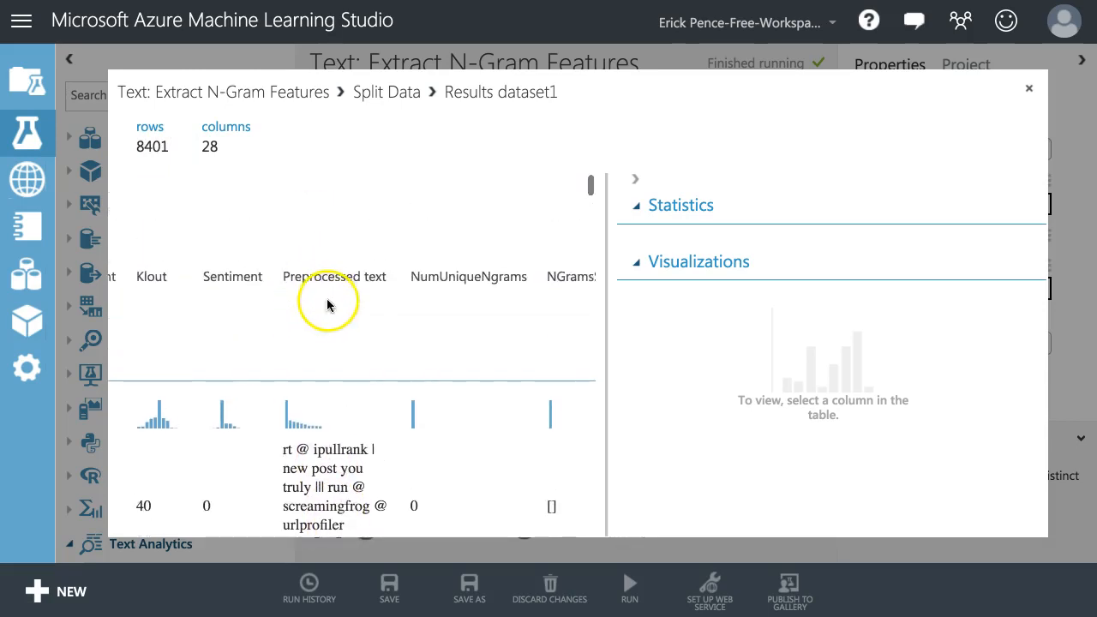
scroll("right", 3)
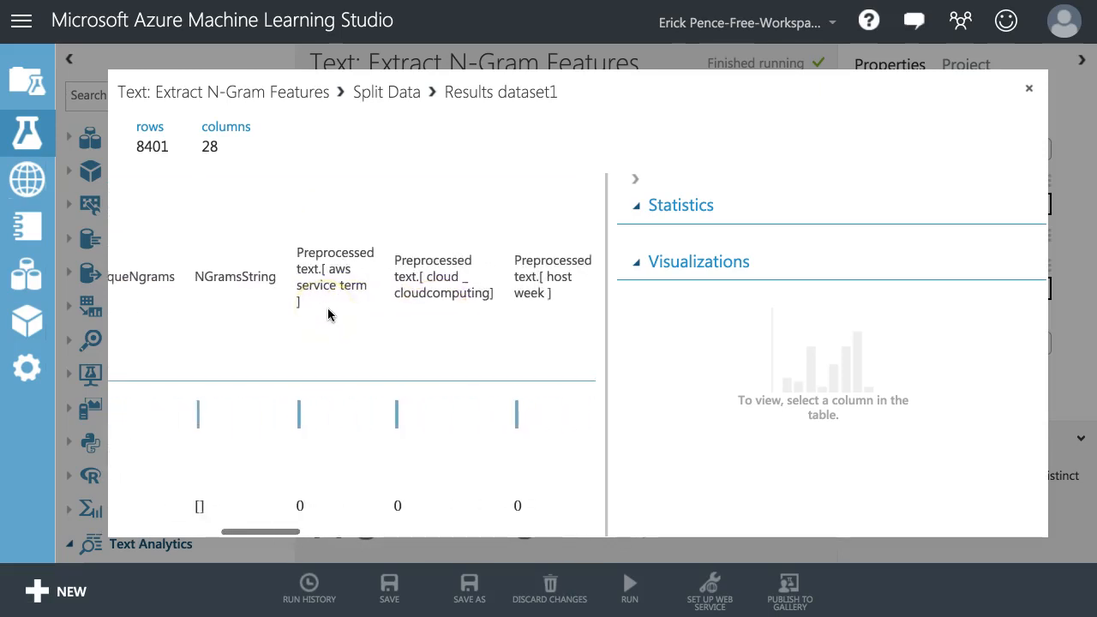
scroll("right", 3)
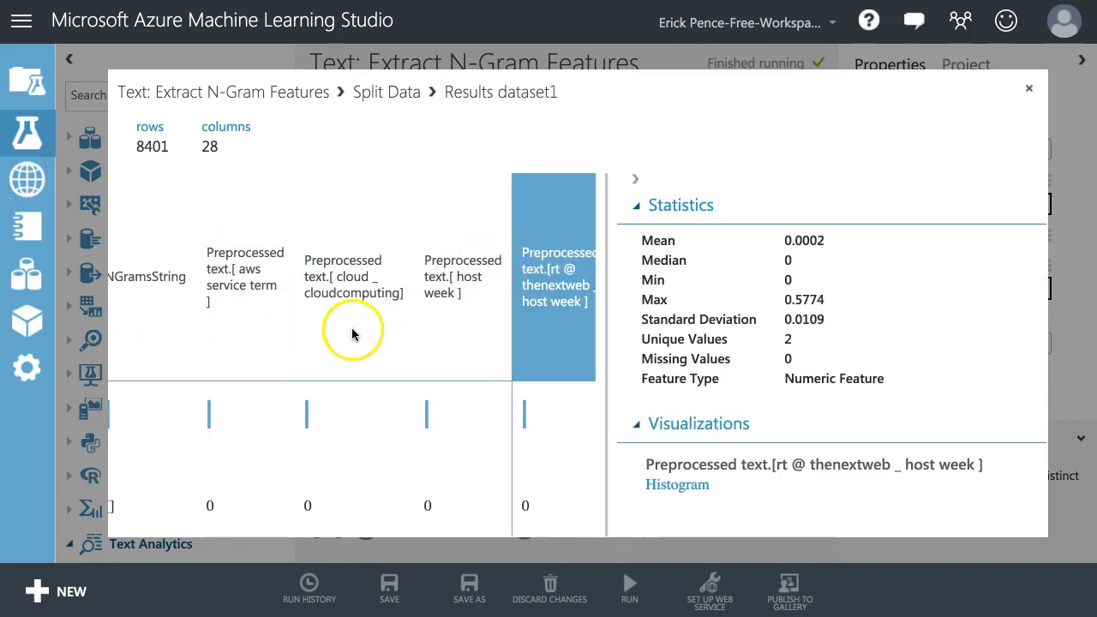
scroll("down", 3)
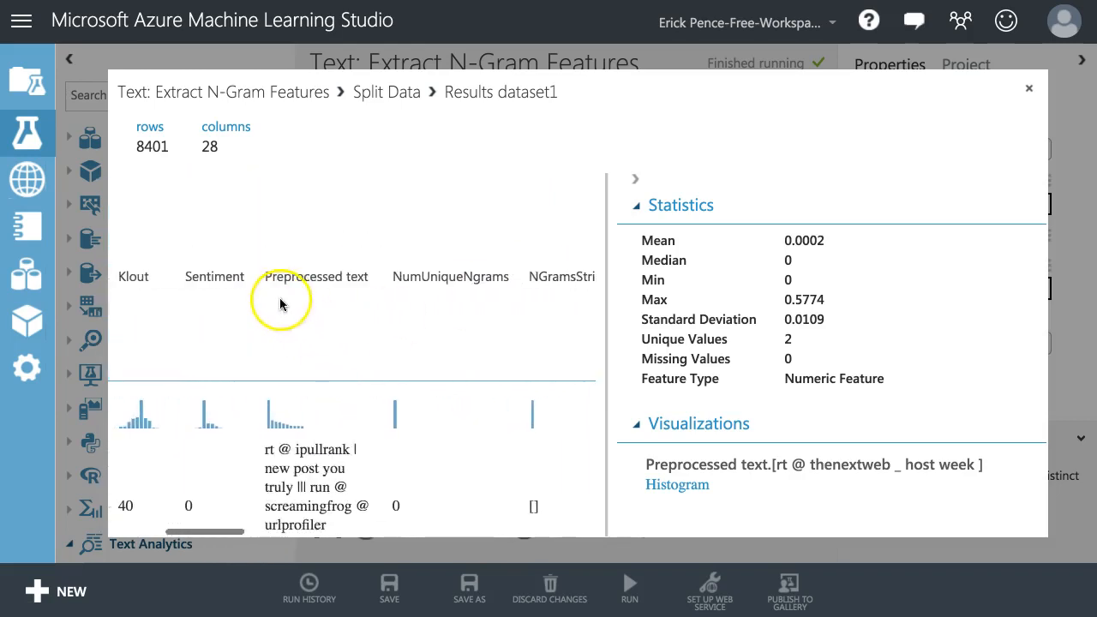
mouse_move(887, 39)
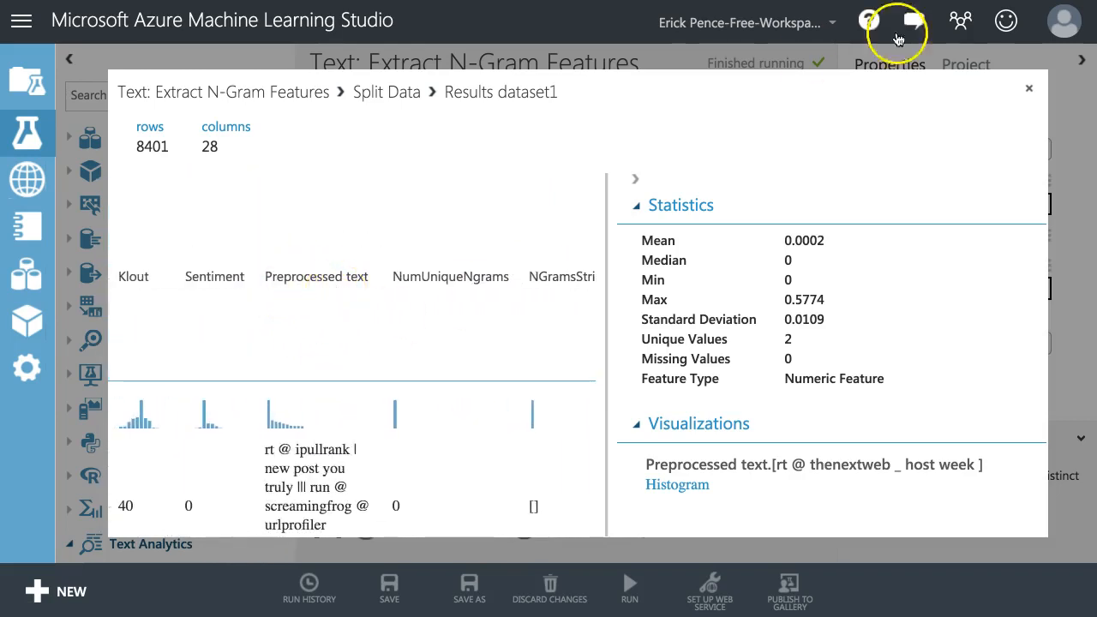
left_click(1029, 87)
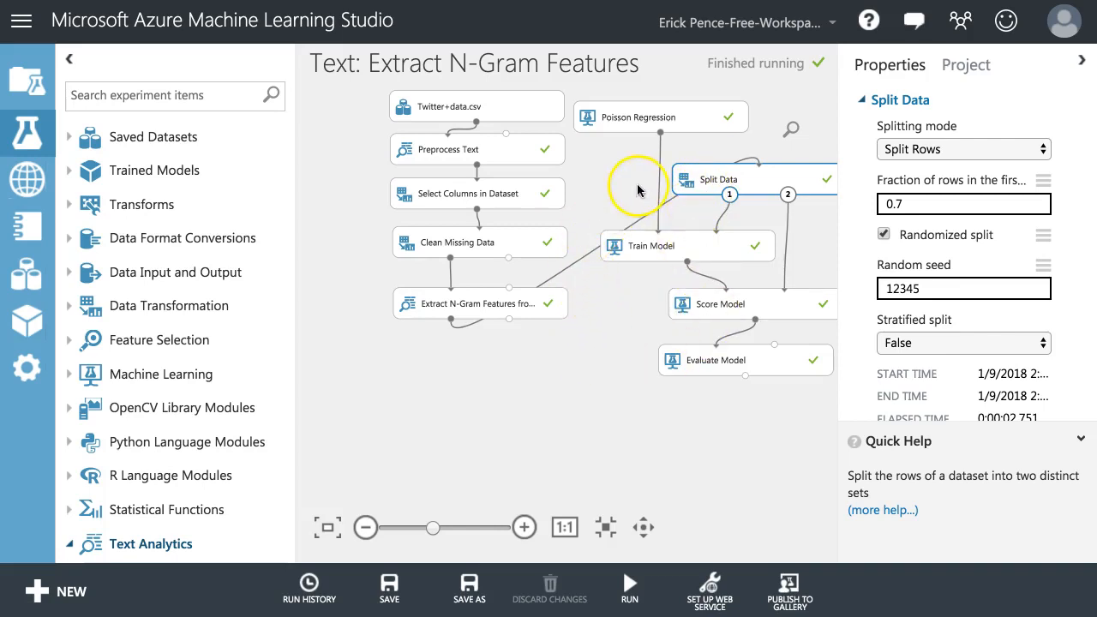
mouse_move(755, 172)
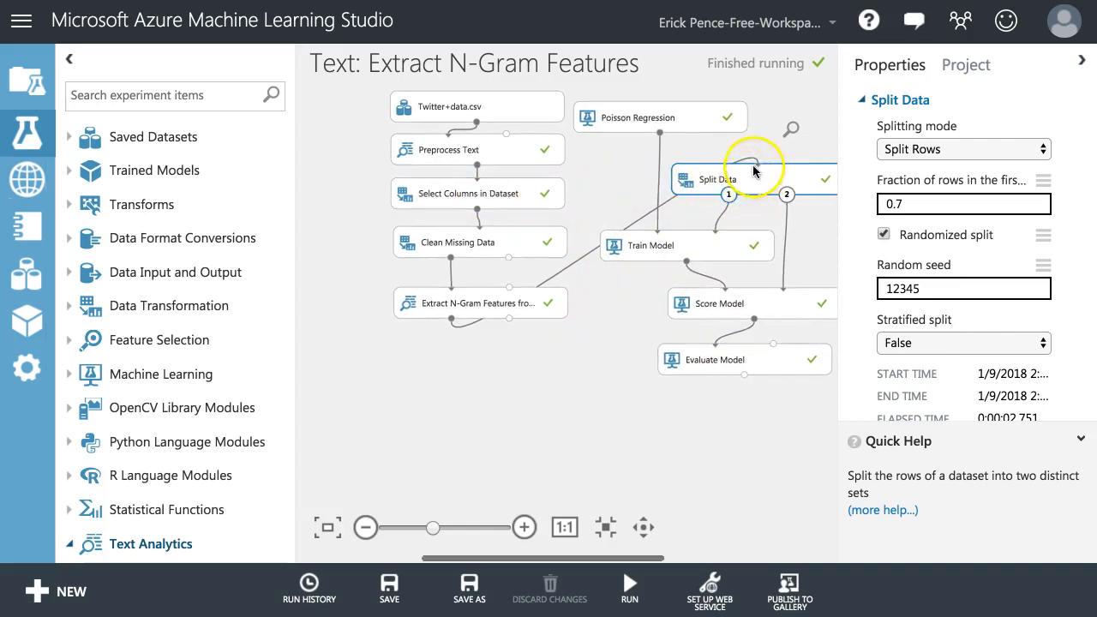
- Reposition Select Columns and keep all columns except Preprocessed text, NGramsString and NumUniqueNgrams
left_click(479, 296)
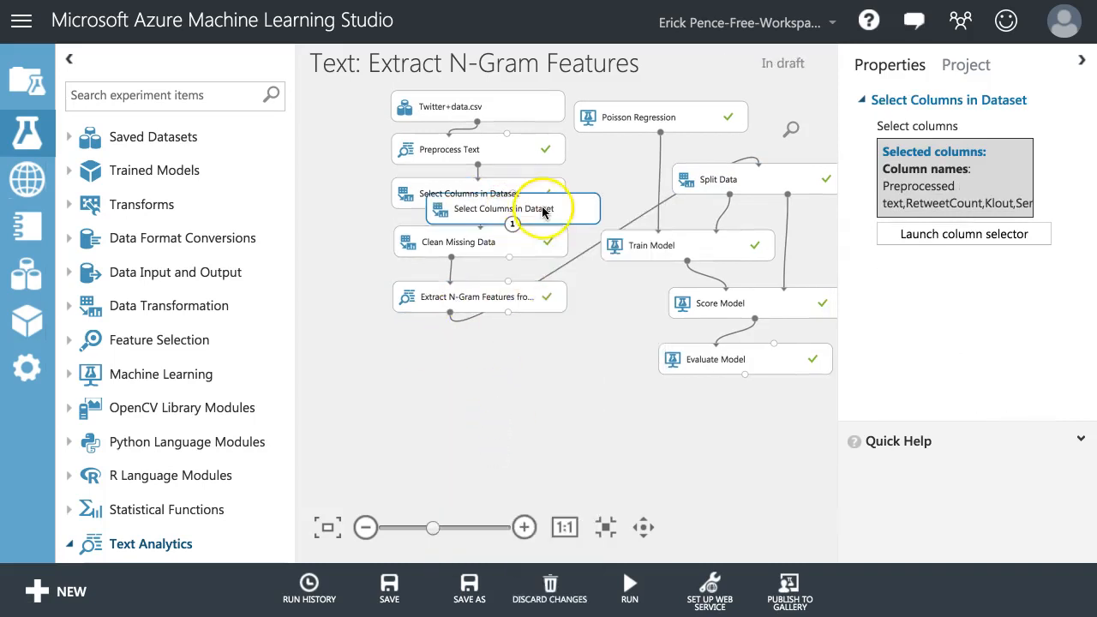
left_click_drag(495, 208, 476, 355)
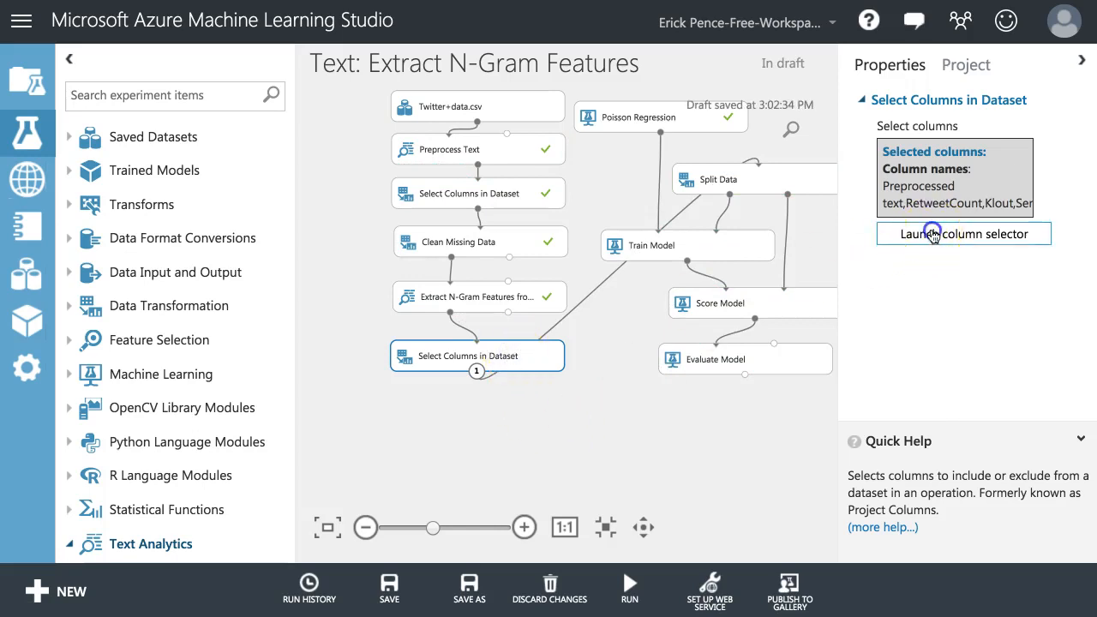
left_click(963, 234)
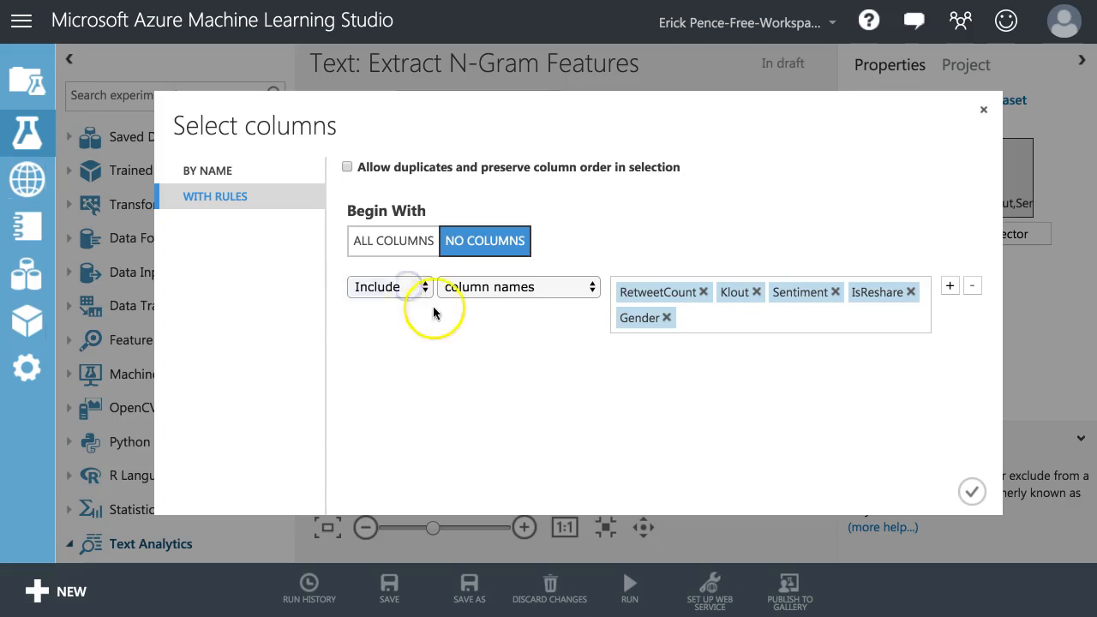
left_click(392, 241)
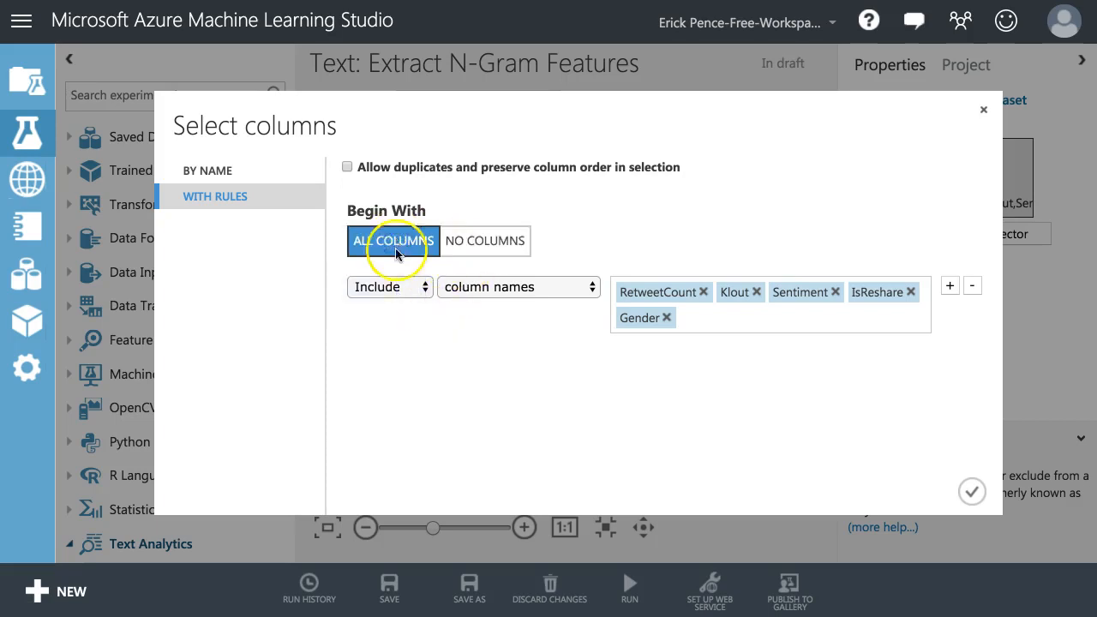
left_click(388, 287)
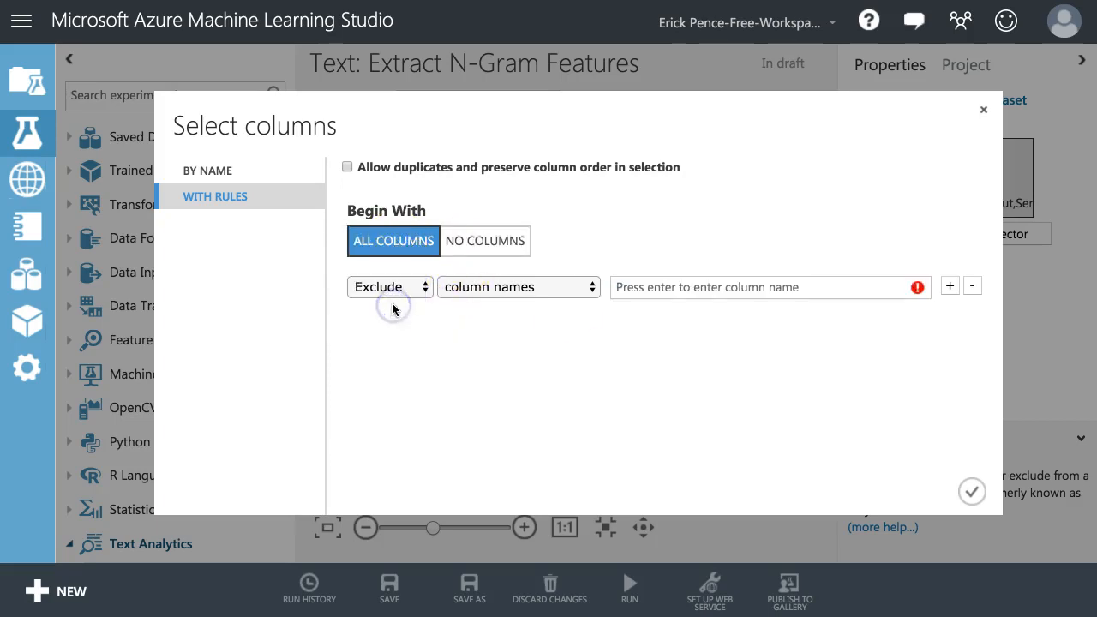
left_click(762, 288)
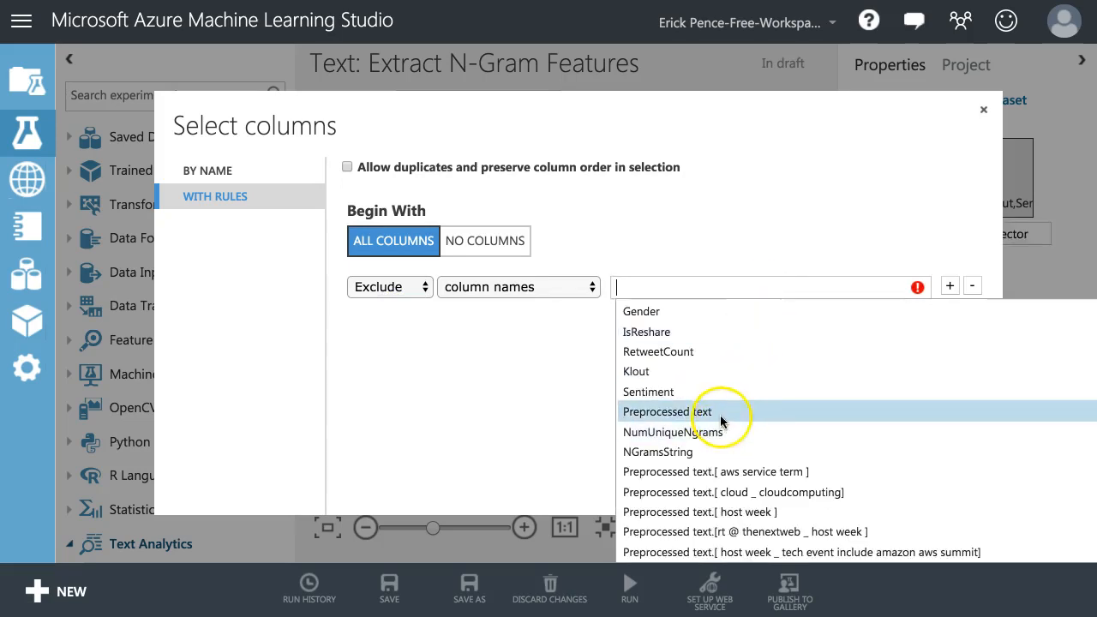
left_click(667, 411)
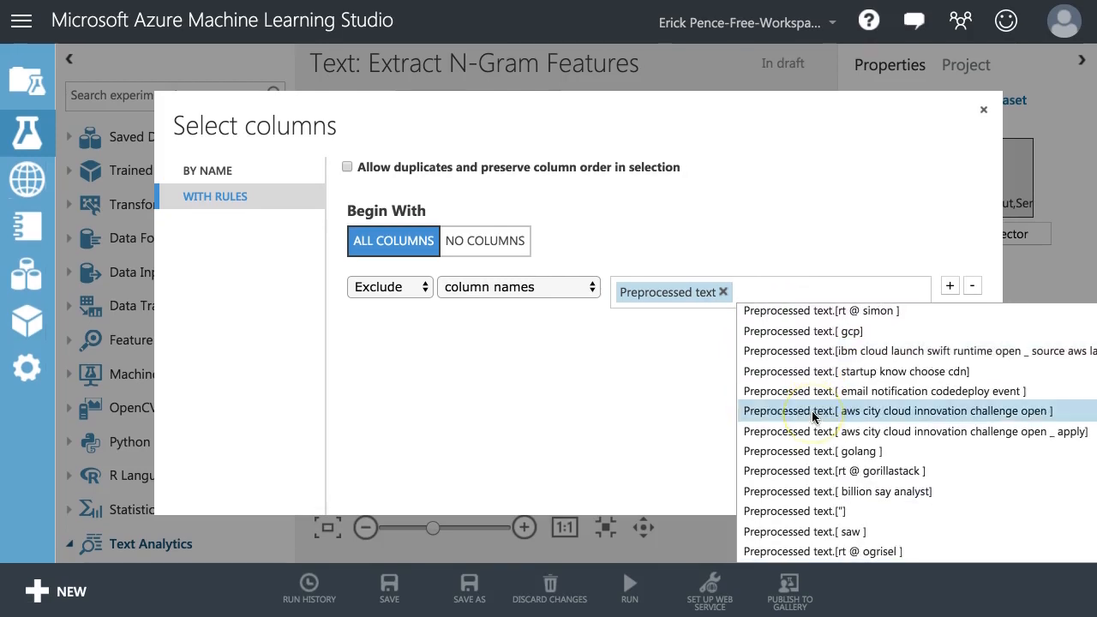
mouse_move(840, 402)
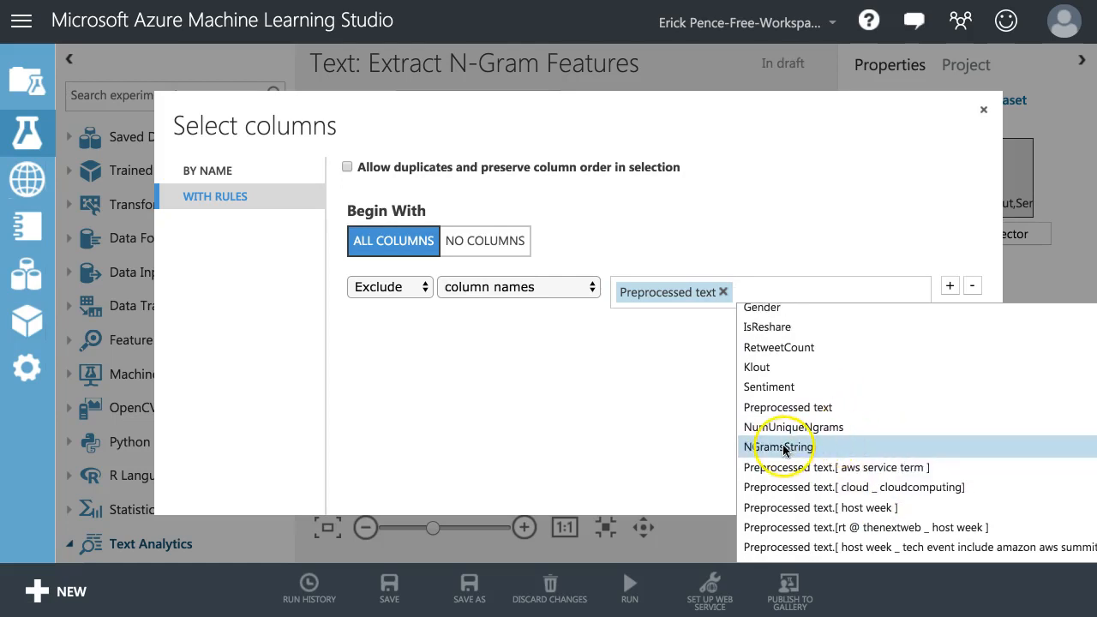
left_click(776, 446)
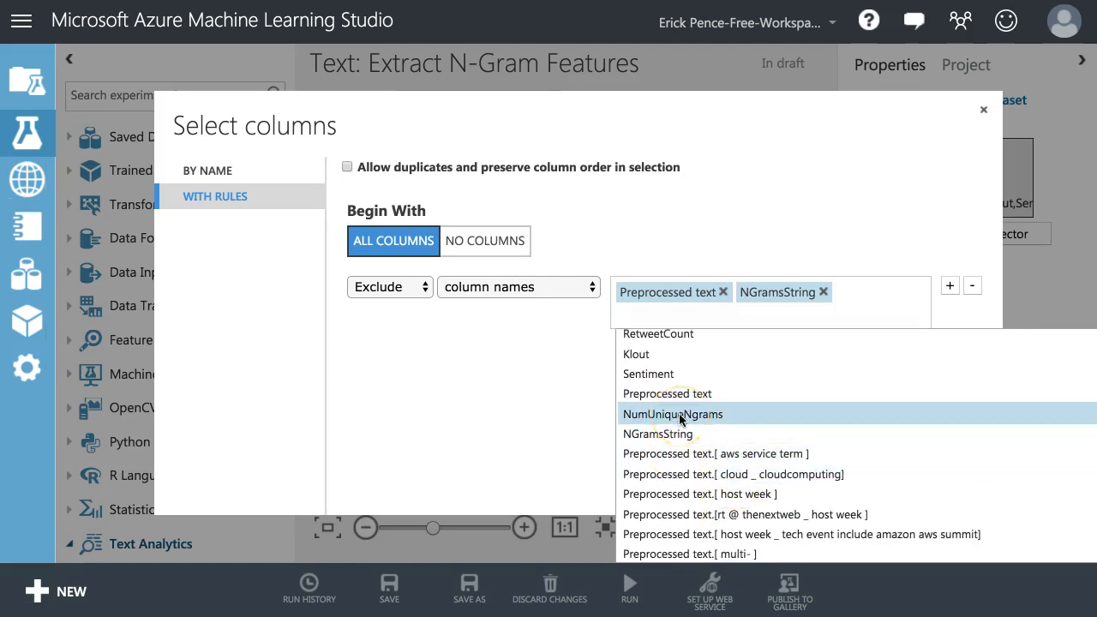
left_click(672, 414)
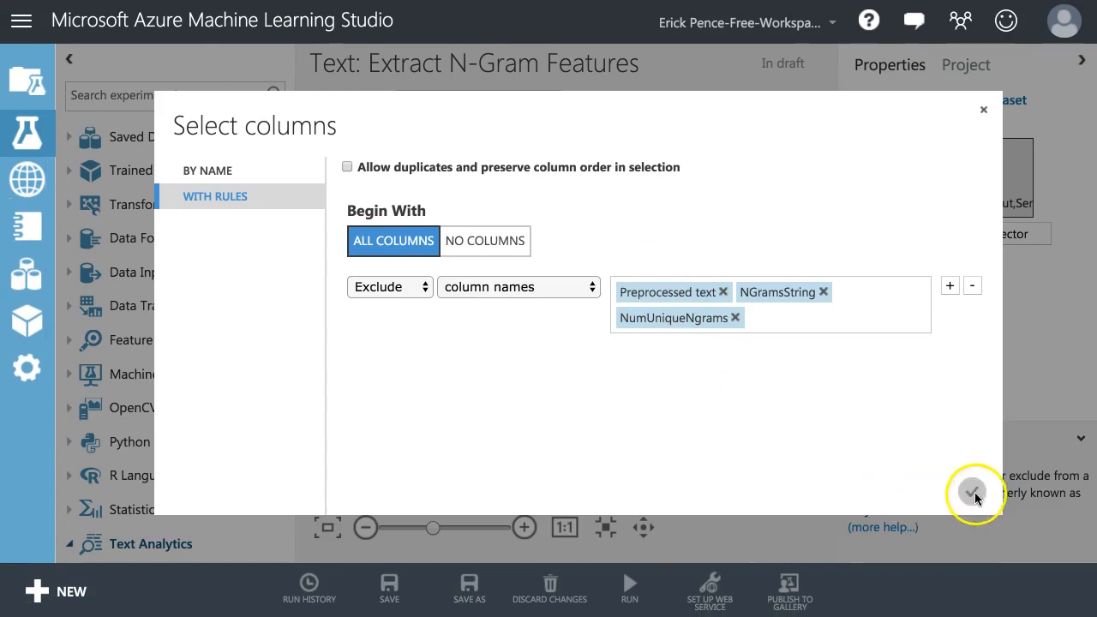
left_click(974, 493)
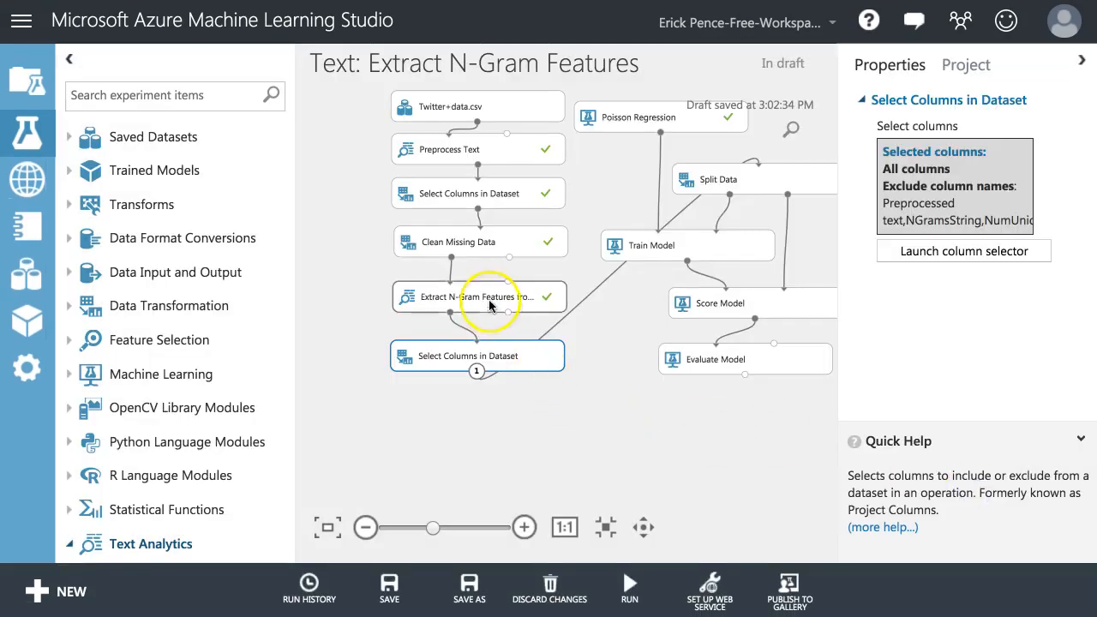
- Visualize the 12001-row n-gram output and view statistics for 'aws service' and another n-gram column
right_click(463, 297)
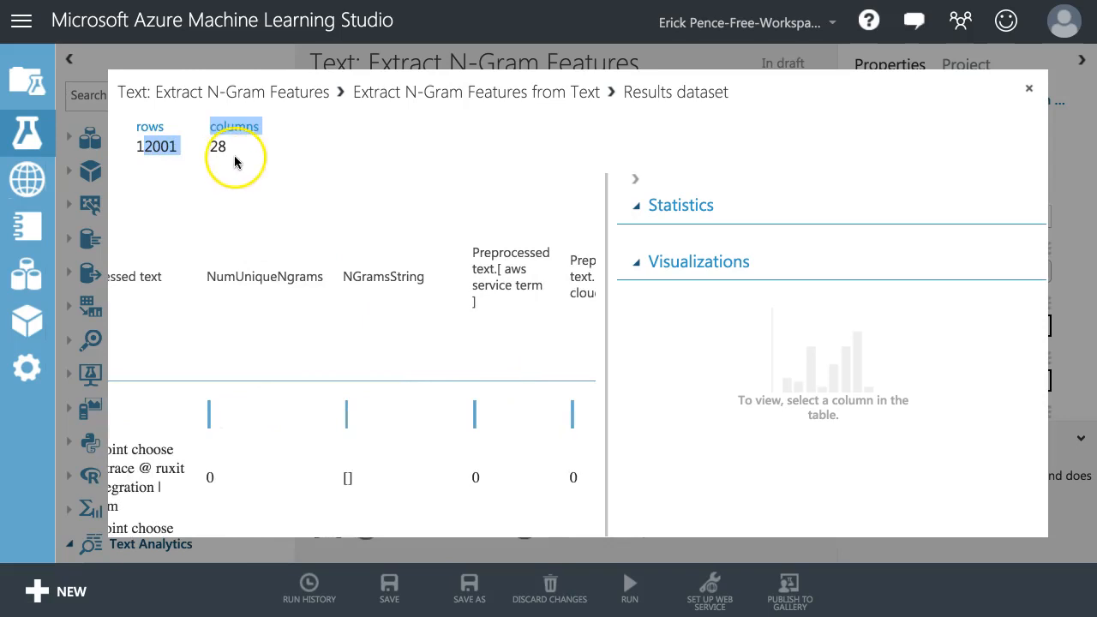
scroll("right", 3)
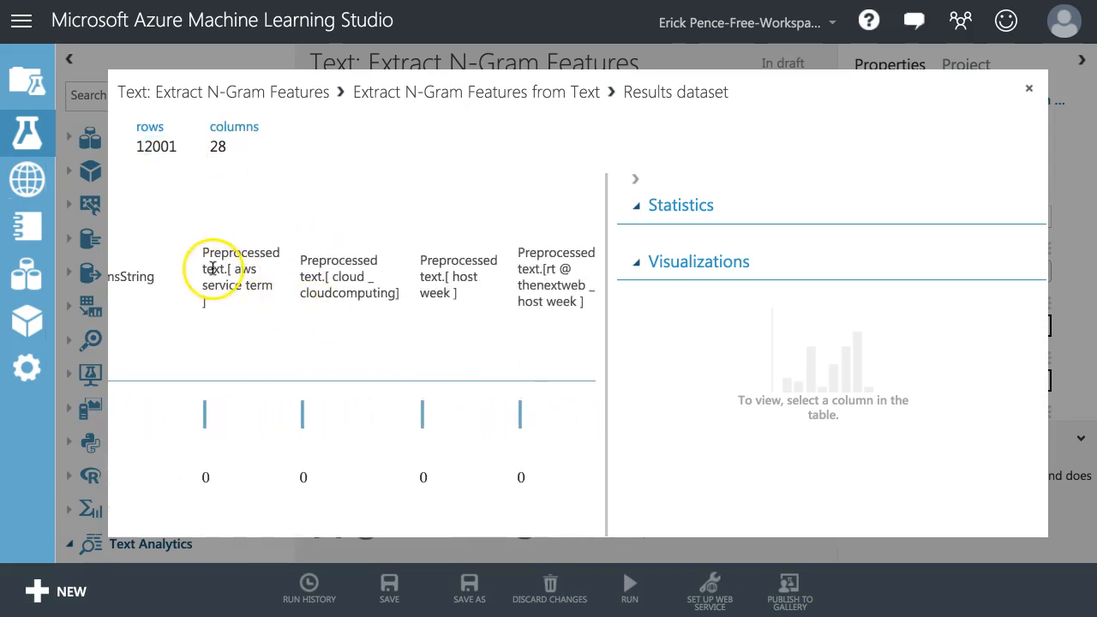
left_click(230, 276)
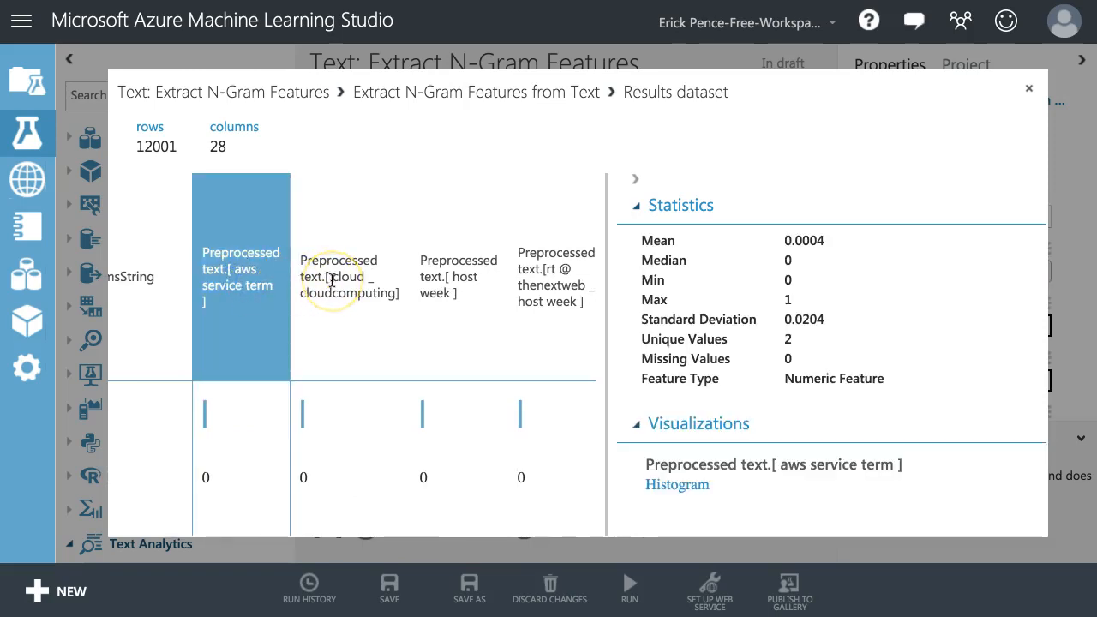
left_click(350, 276)
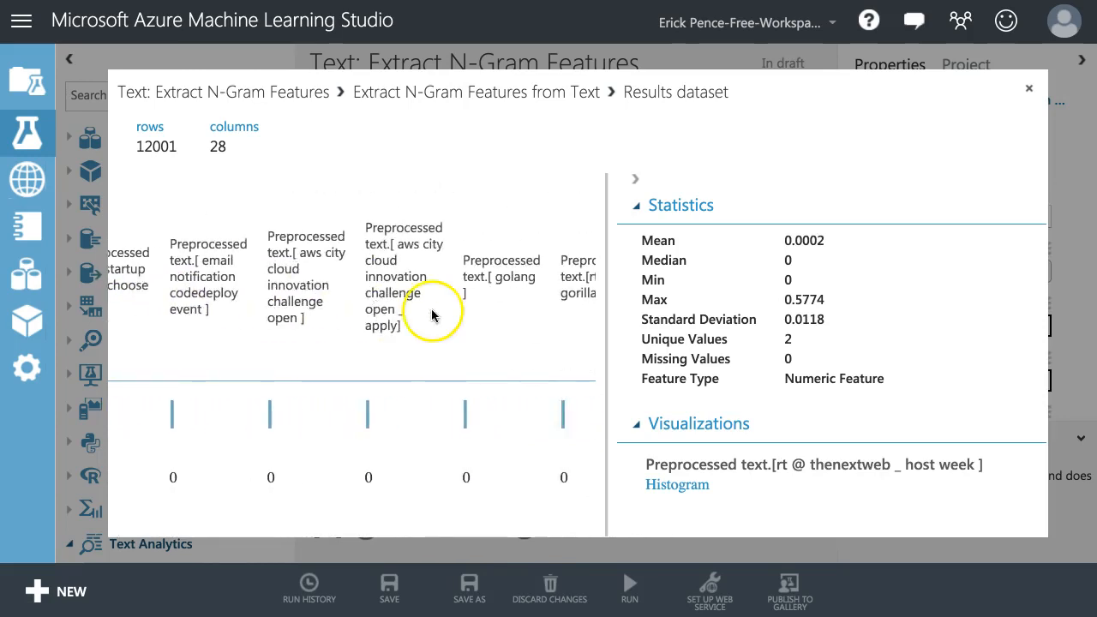
mouse_move(379, 294)
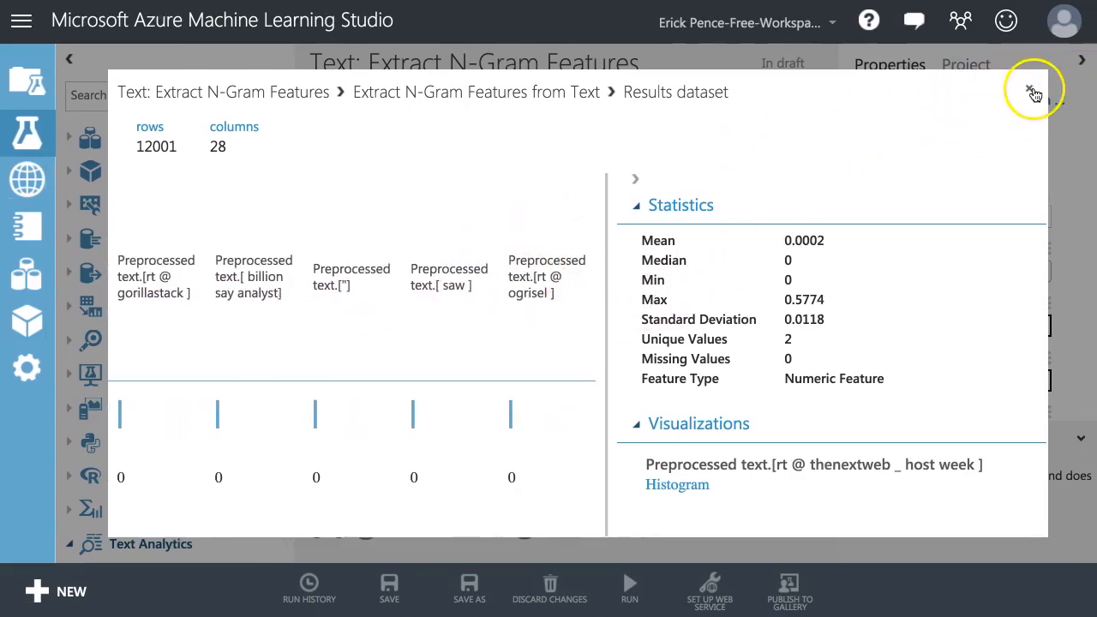
- Close the results and confirm the Exclude rule still lists Preprocessed text, NGramsString, NumUniqueNgrams
left_click(1030, 89)
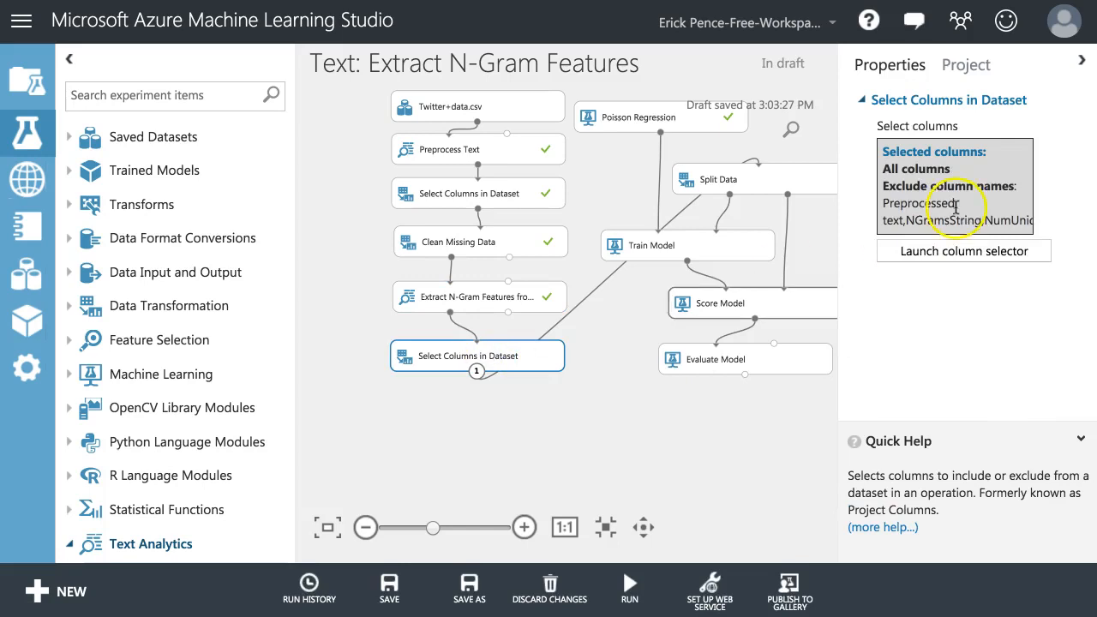
left_click(963, 250)
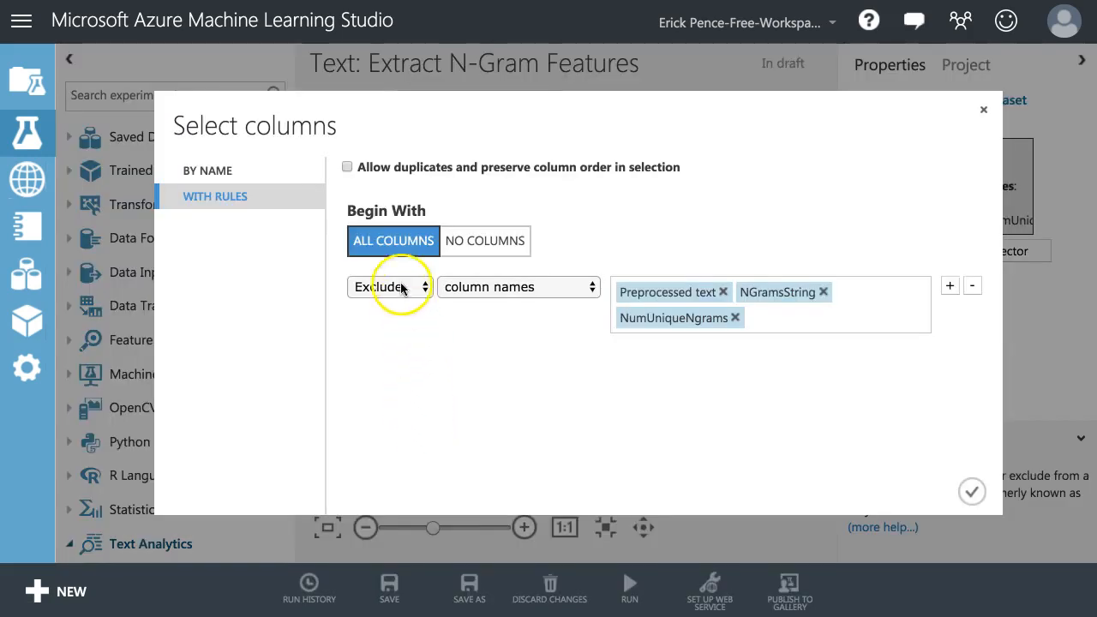
left_click(390, 287)
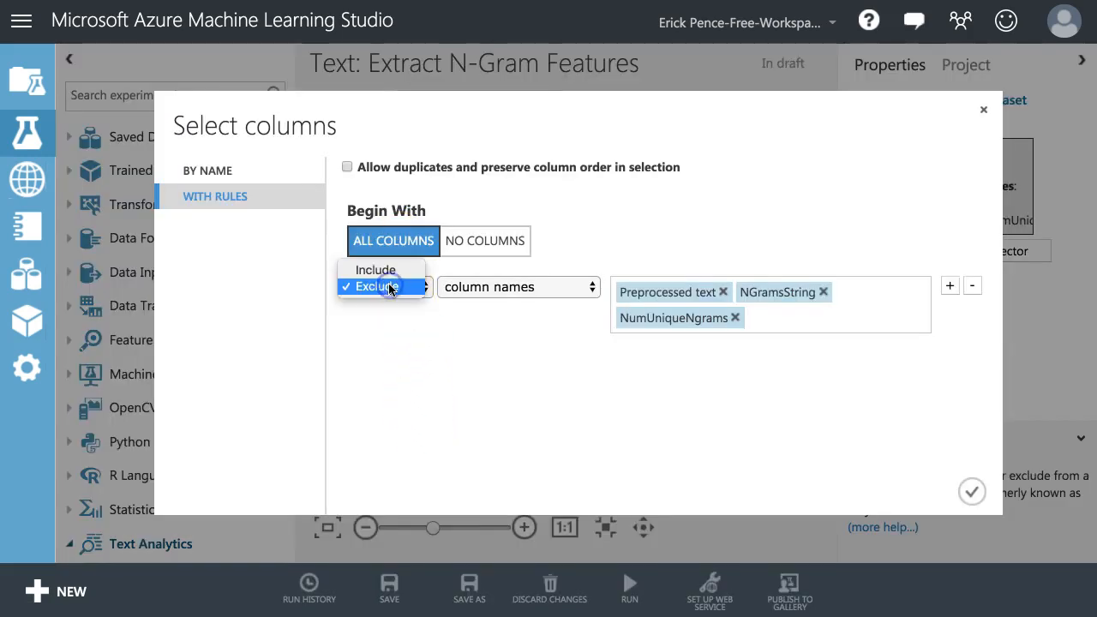
left_click(377, 286)
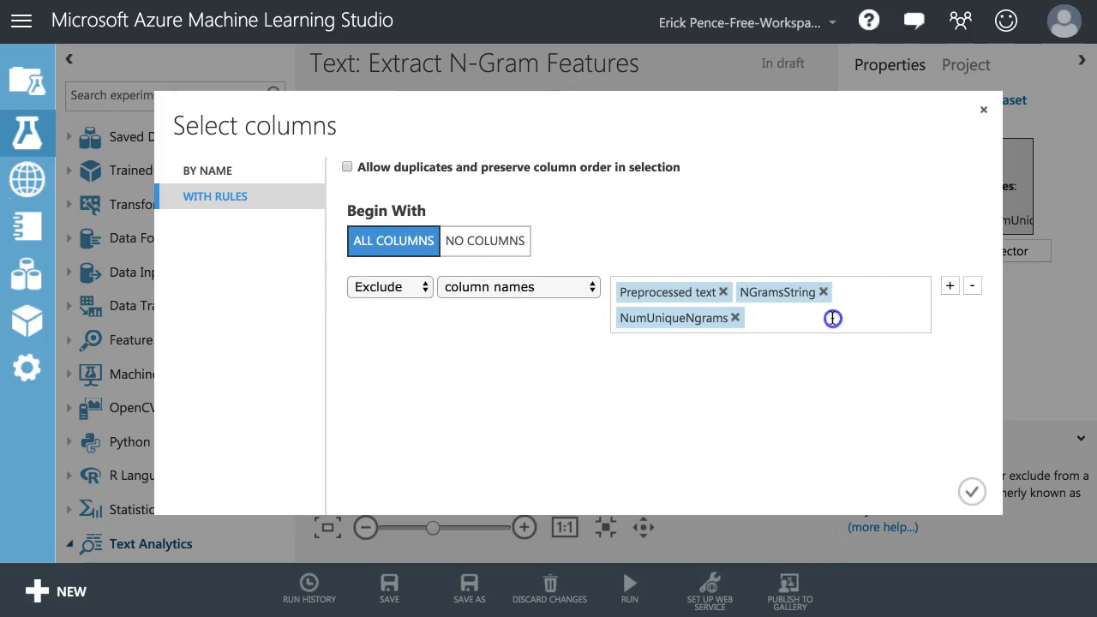
left_click(833, 319)
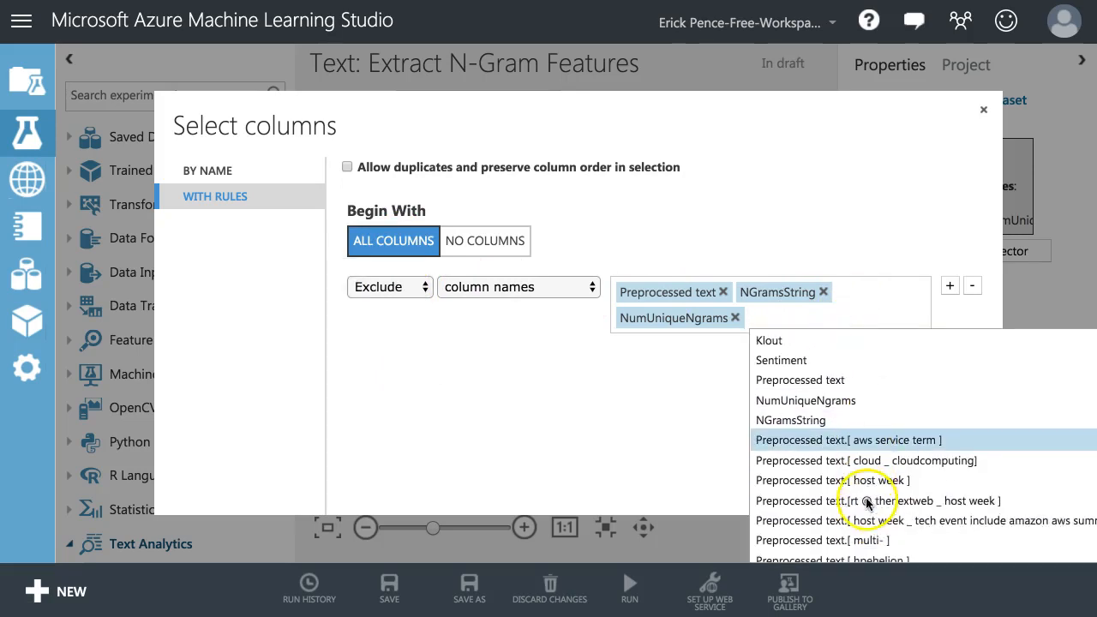
scroll("down", 3)
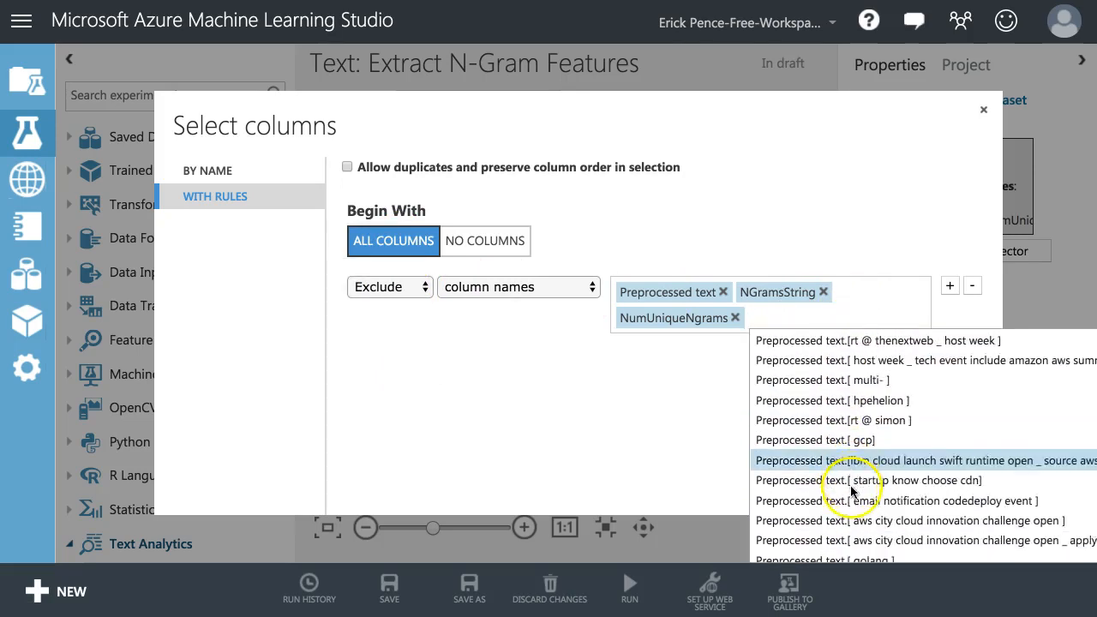
scroll("down", 3)
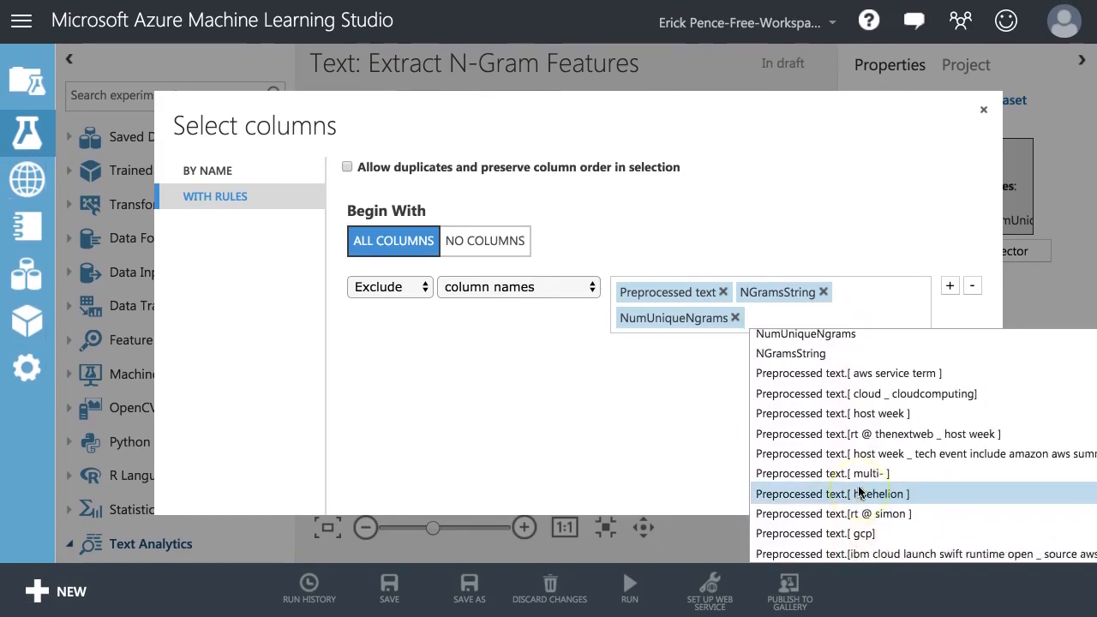
left_click(638, 406)
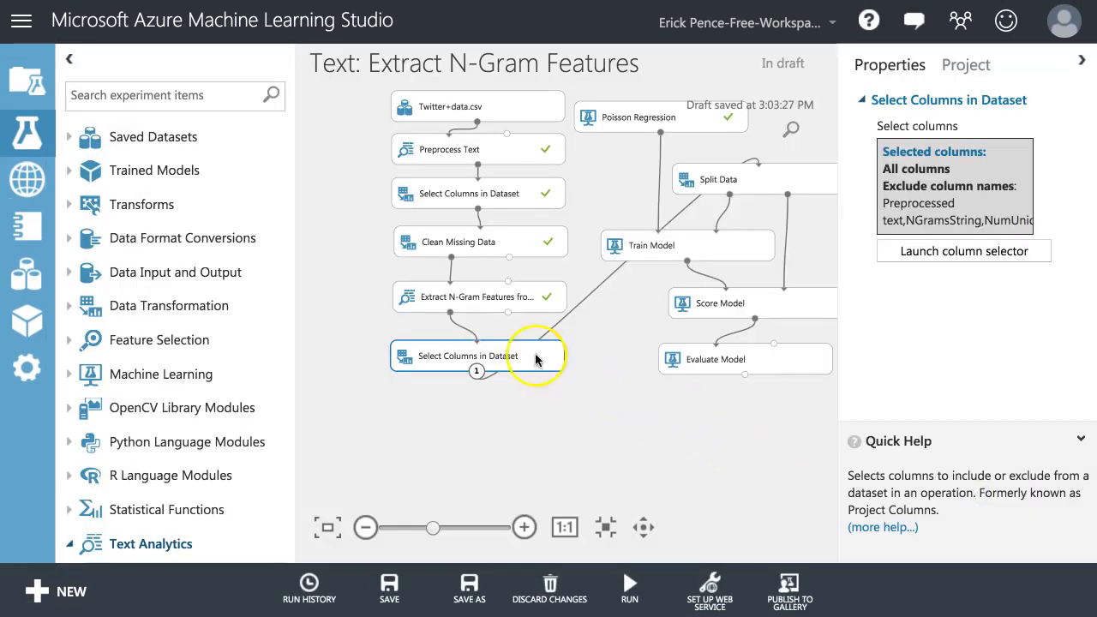
- Recheck n-gram settings: size 2, K-Skip 0, Fisher Score on RetweetCount, 20 features
left_click(478, 297)
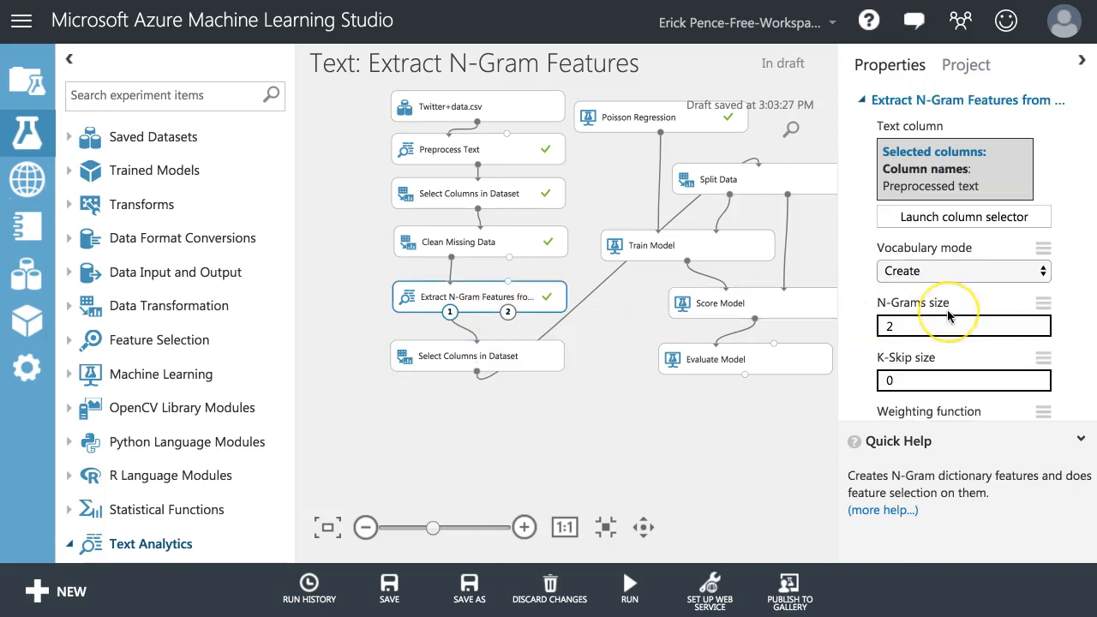
scroll("down", 3)
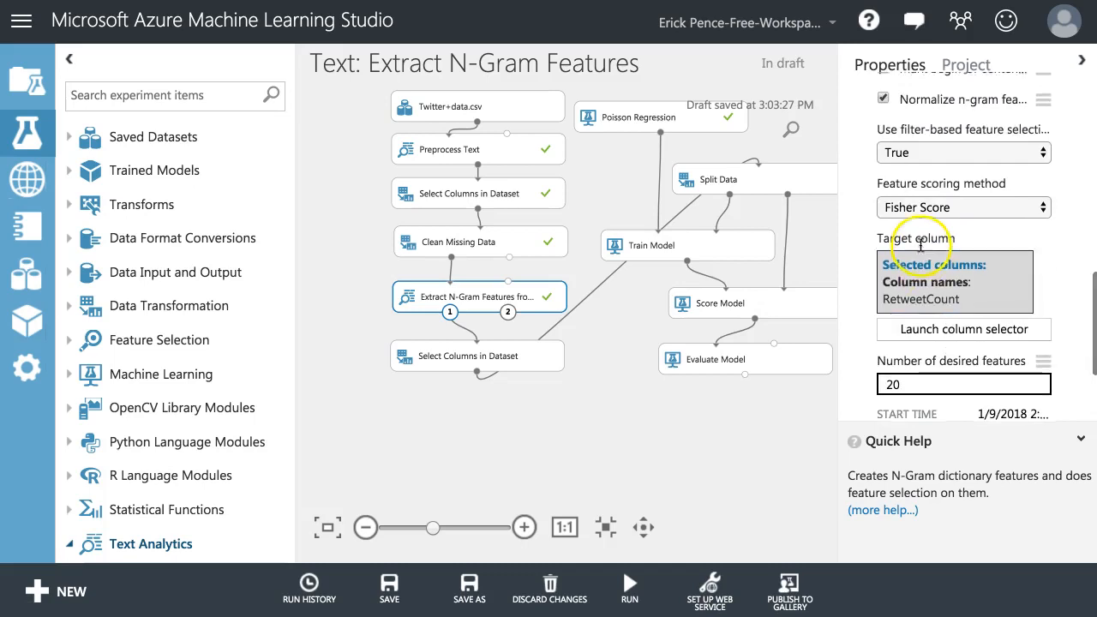
scroll("down", 3)
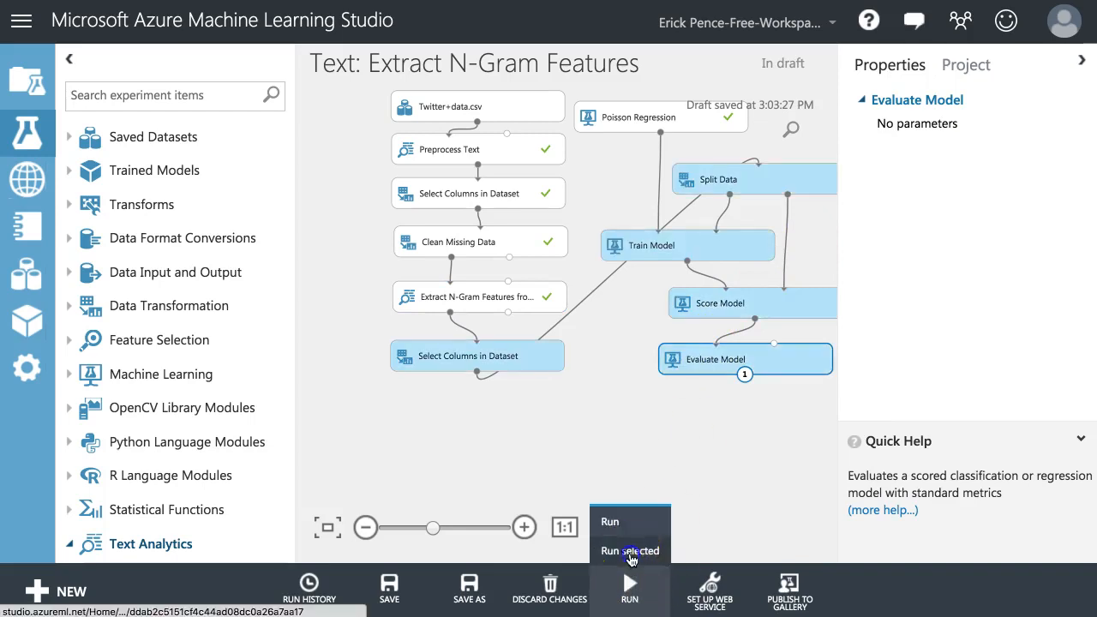
- Run the selected modules from the new Select Columns through Evaluate Model
left_click(632, 551)
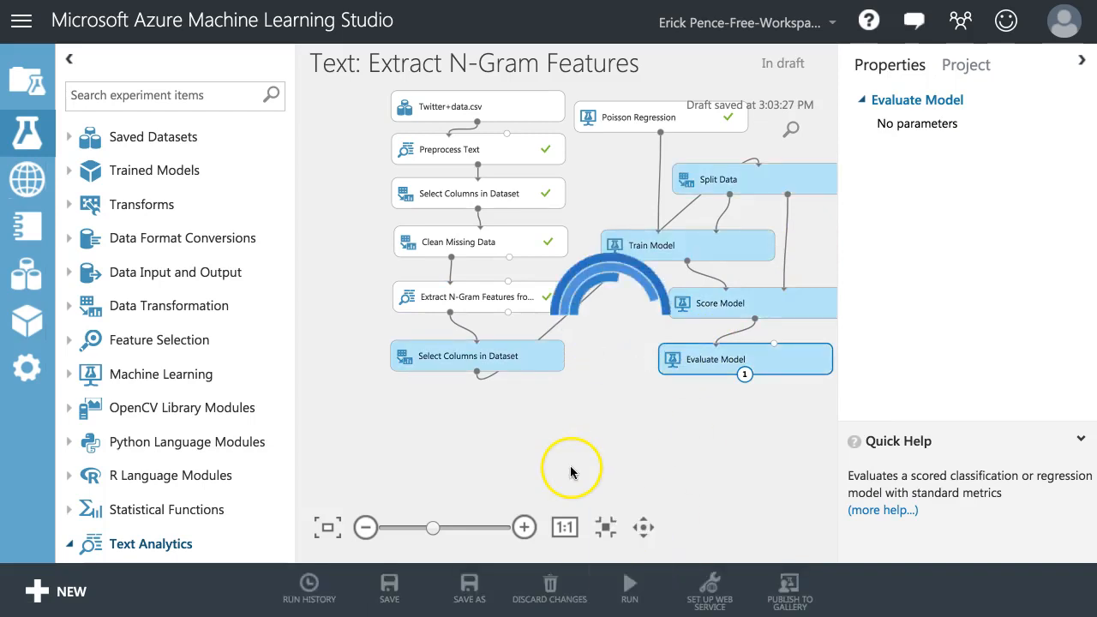
mouse_move(578, 465)
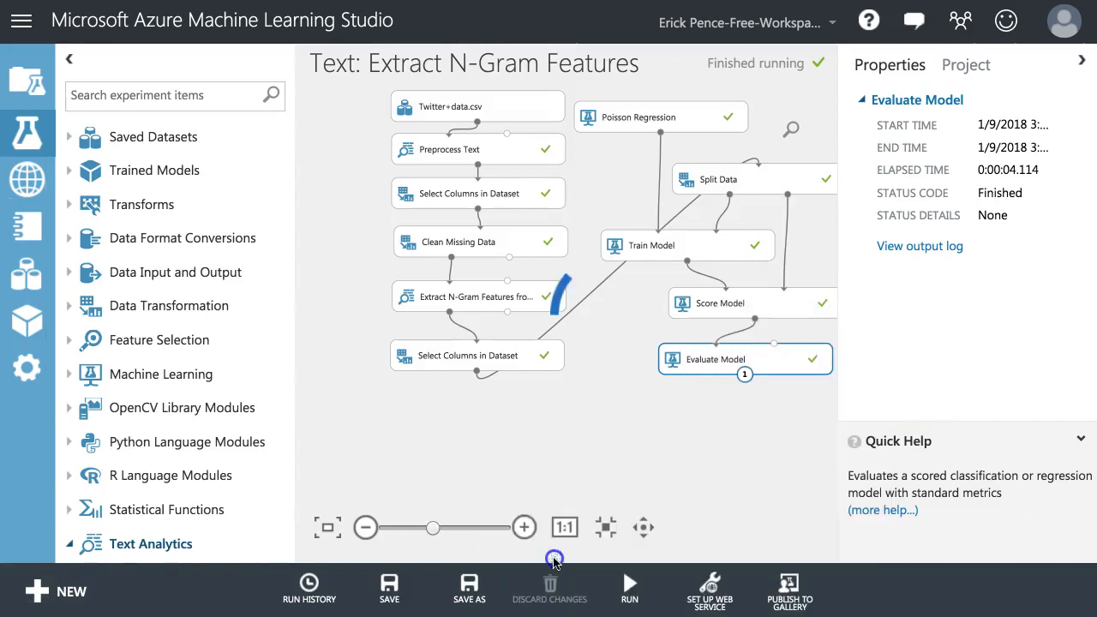
- Open Evaluate Model's results and select the 0.113163 coefficient of determination
double_click(710, 359)
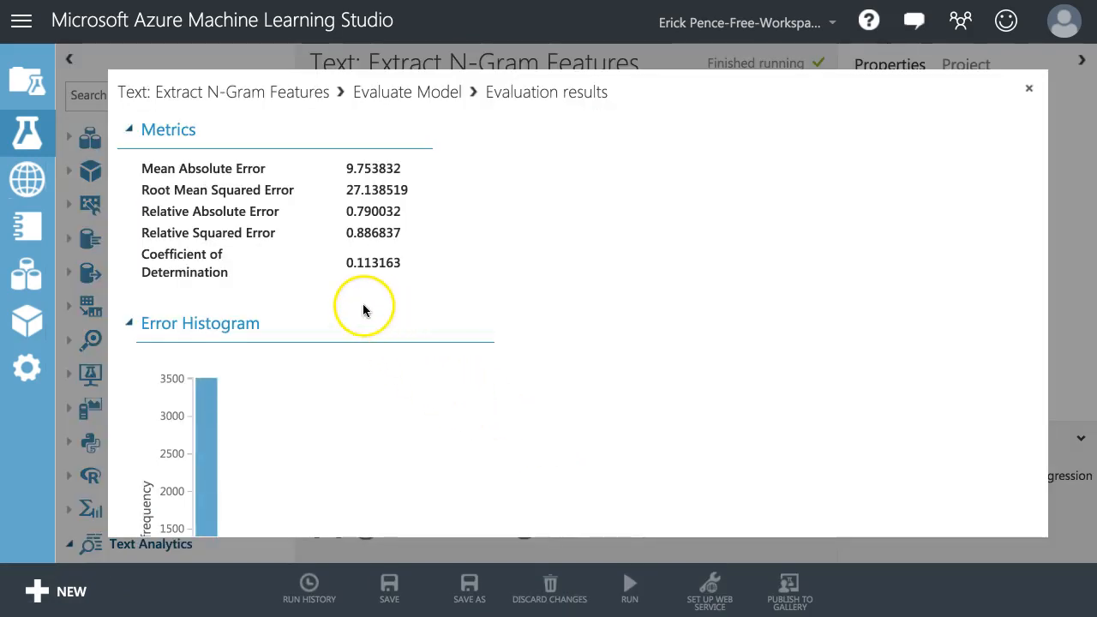
mouse_move(347, 268)
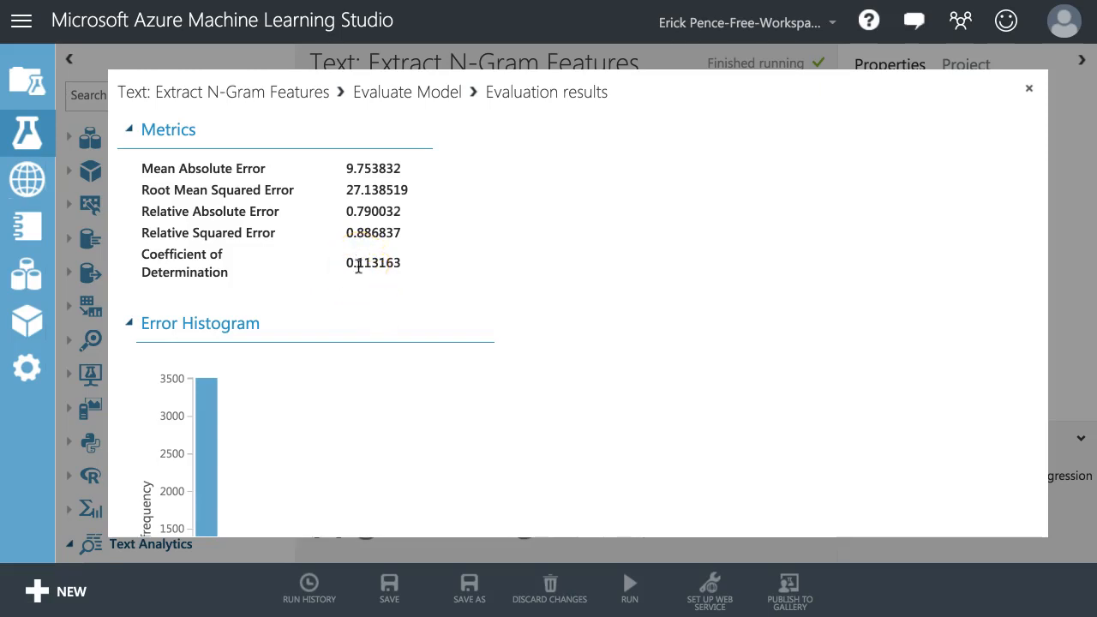
double_click(381, 262)
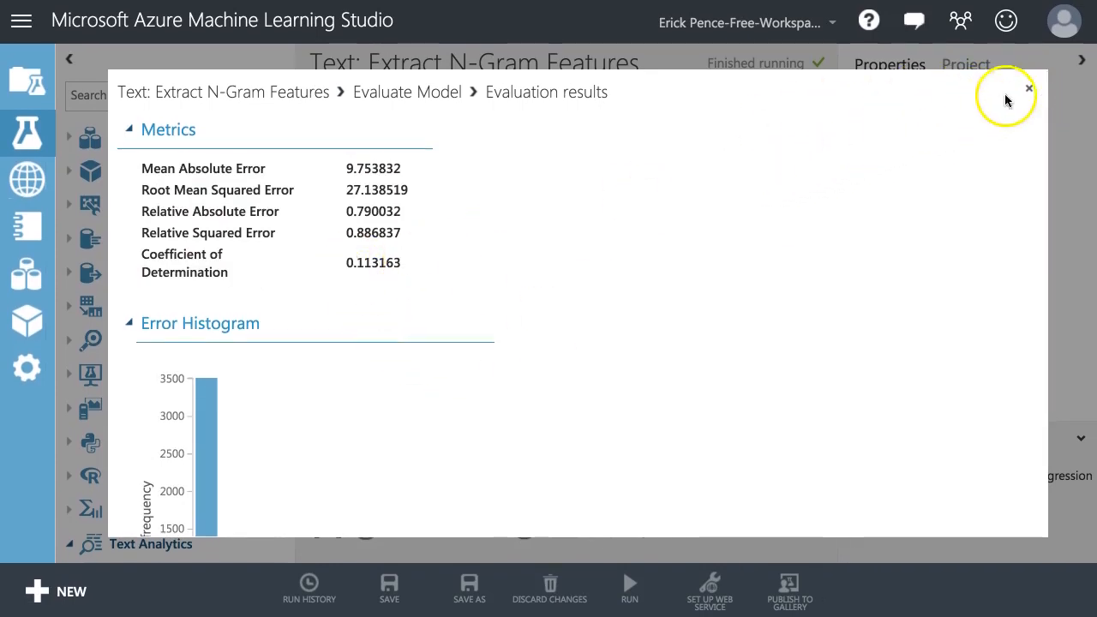
- Close the results, choose a different n-gram weighting function, and rerun selected steps through Evaluate Model
left_click(1028, 89)
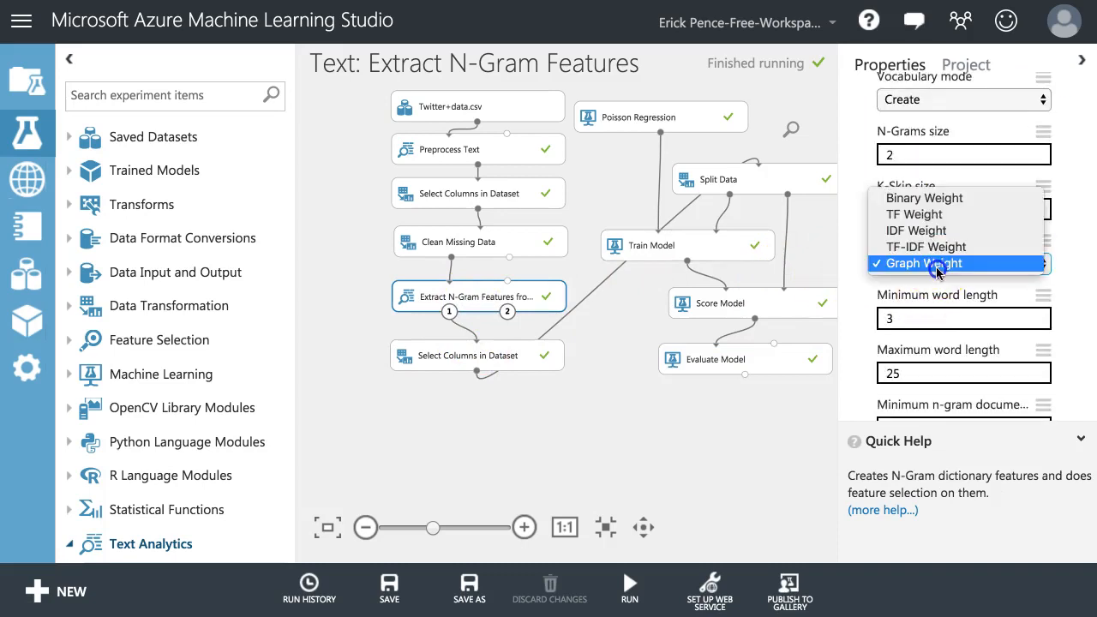
left_click(925, 247)
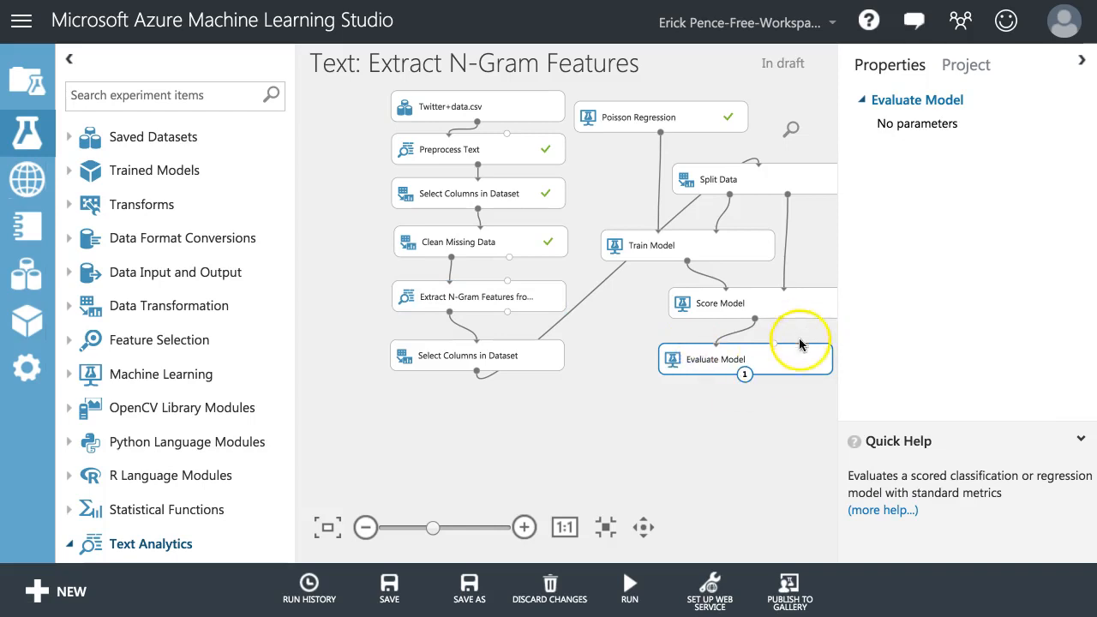
left_click(628, 582)
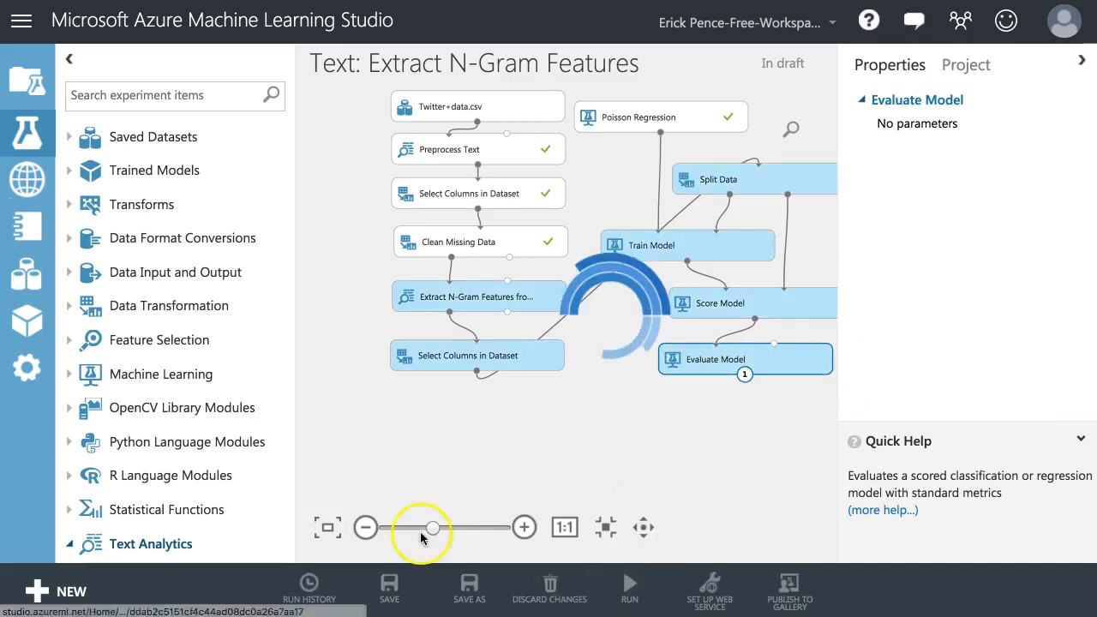
right_click(712, 359)
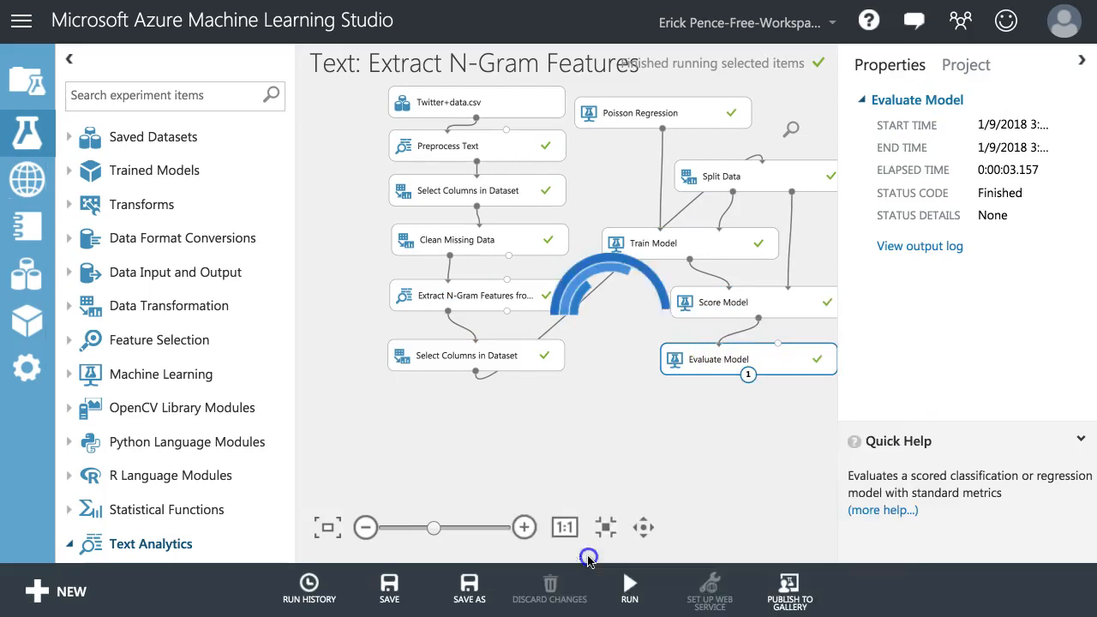
double_click(714, 359)
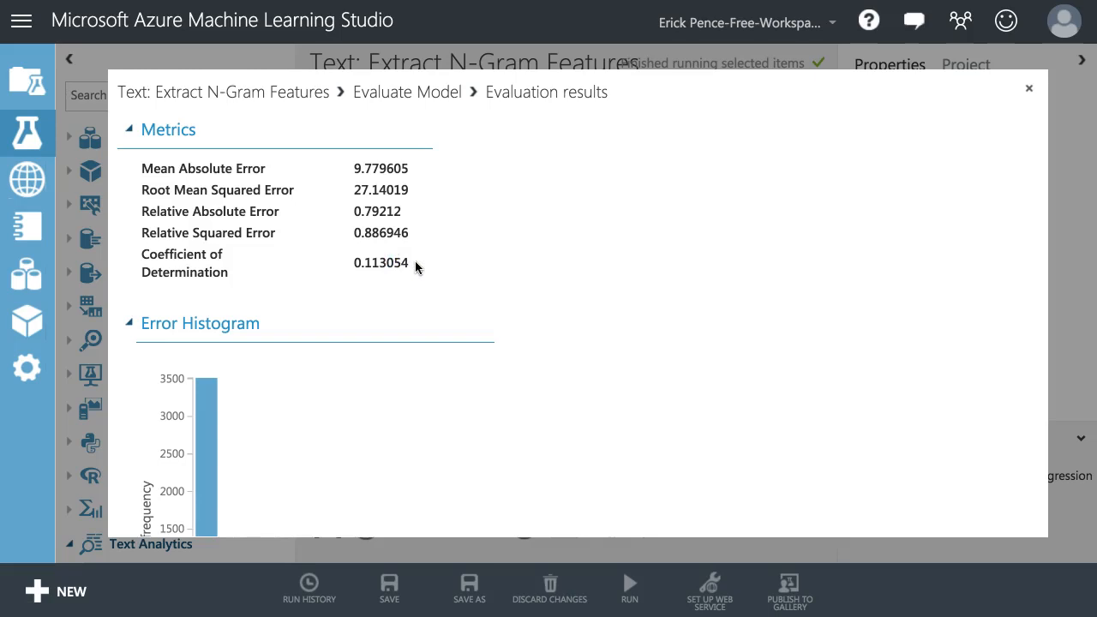
mouse_move(1029, 89)
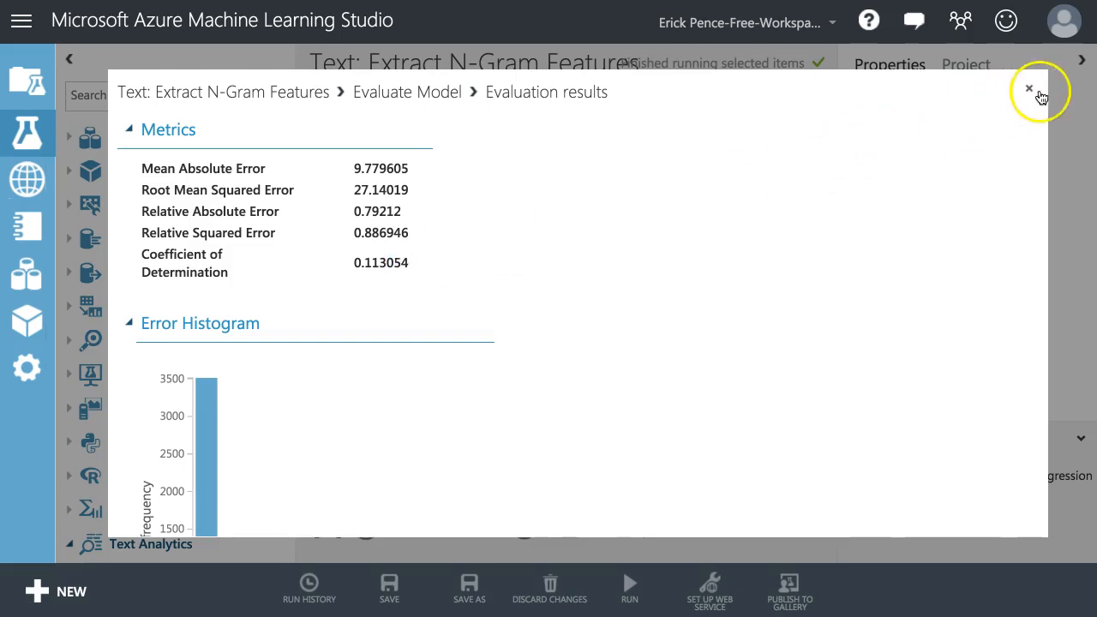
left_click(1029, 88)
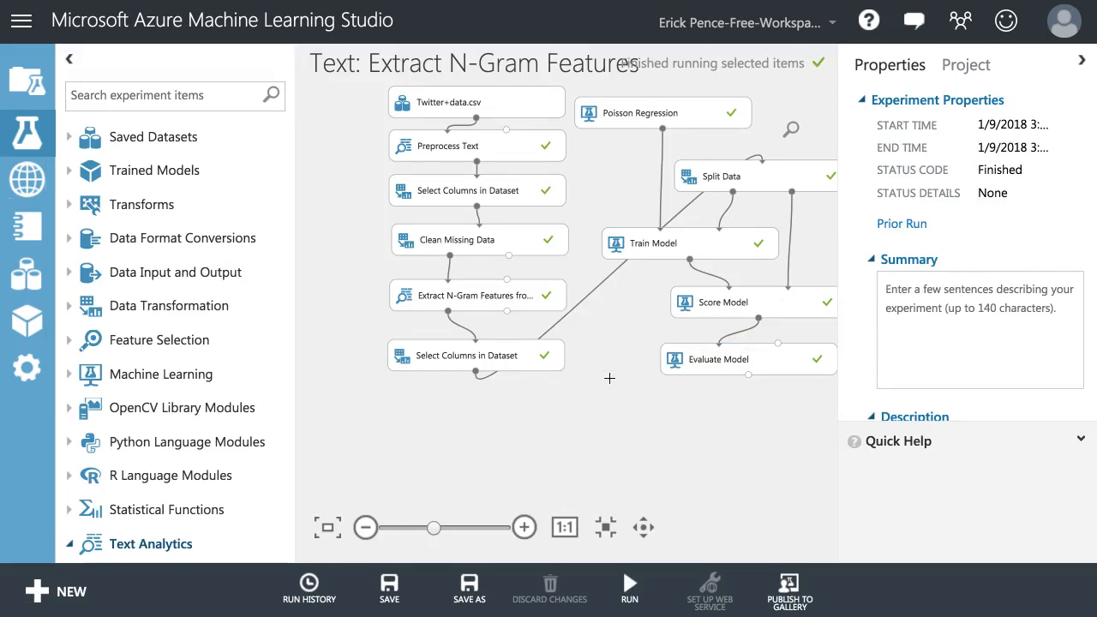
- Select Extract N-Gram Features from Text and scroll through its Properties pane
left_click(476, 295)
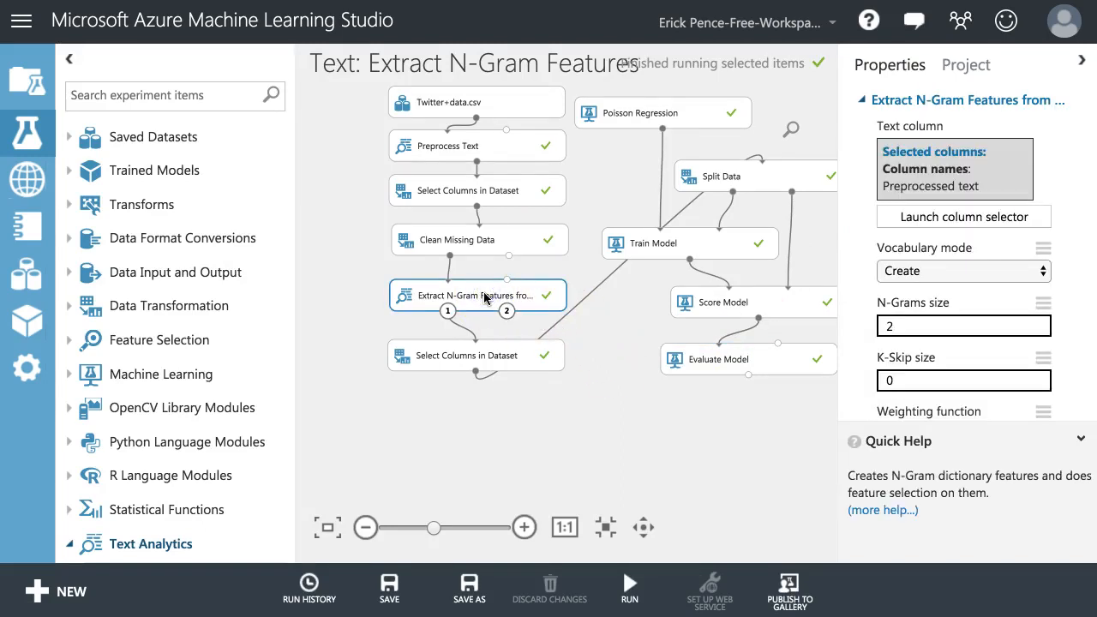
mouse_move(1070, 307)
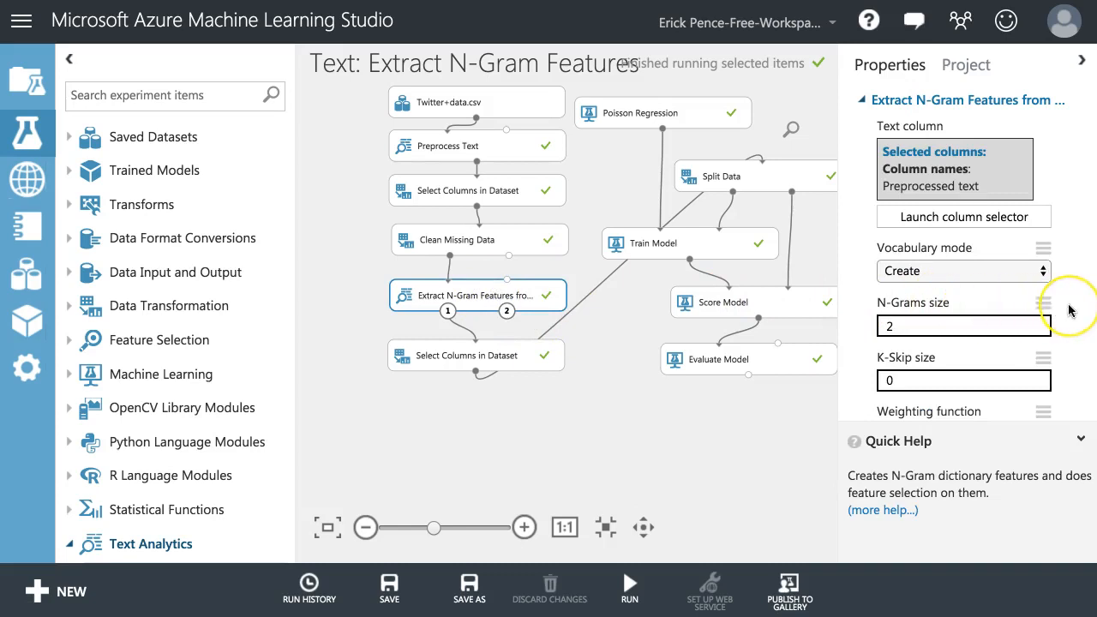
scroll("down", 3)
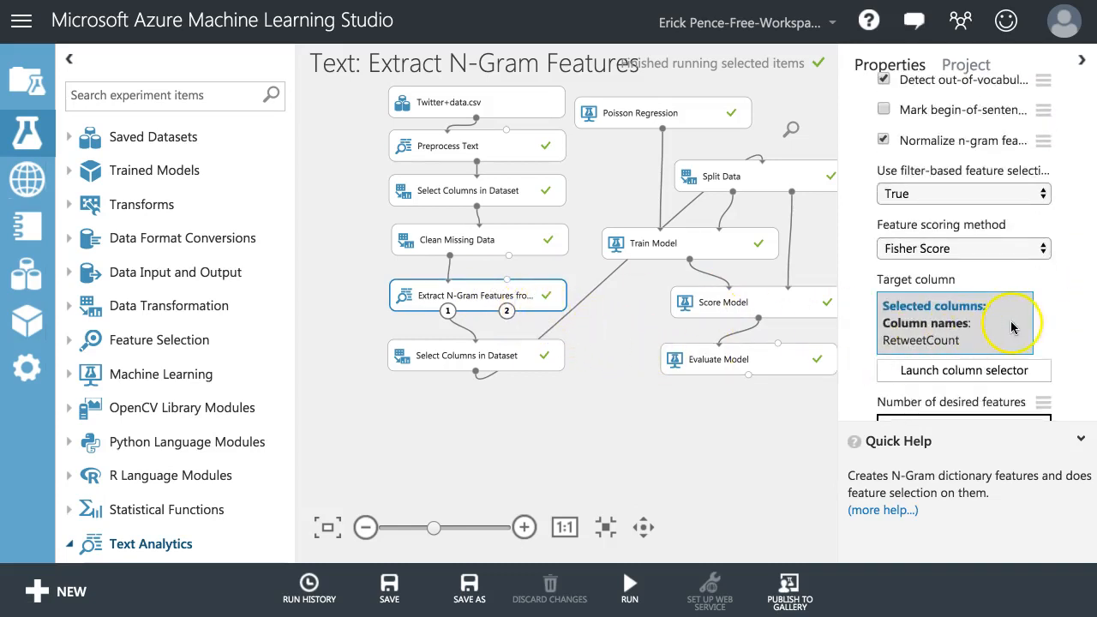
scroll("down", 3)
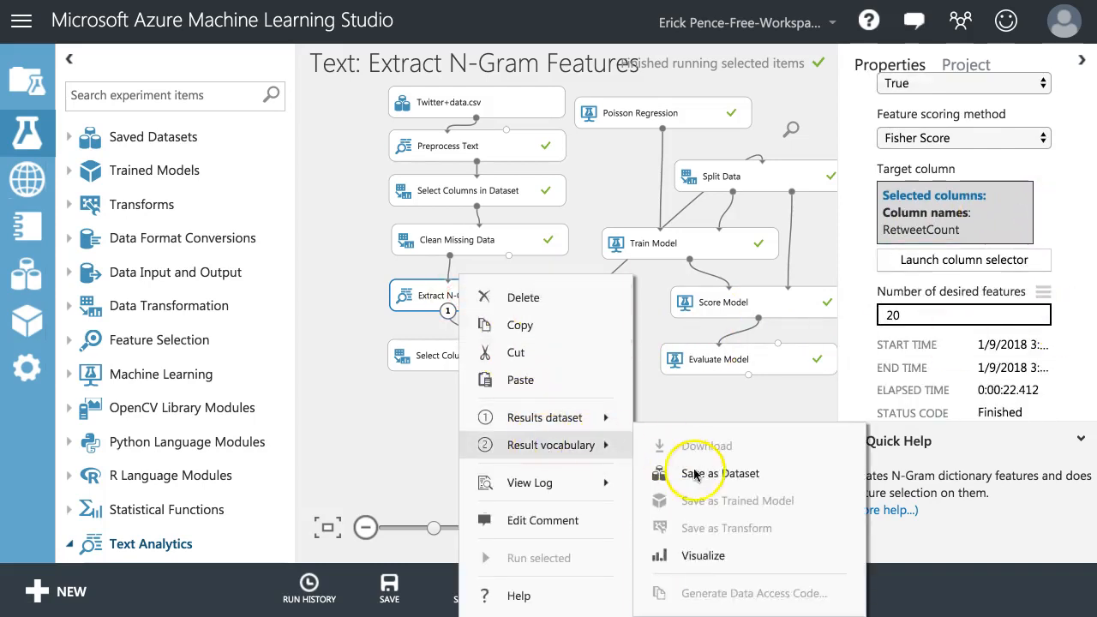
- Visualize the 21-row result vocabulary, scroll its Ngram, DF and IDF columns, then close it
left_click(703, 555)
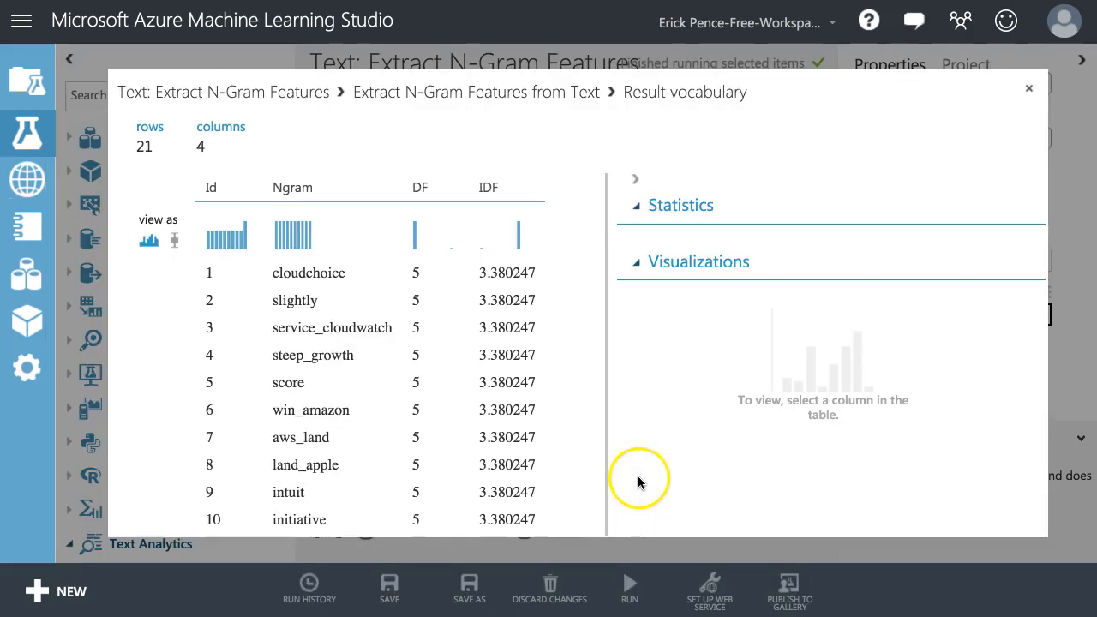
mouse_move(428, 403)
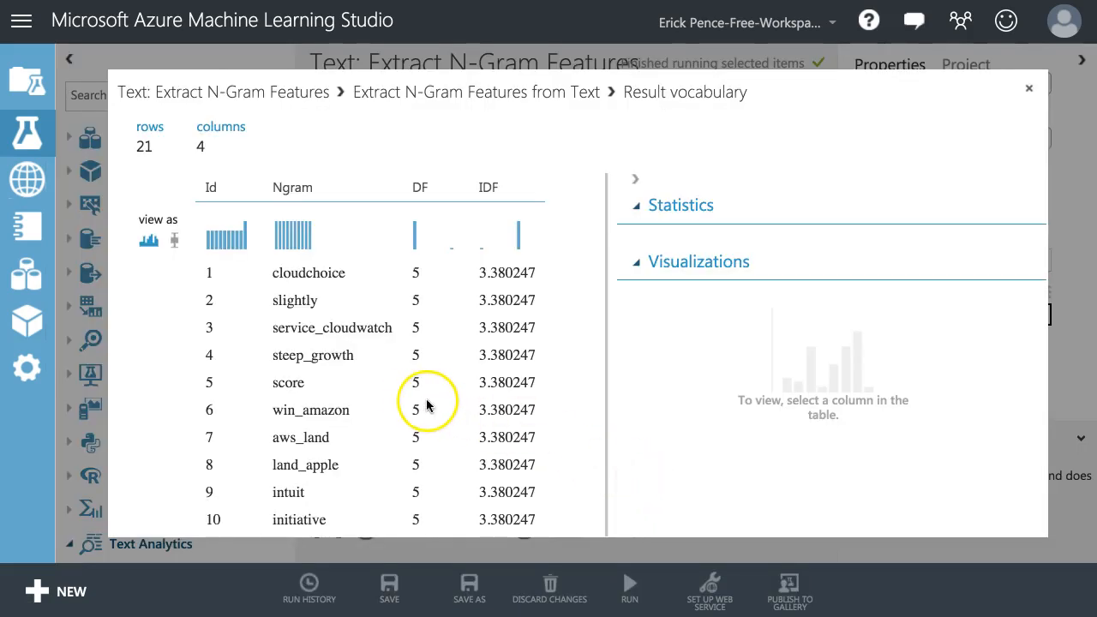
scroll("down", 3)
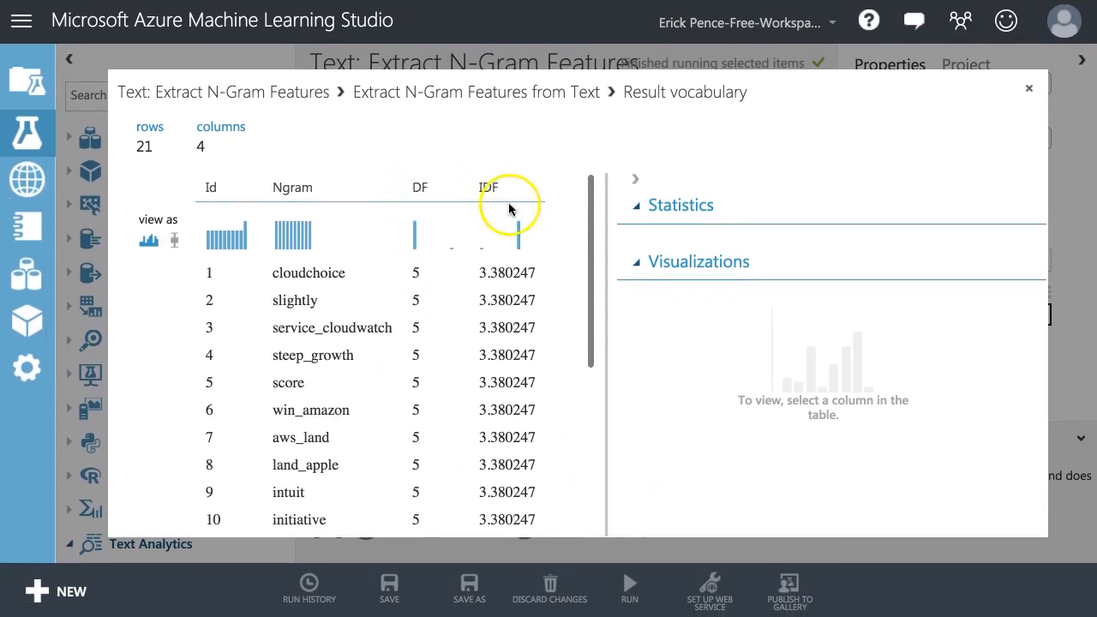
scroll("down", 3)
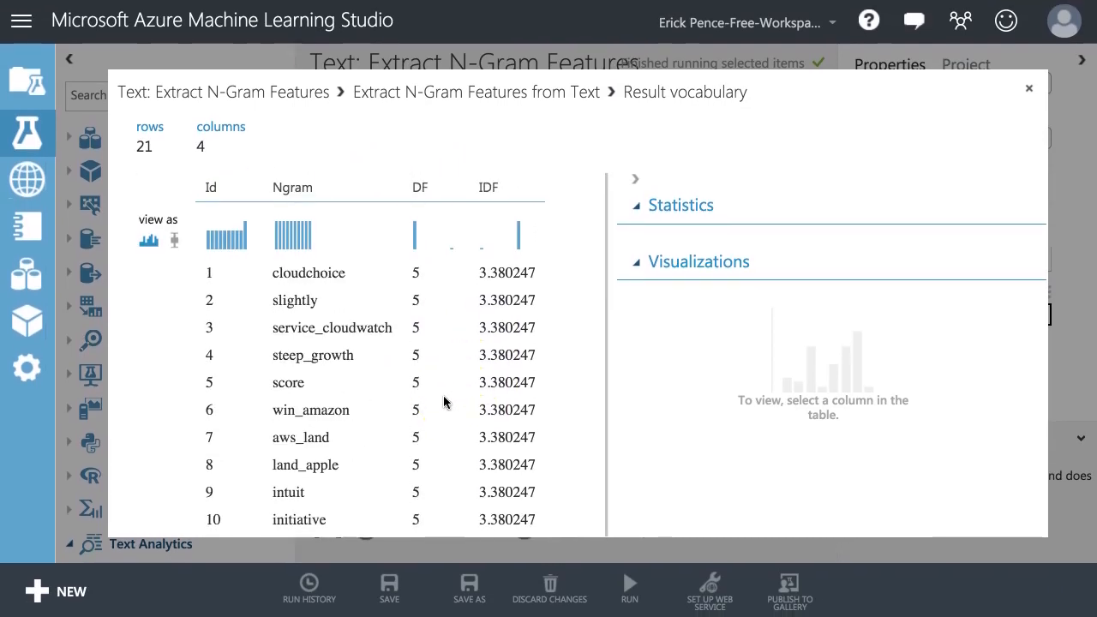
scroll("down", 3)
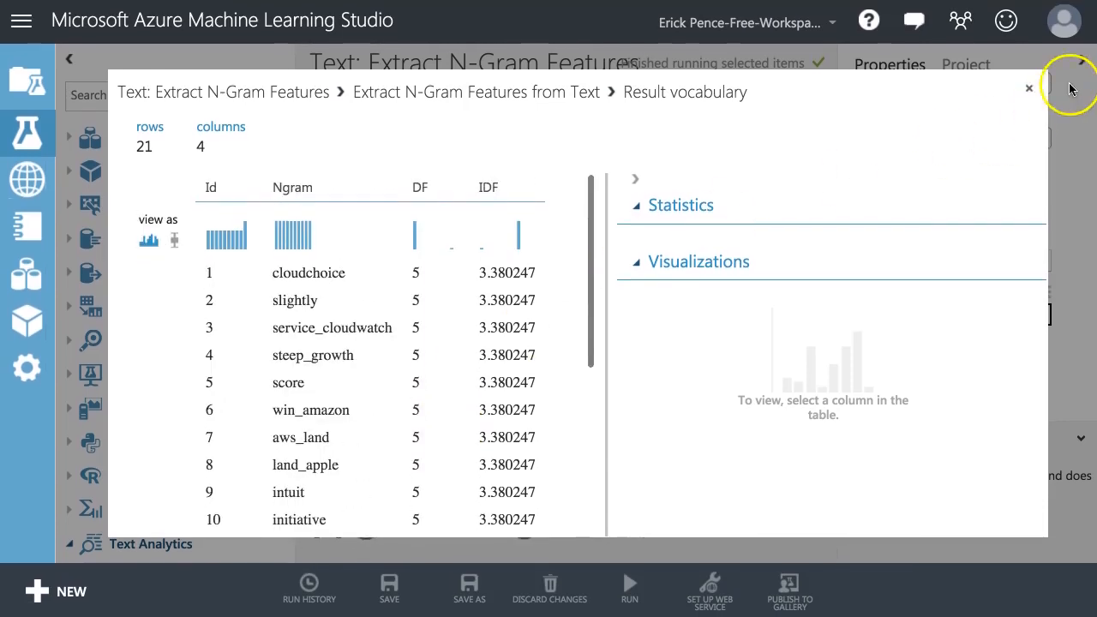
left_click(1028, 89)
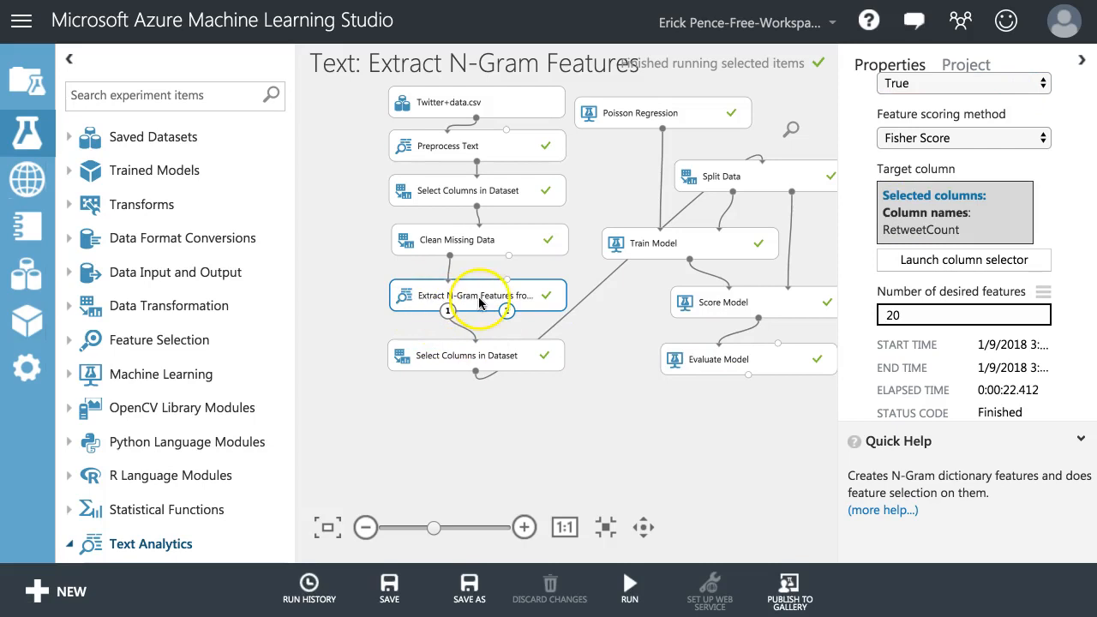
right_click(476, 356)
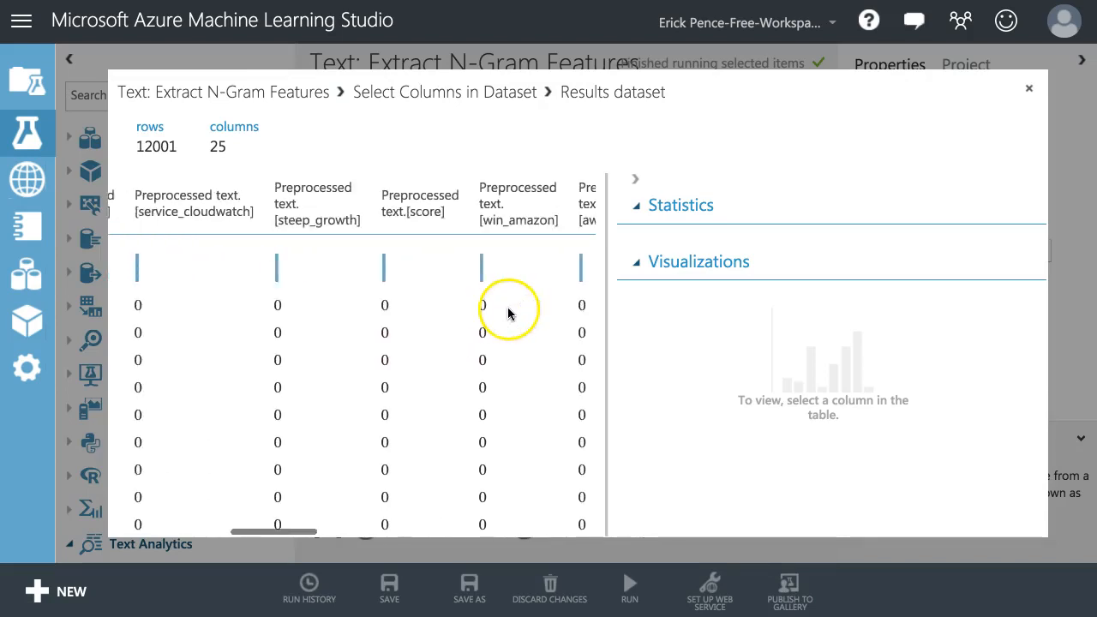
scroll("left", 3)
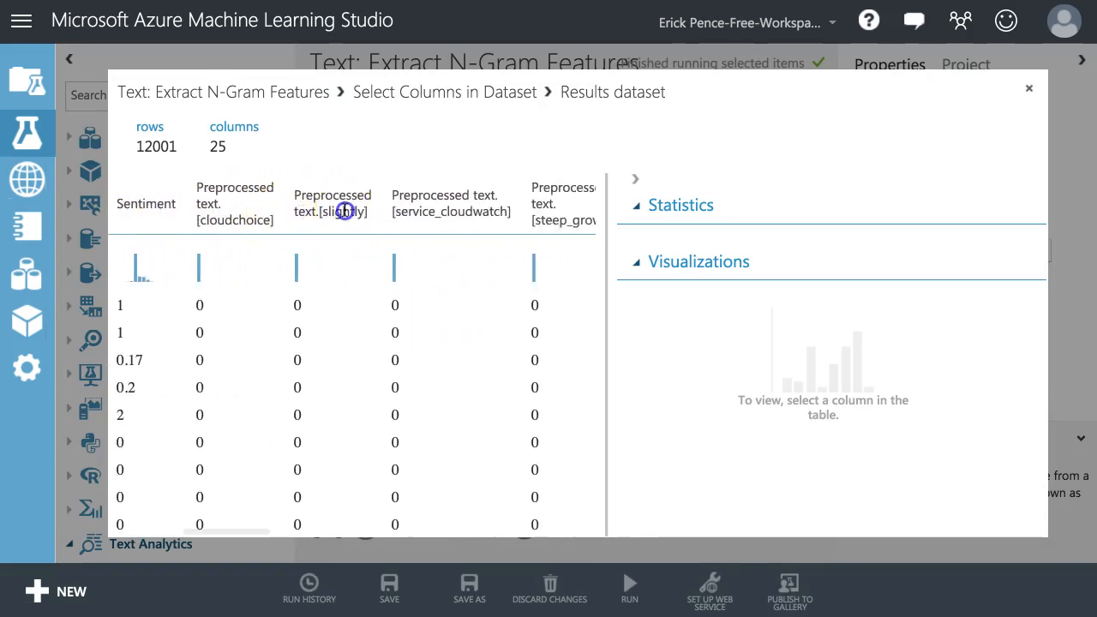
left_click(333, 203)
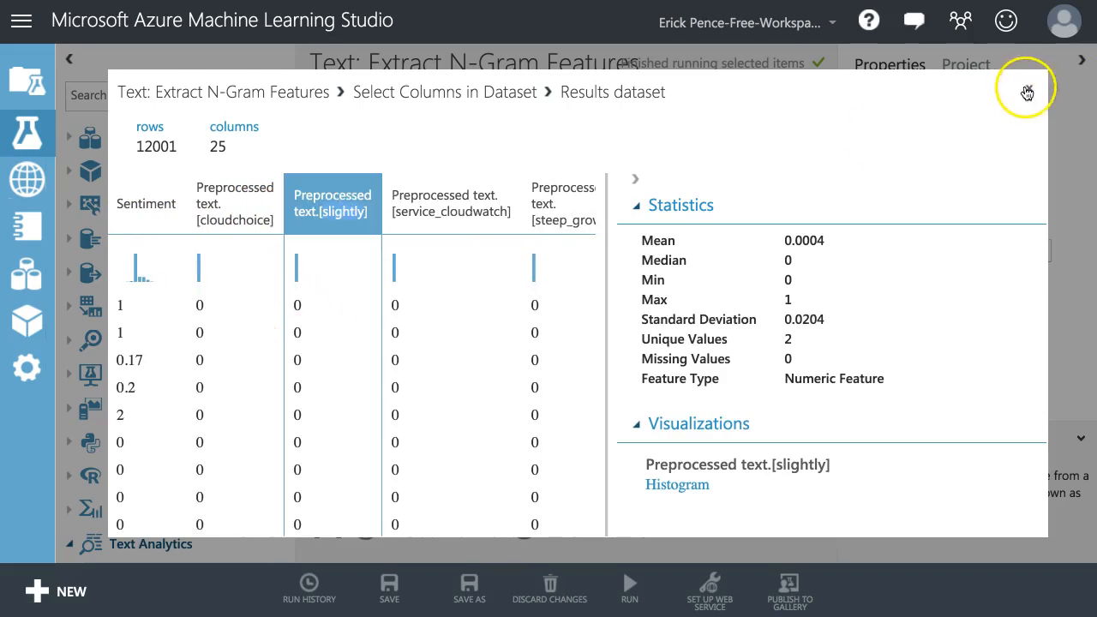
left_click(1008, 86)
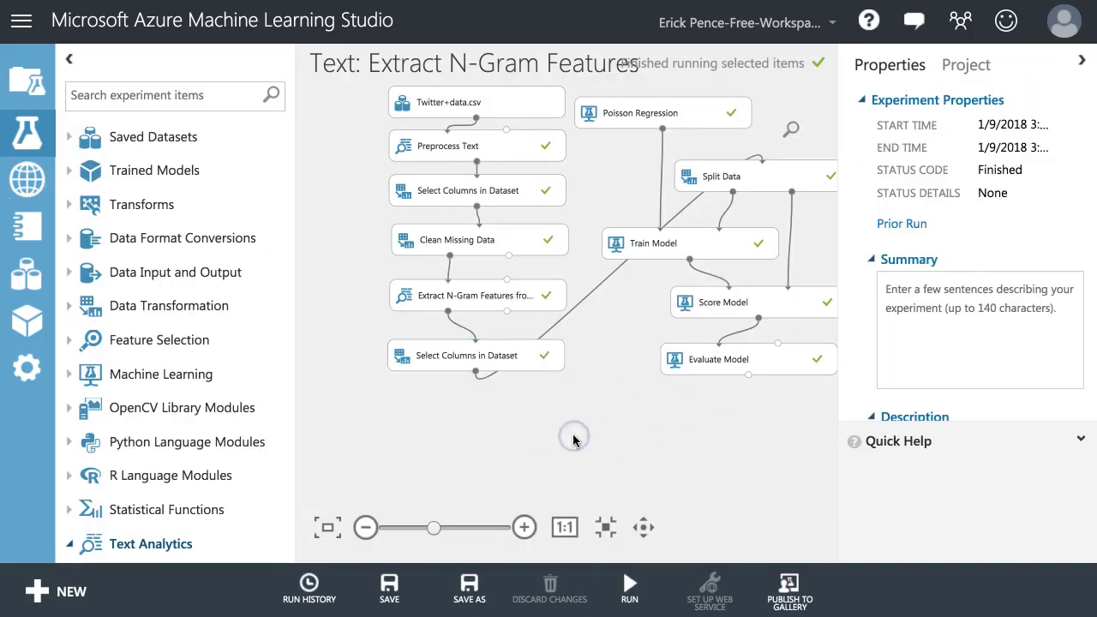